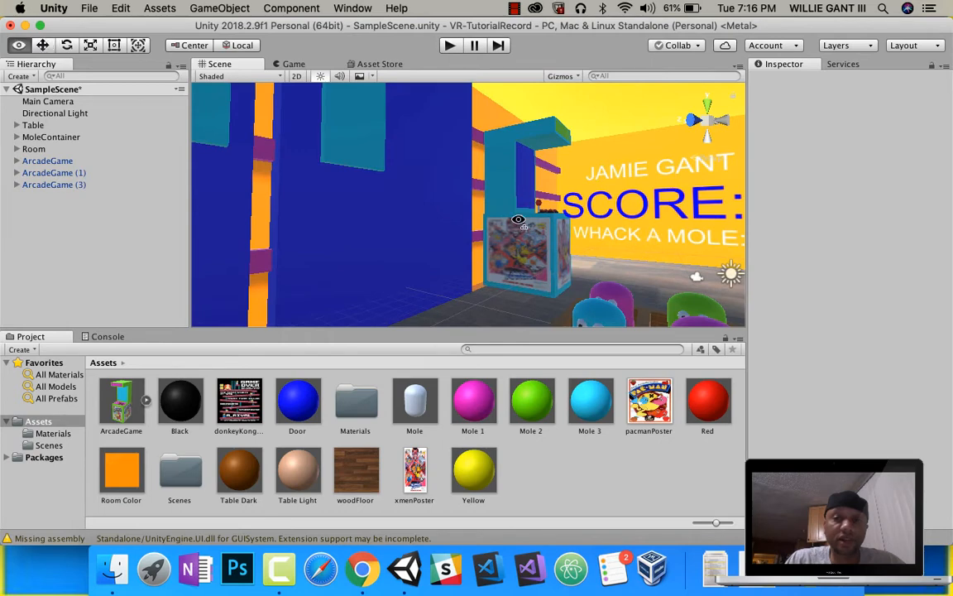
Step: Look around the arcade room and inspect the timerText object inside Room
drag(519, 219, 453, 207)
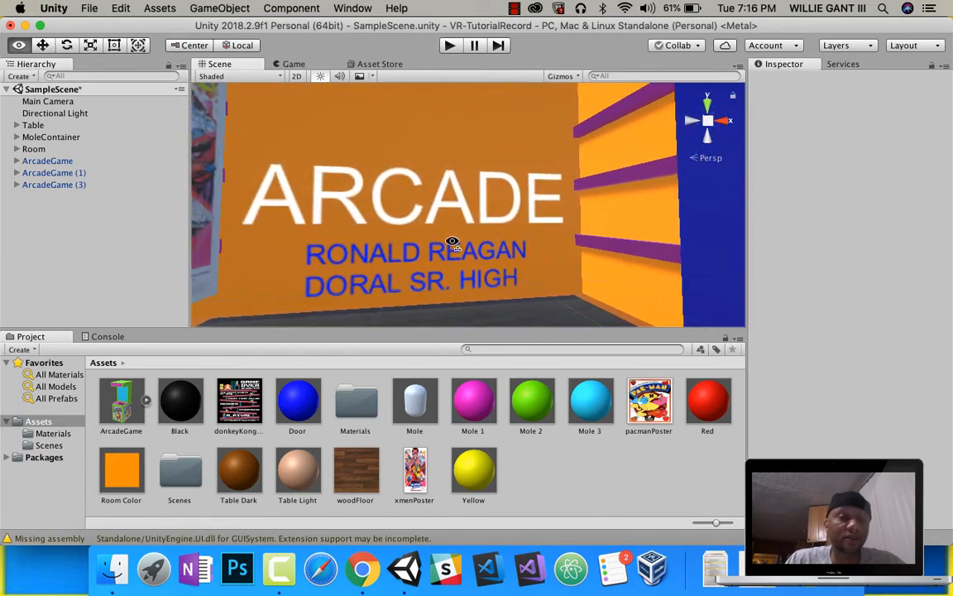
drag(452, 242, 426, 210)
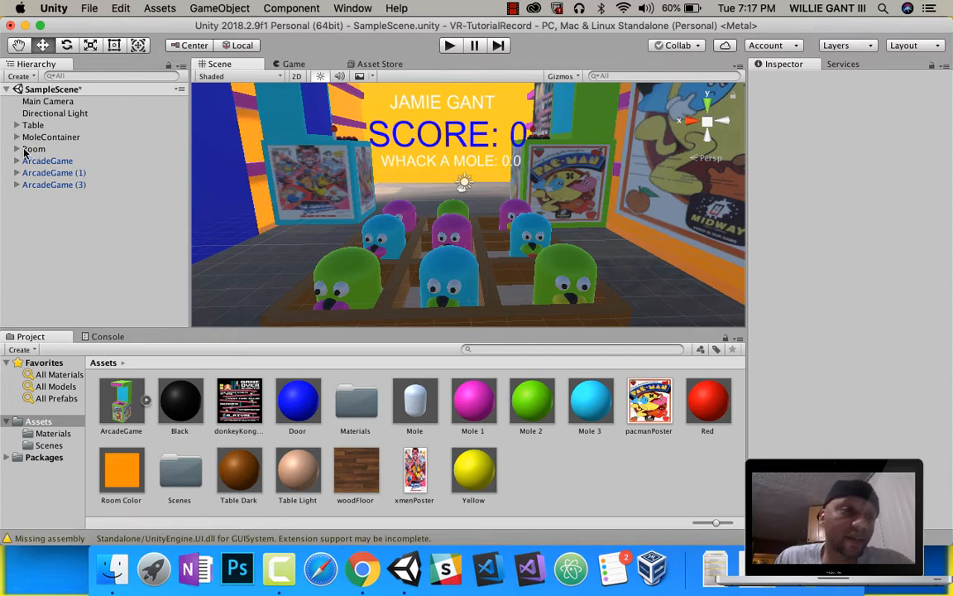
click(17, 149)
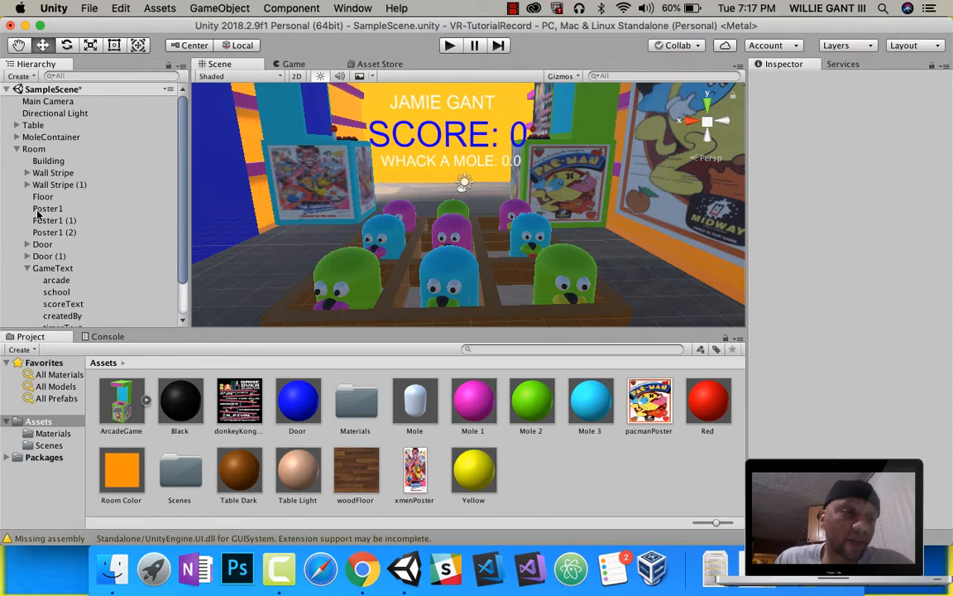
scroll(down, 3)
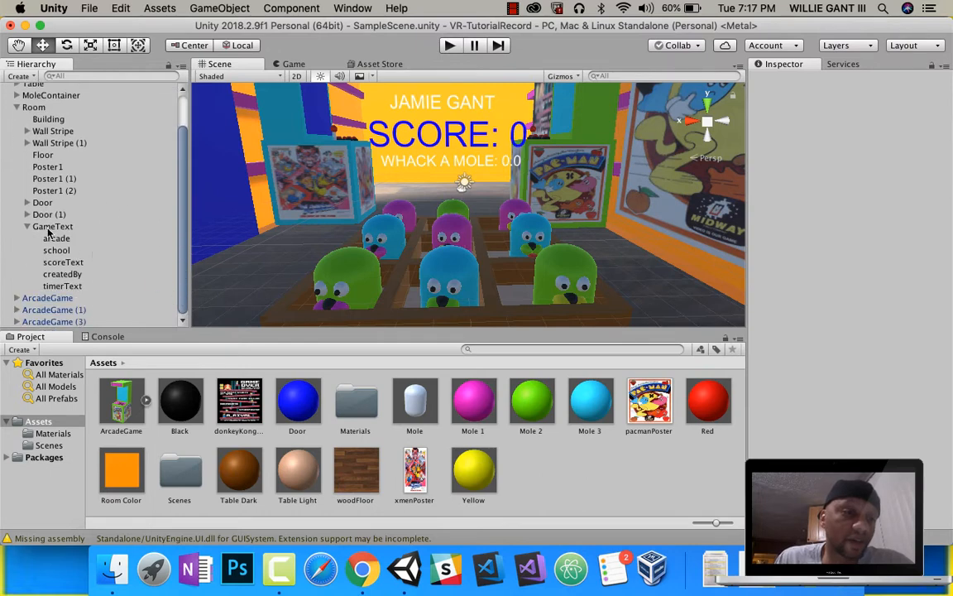
click(62, 285)
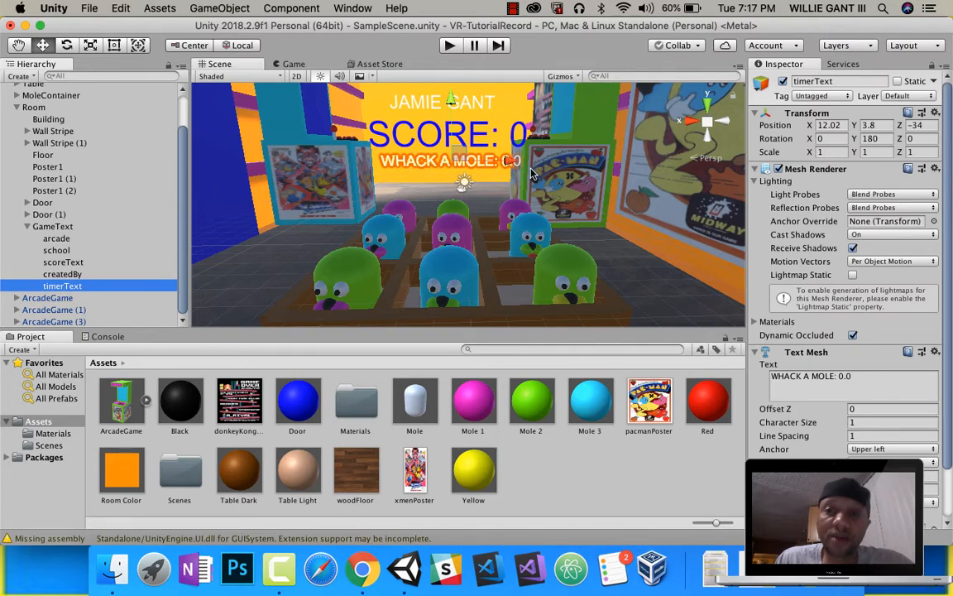
mouse_move(513, 177)
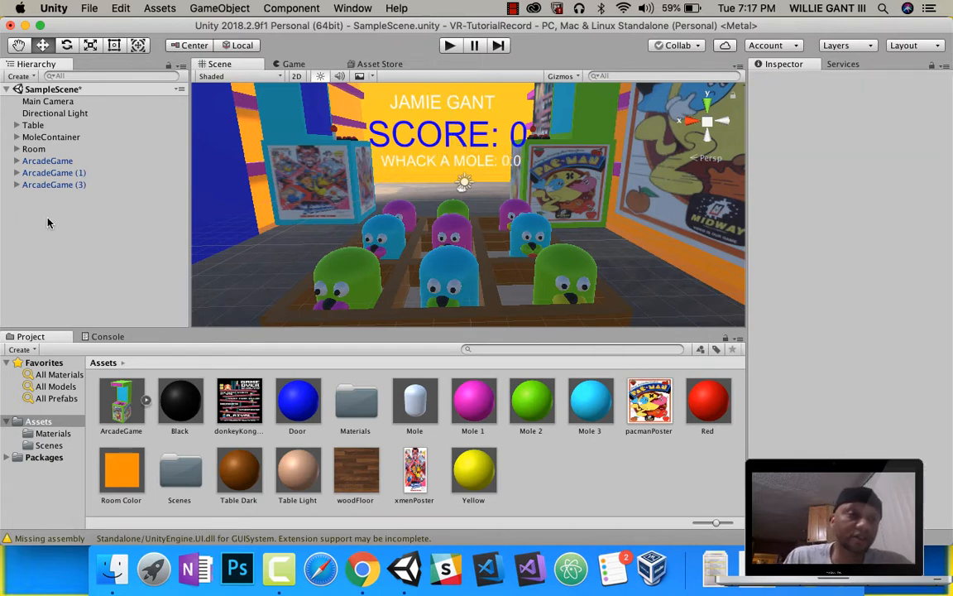
Step: Create an empty GameController object and attach a new GameController script
right_click(48, 223)
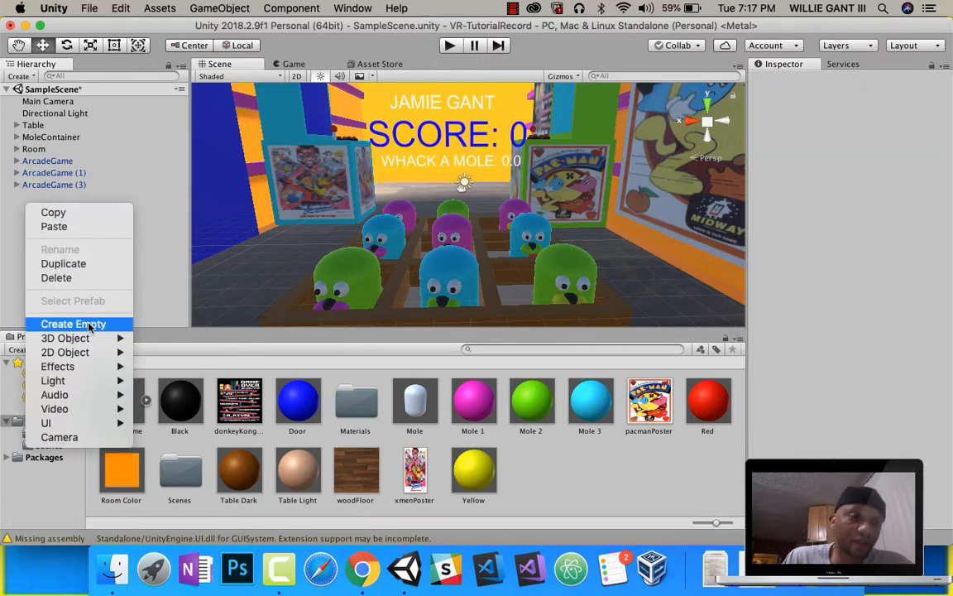
click(73, 323)
text(GameC)
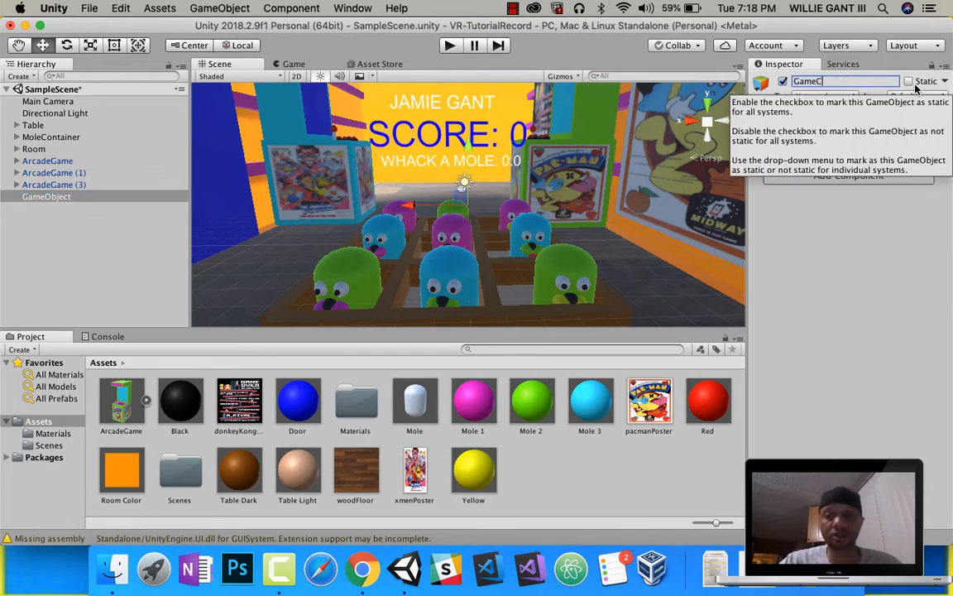
text(ontroller)
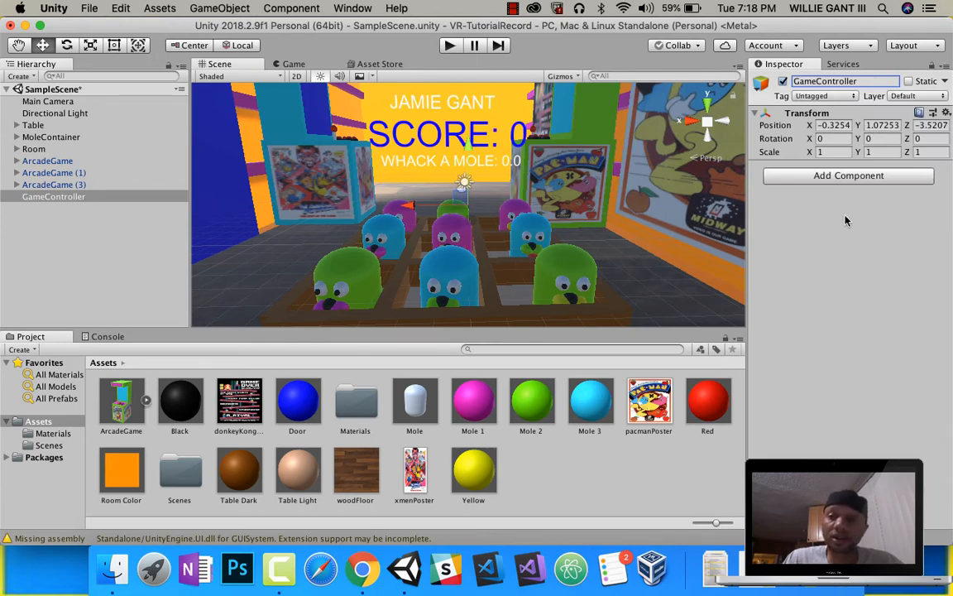
click(848, 174)
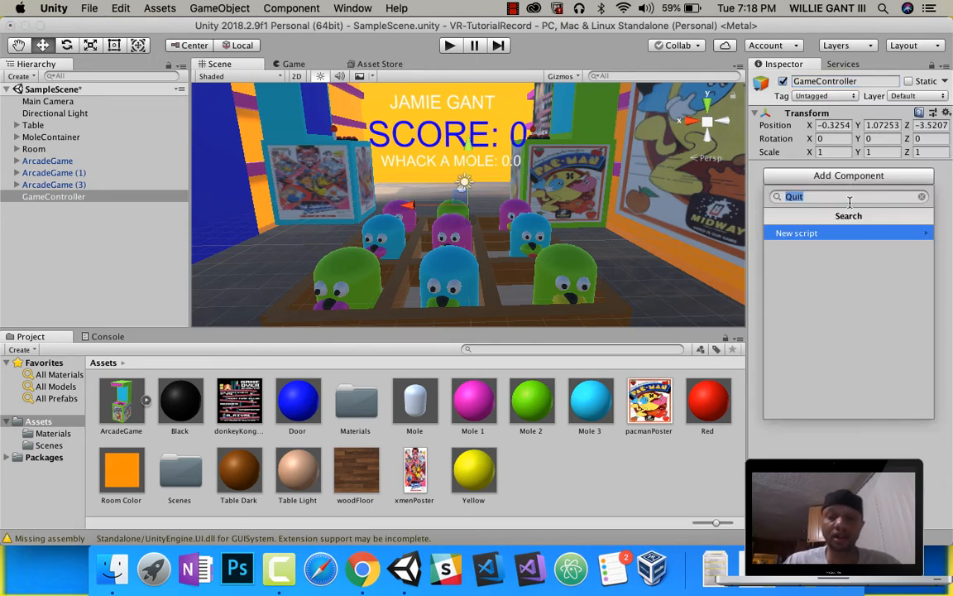
text(GameController)
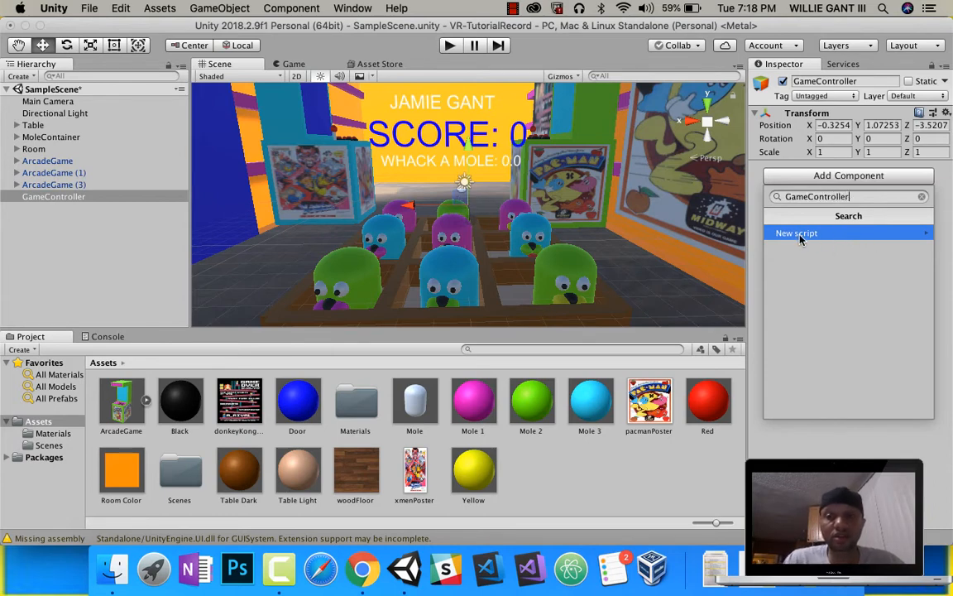
mouse_move(916, 233)
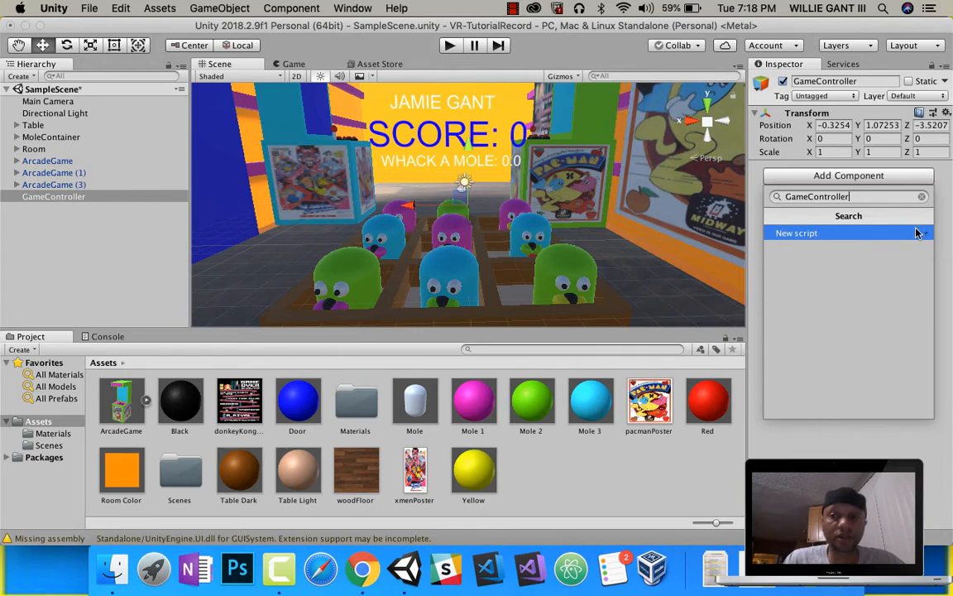
click(797, 233)
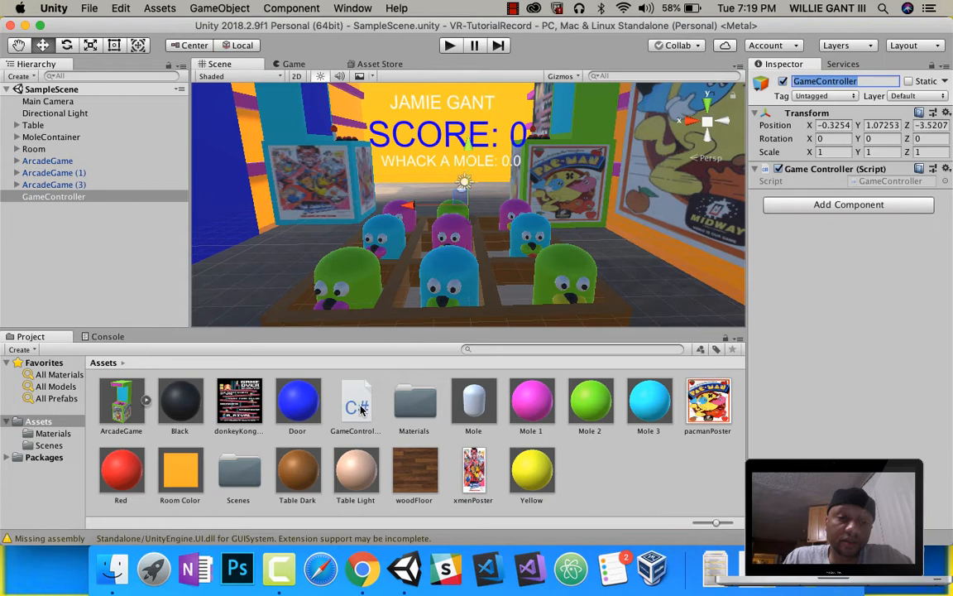
mouse_move(531, 416)
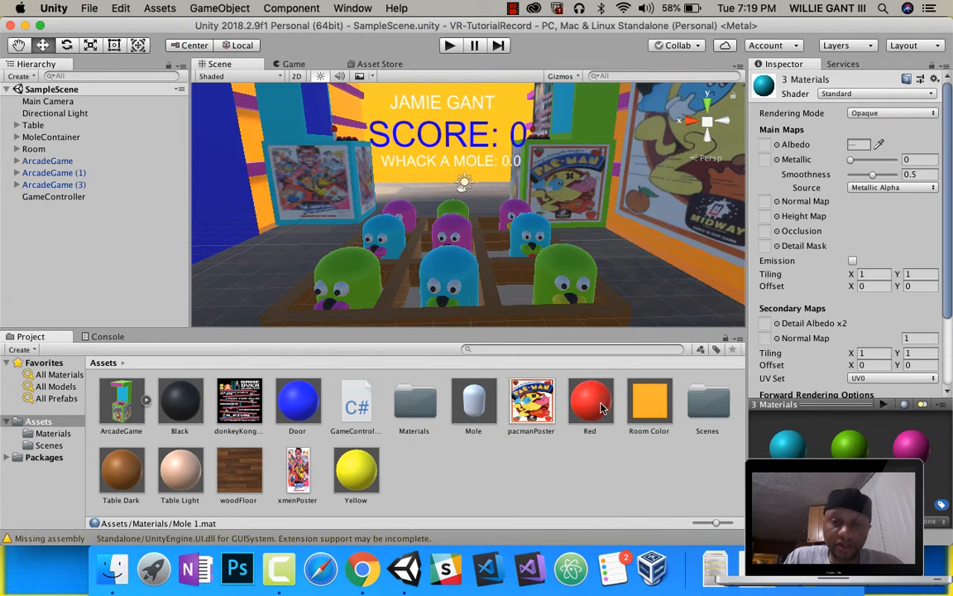
Step: Select the Red material and another mole material for moving into Materials
click(590, 400)
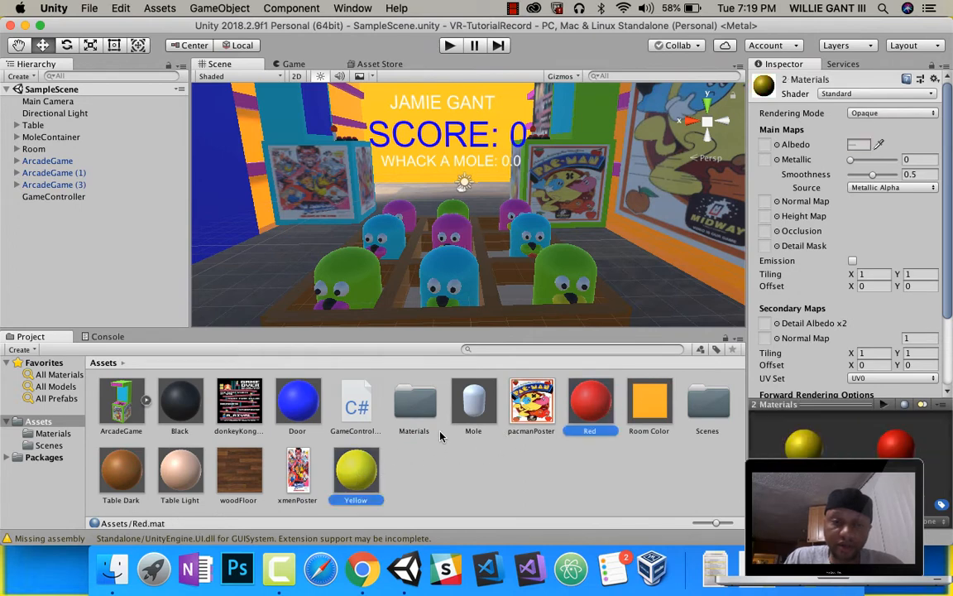
click(415, 403)
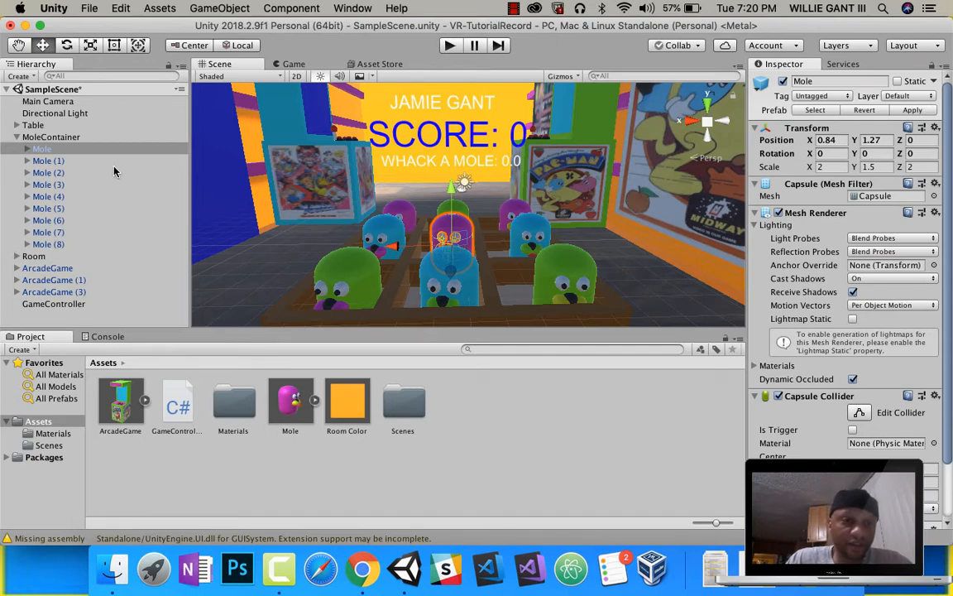
mouse_move(434, 266)
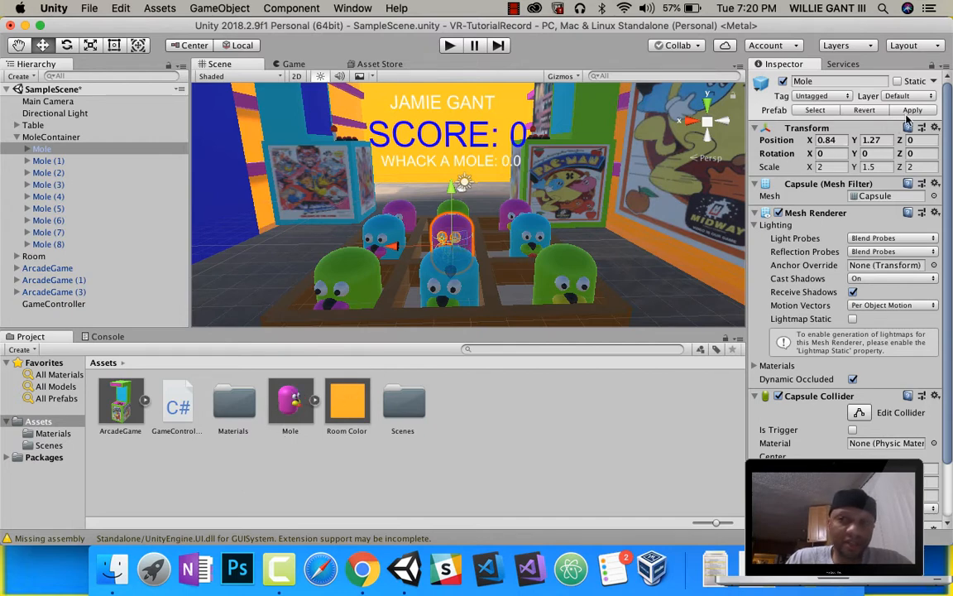
mouse_move(470, 258)
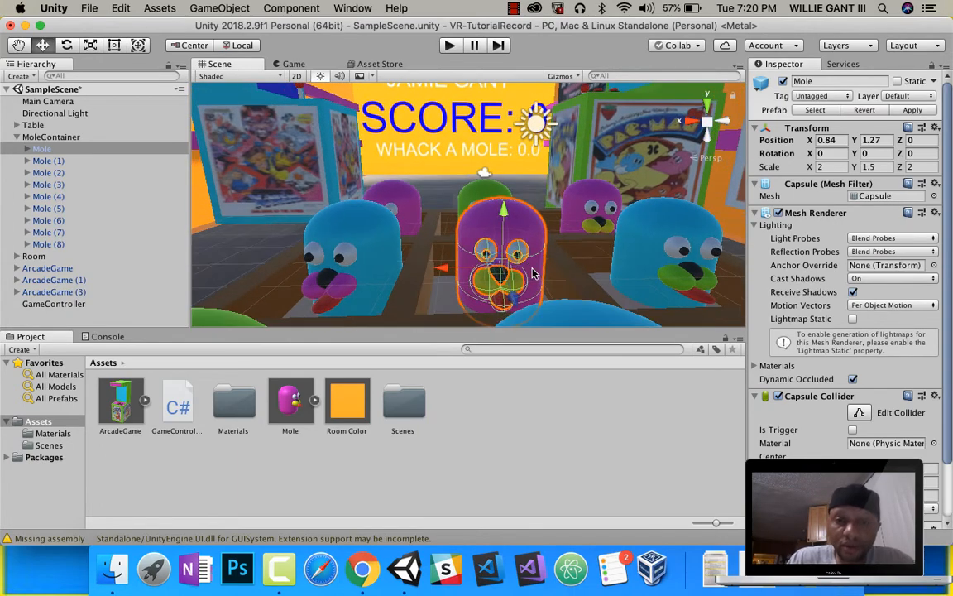
Step: Raise the mole out of its hole and reveal its Eyes, Nose and Tongue parts
drag(503, 273, 503, 199)
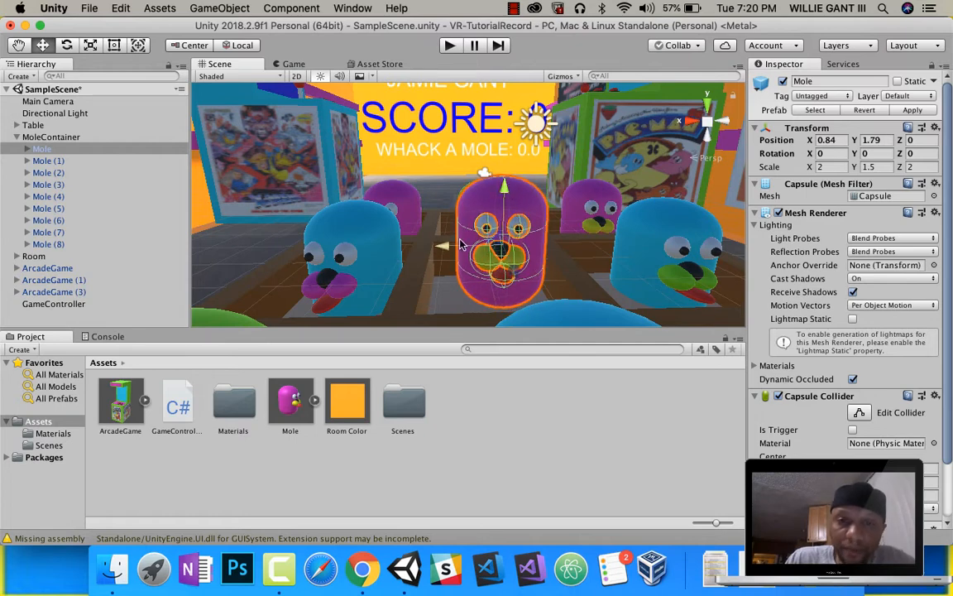
click(26, 148)
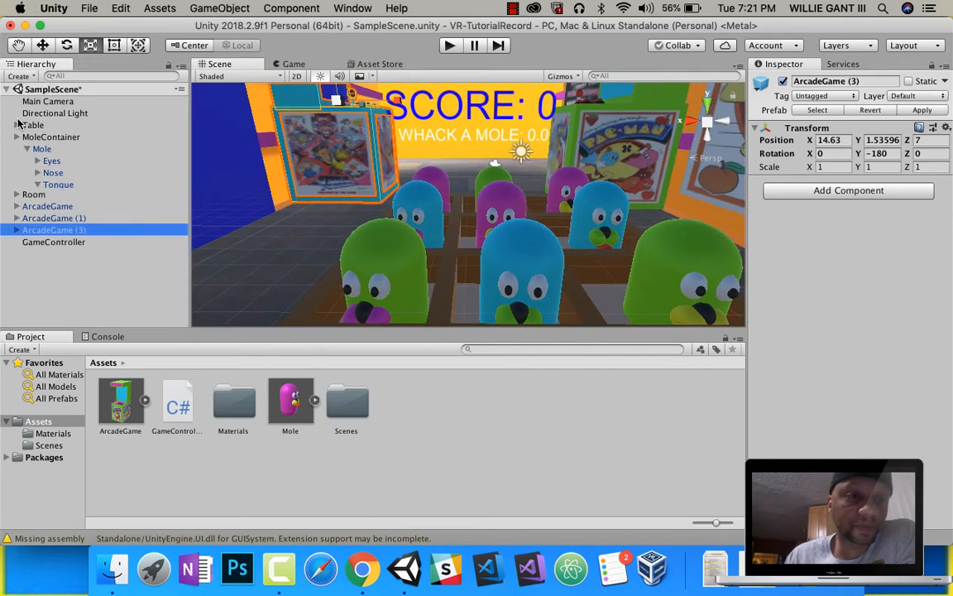
Step: Select GameController and preview the script's default empty Start and Update methods
click(53, 196)
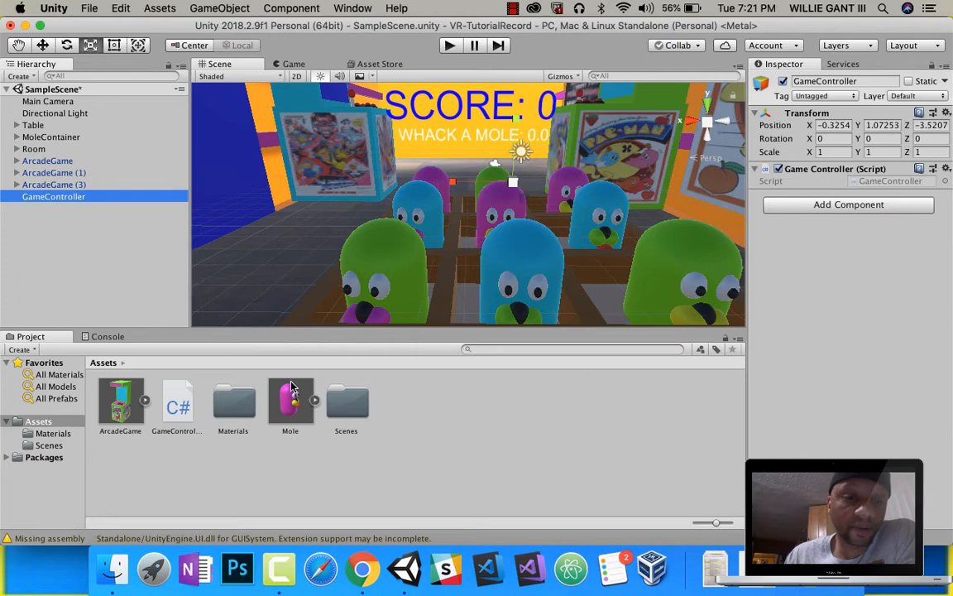
click(177, 401)
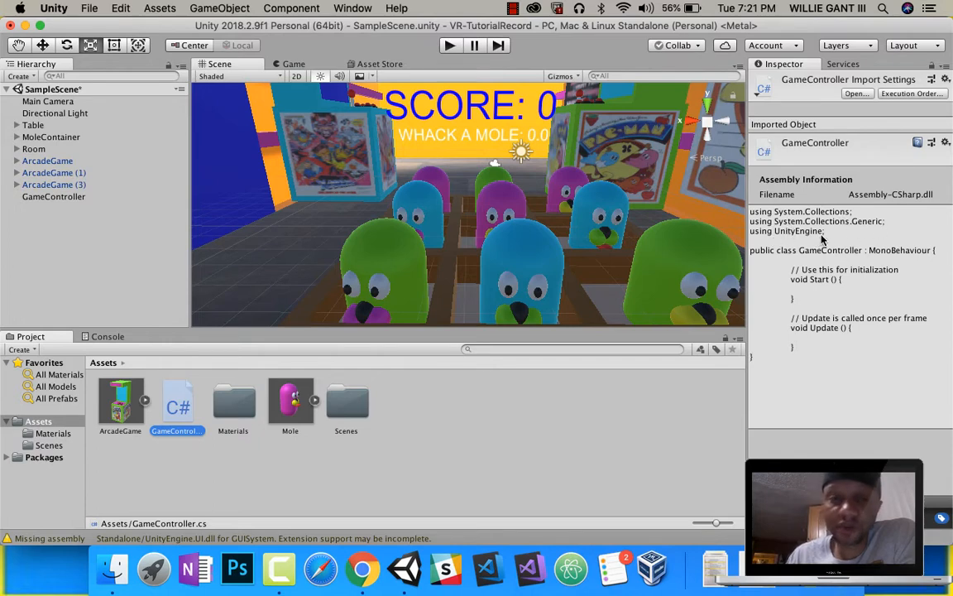
mouse_move(846, 236)
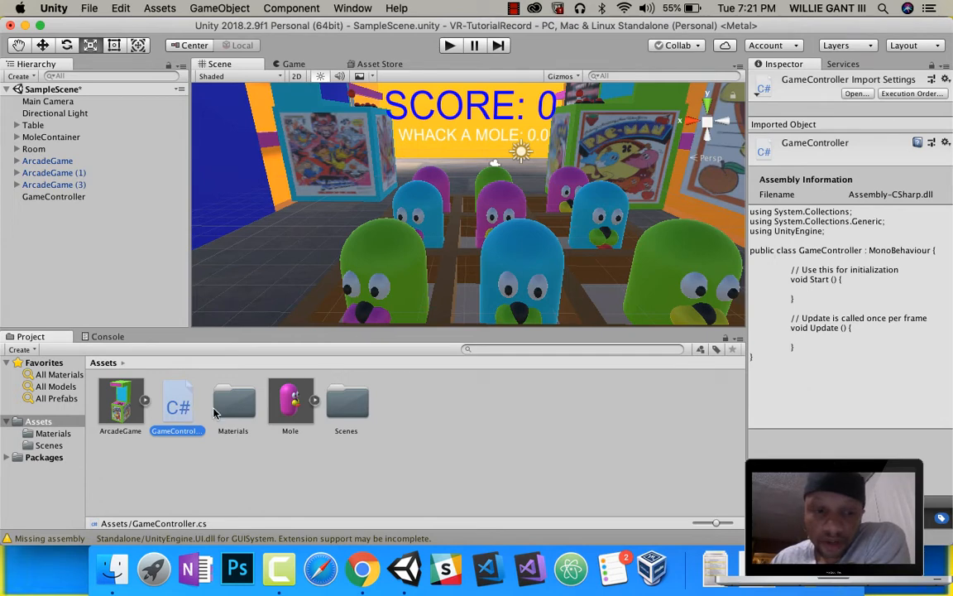
mouse_move(806, 261)
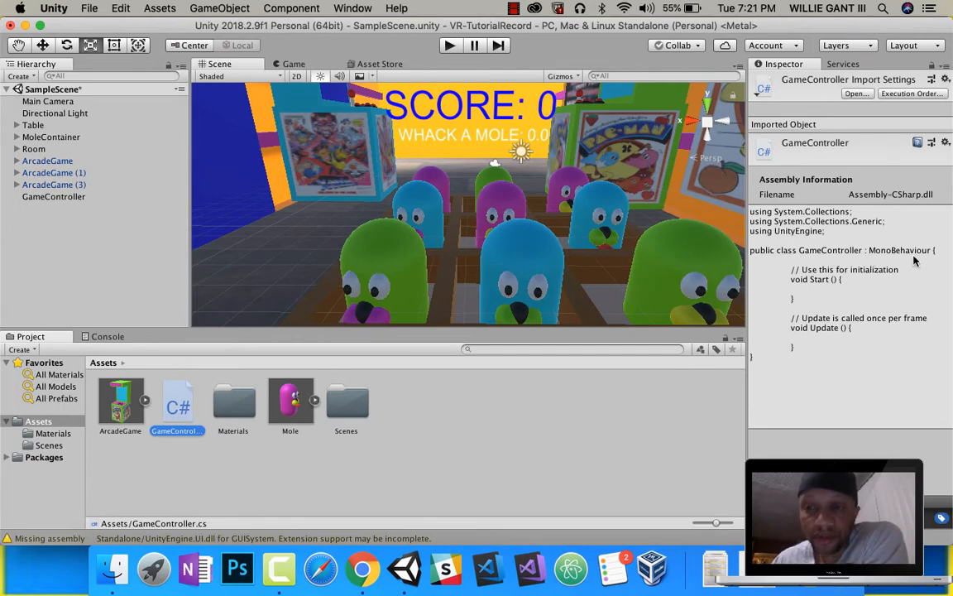
mouse_move(886, 252)
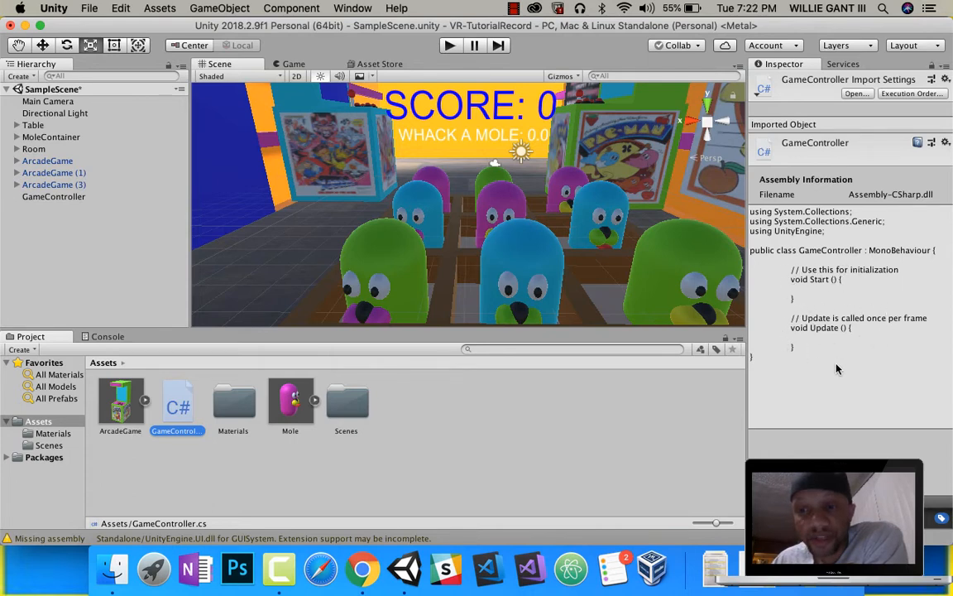
mouse_move(828, 327)
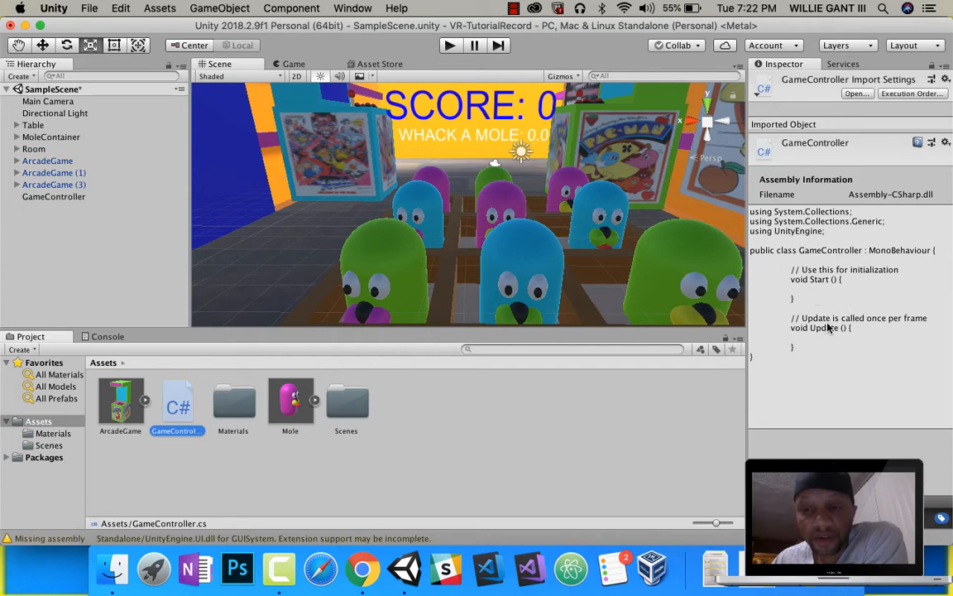
mouse_move(849, 238)
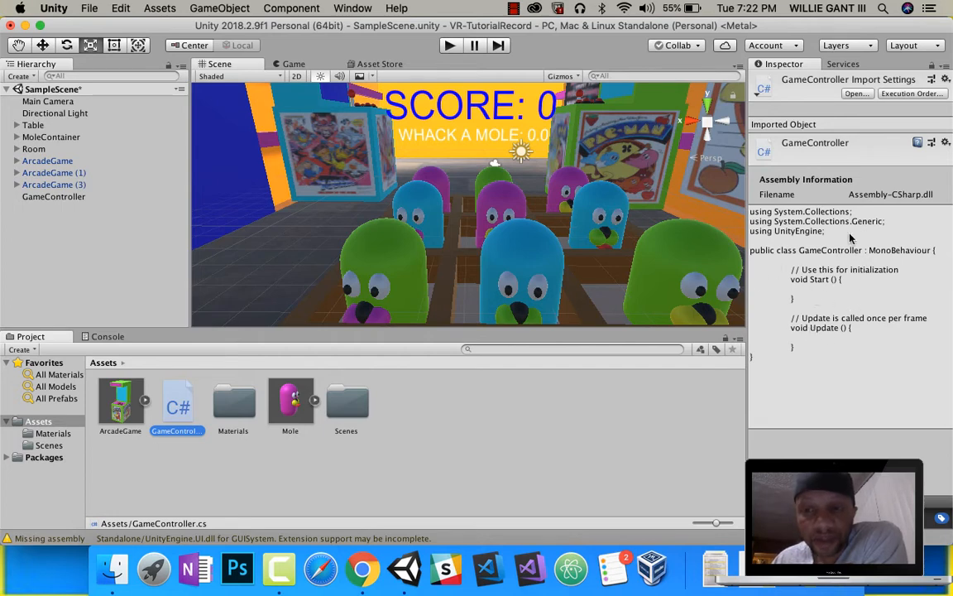
mouse_move(870, 315)
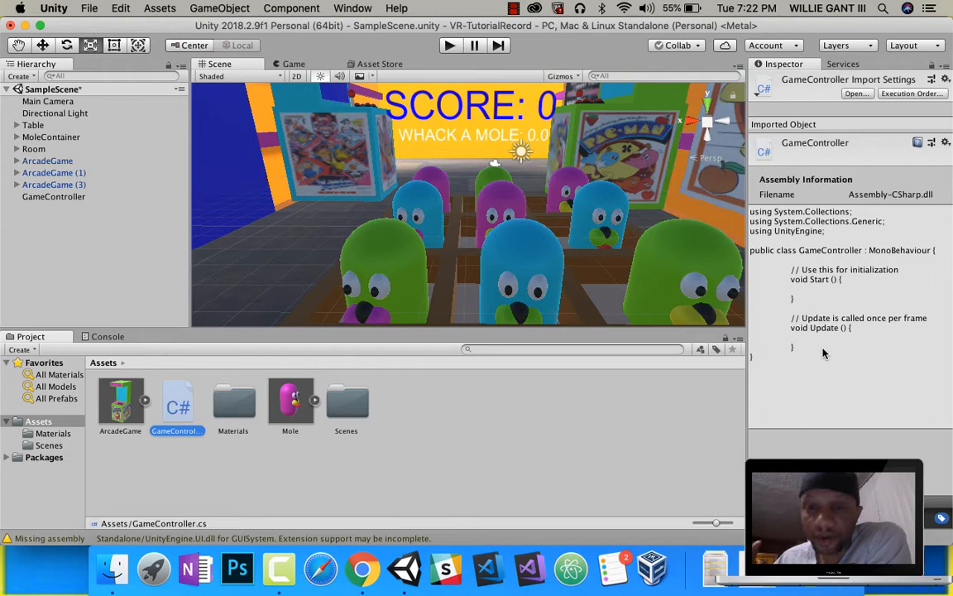
mouse_move(832, 297)
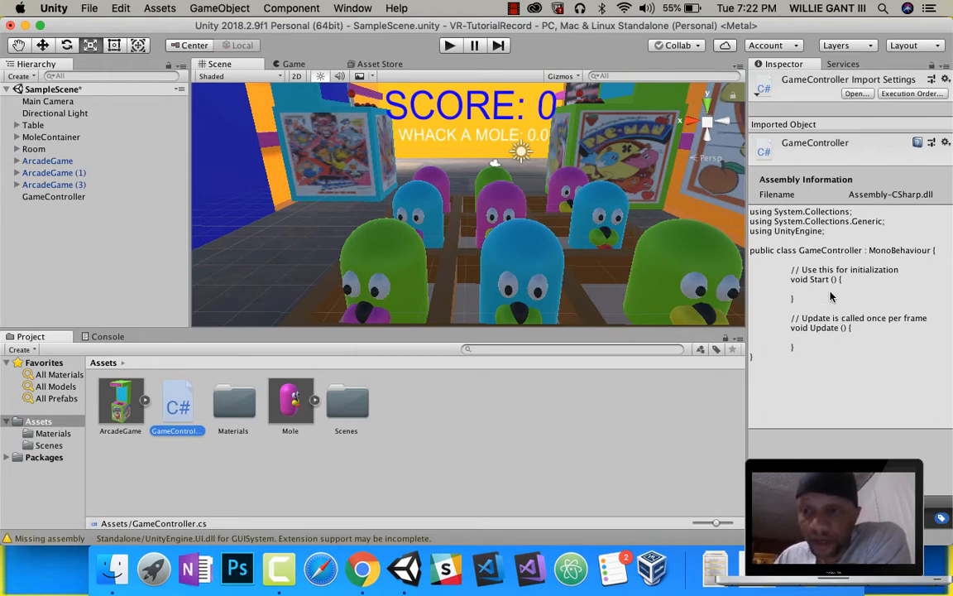
mouse_move(792, 275)
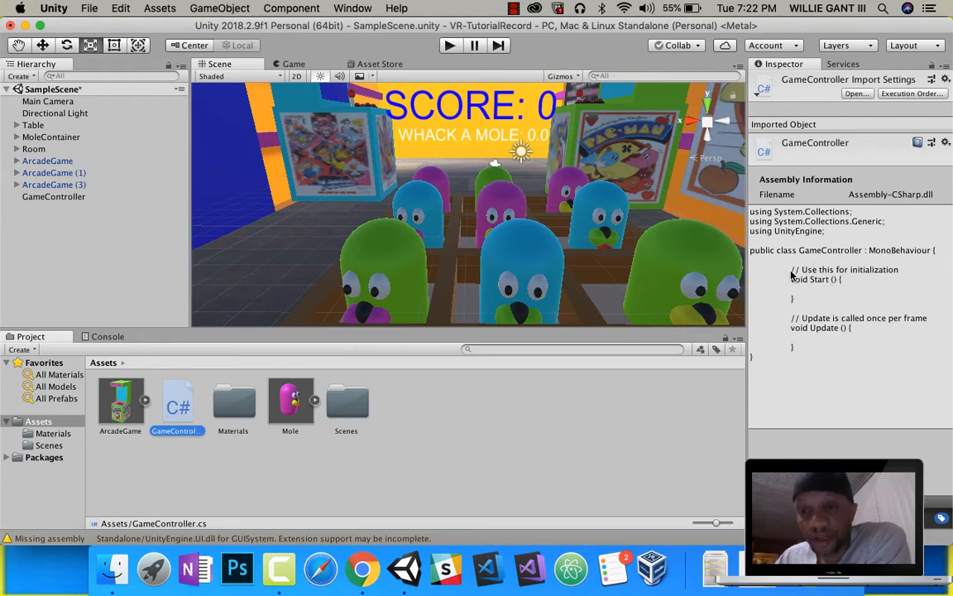
mouse_move(833, 265)
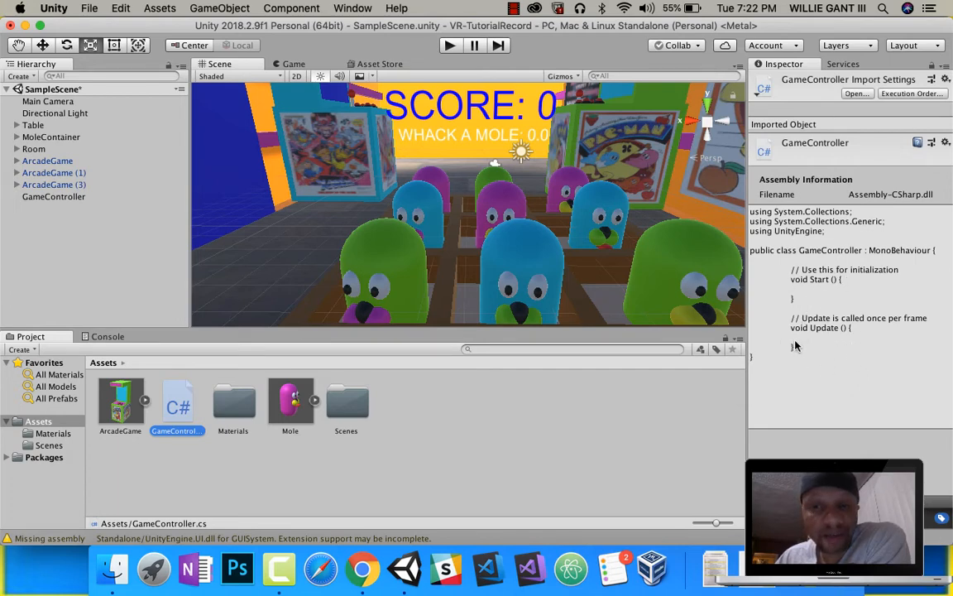
mouse_move(840, 336)
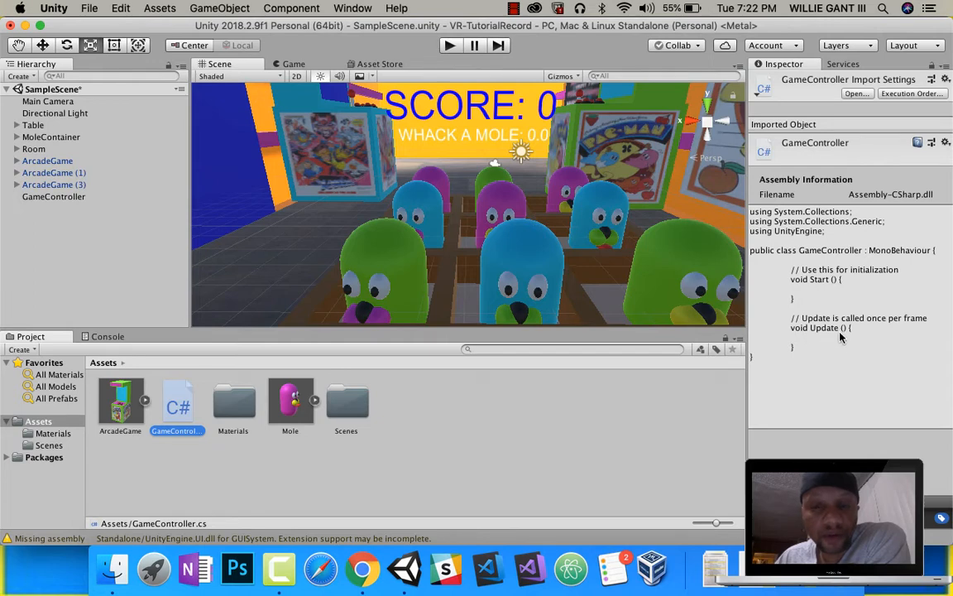
mouse_move(725, 264)
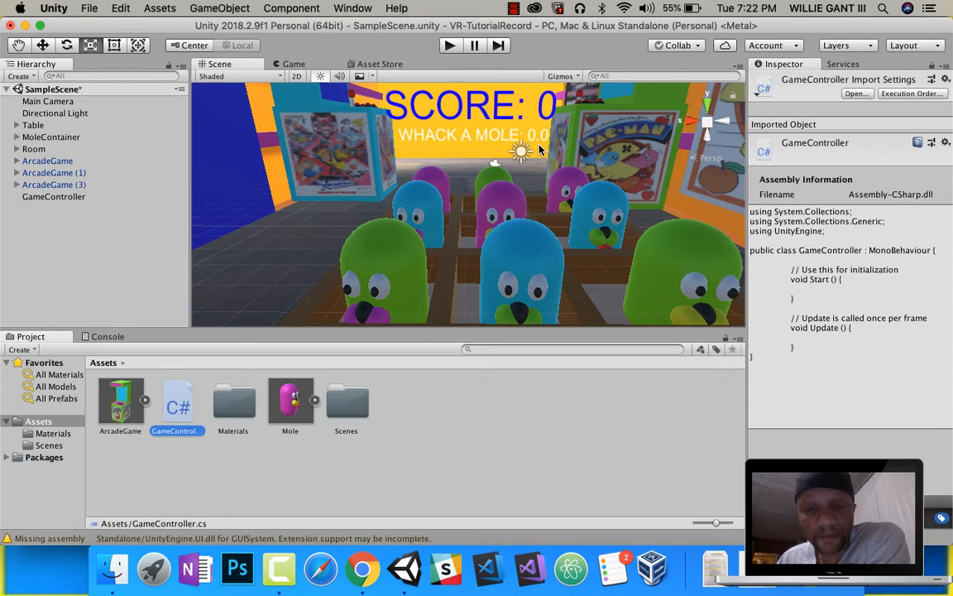
mouse_move(780, 315)
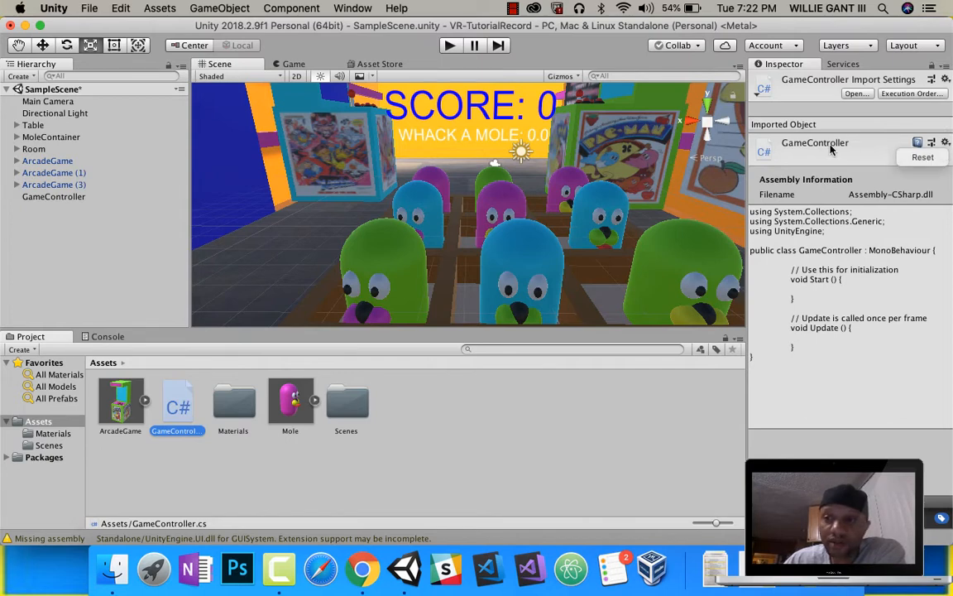
Step: Choose Edit Script from the GameController script component's options
click(53, 196)
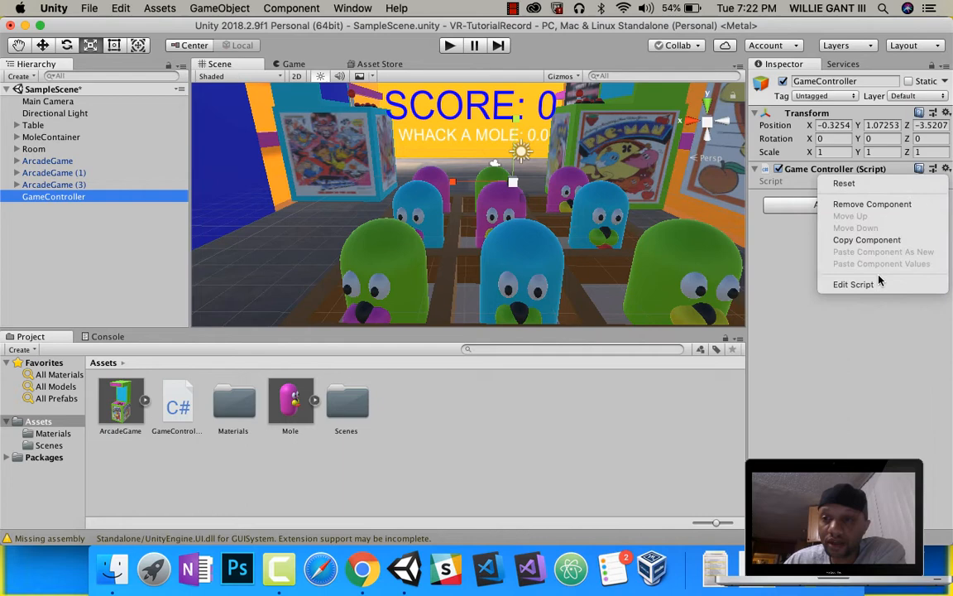
mouse_move(852, 285)
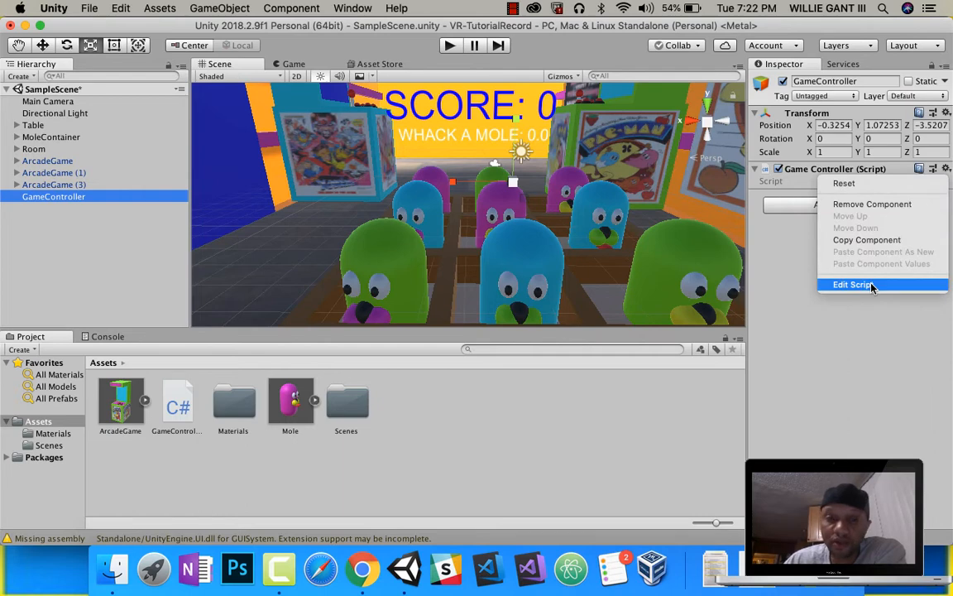
click(852, 285)
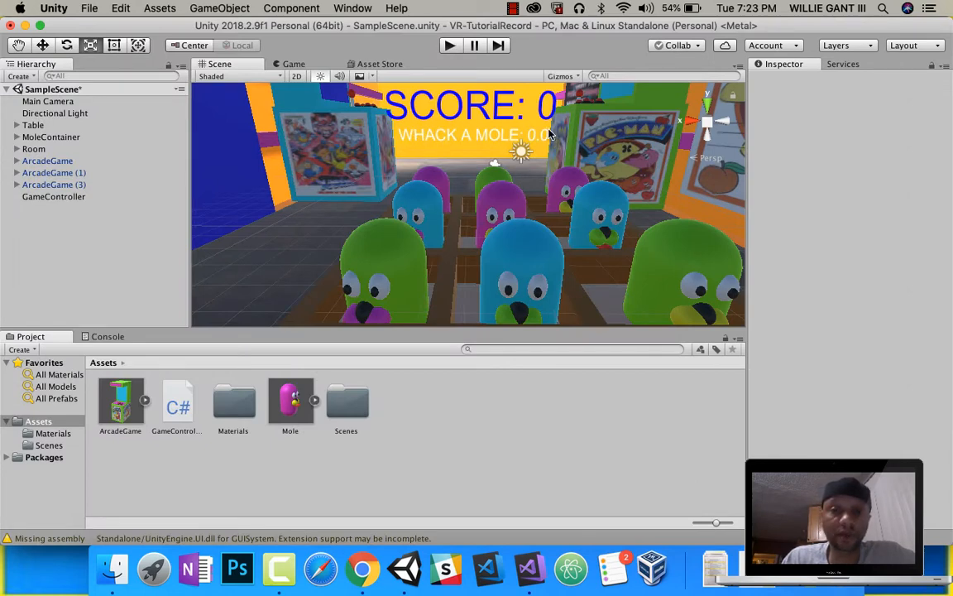
mouse_move(461, 155)
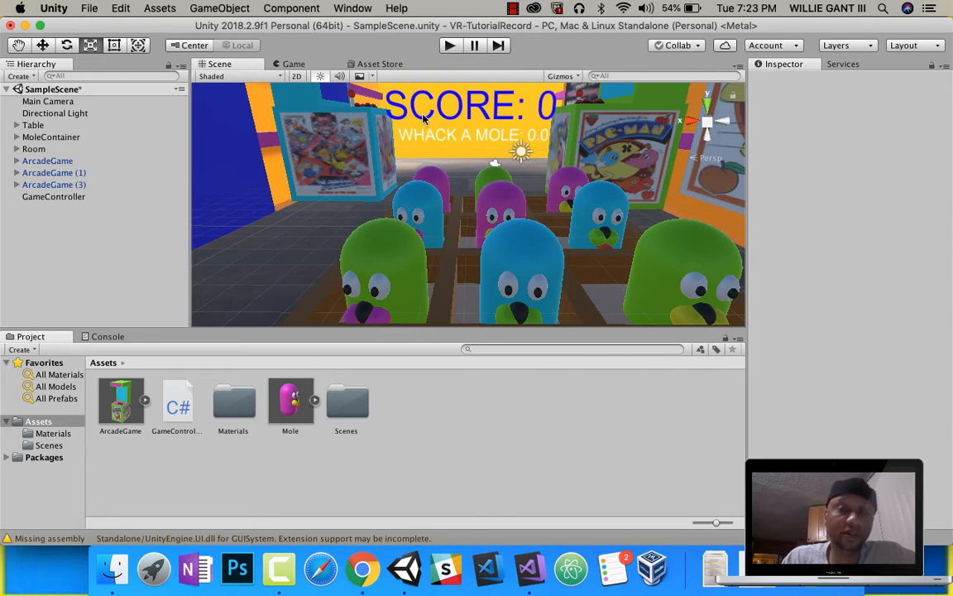
mouse_move(519, 144)
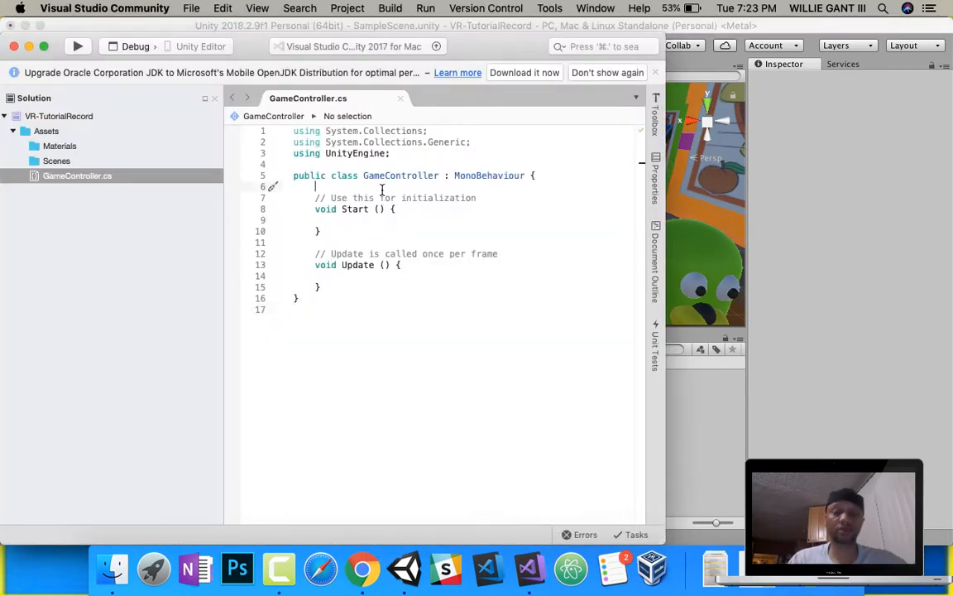
Step: Add a '// timer Variables' comment and 'public TextMesh timerText;' declaration
key(Return)
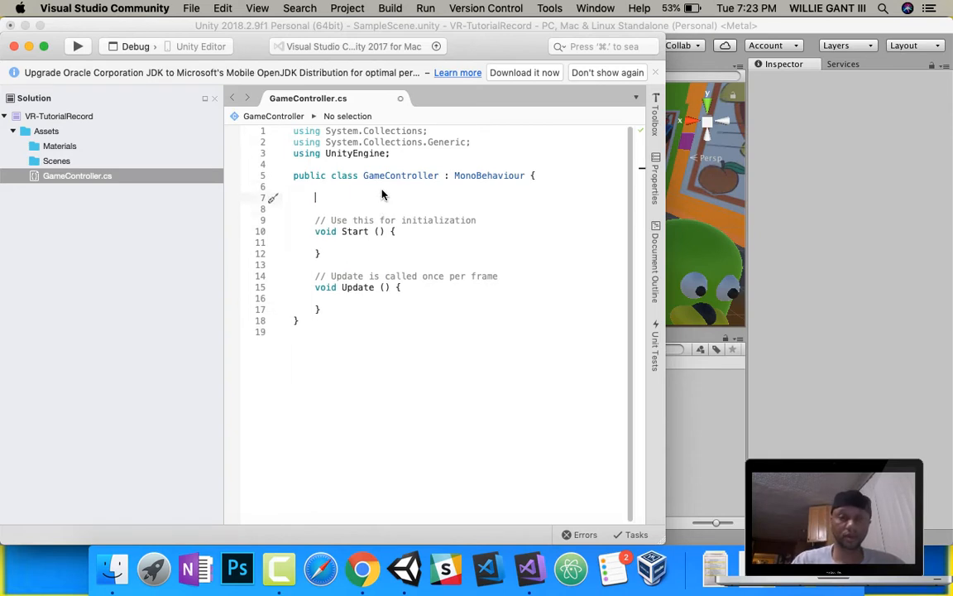
text(//)
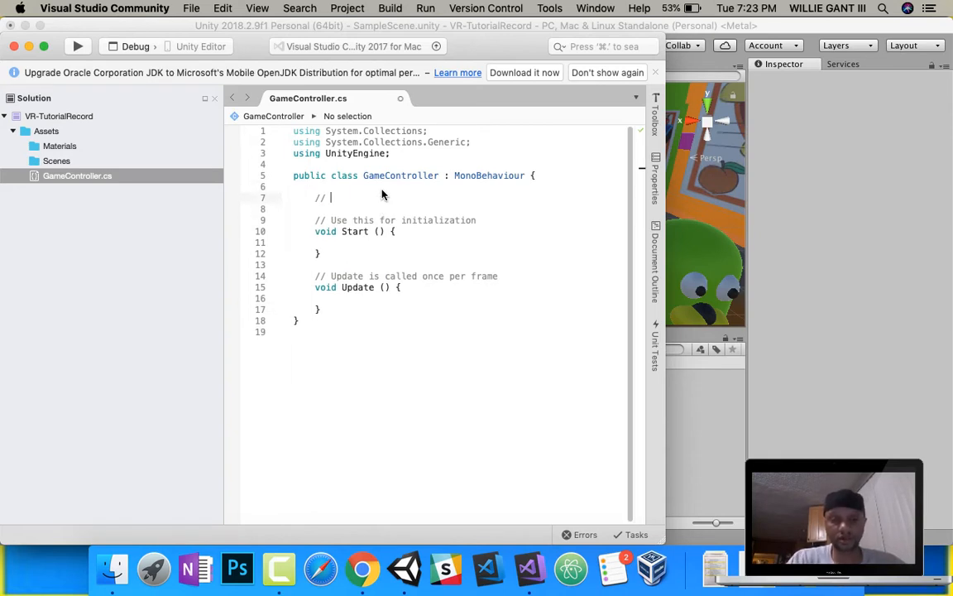
text(timer Va)
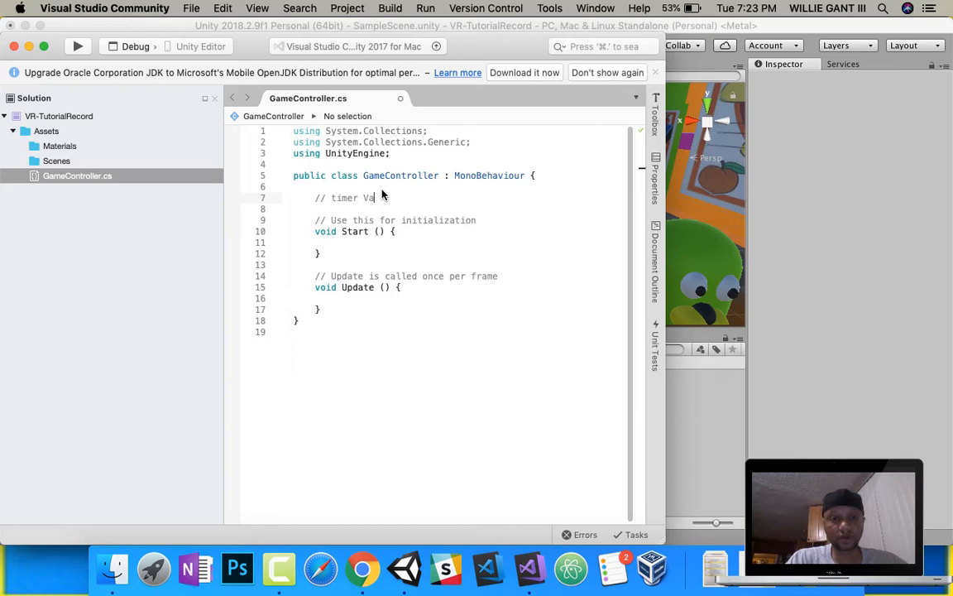
text(riables)
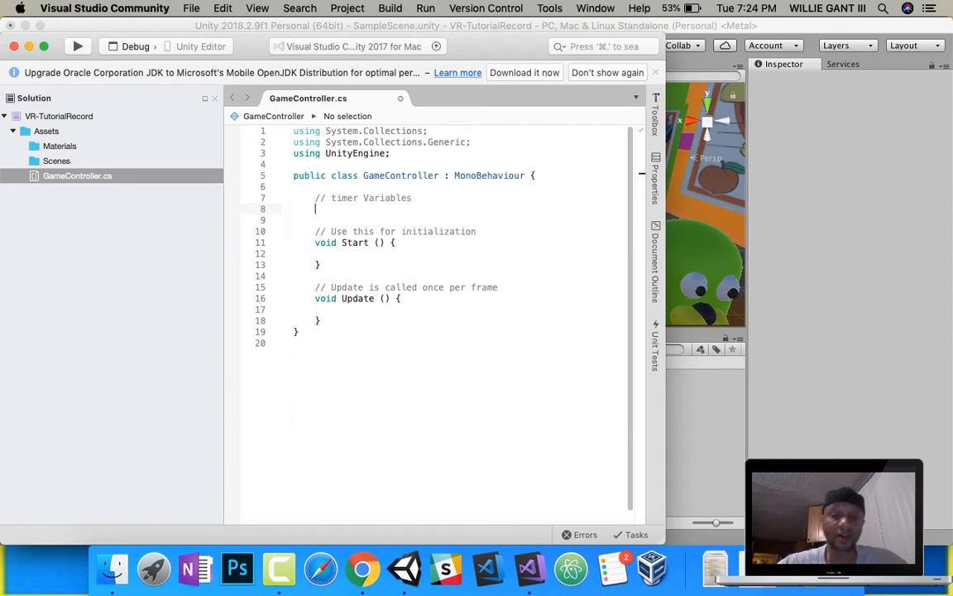
text(public)
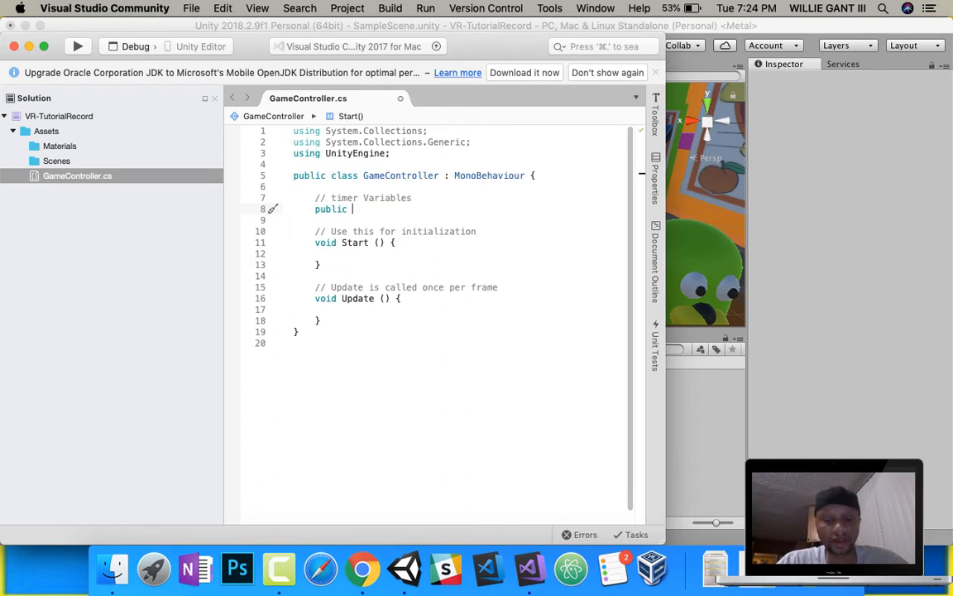
text(TextMesh g)
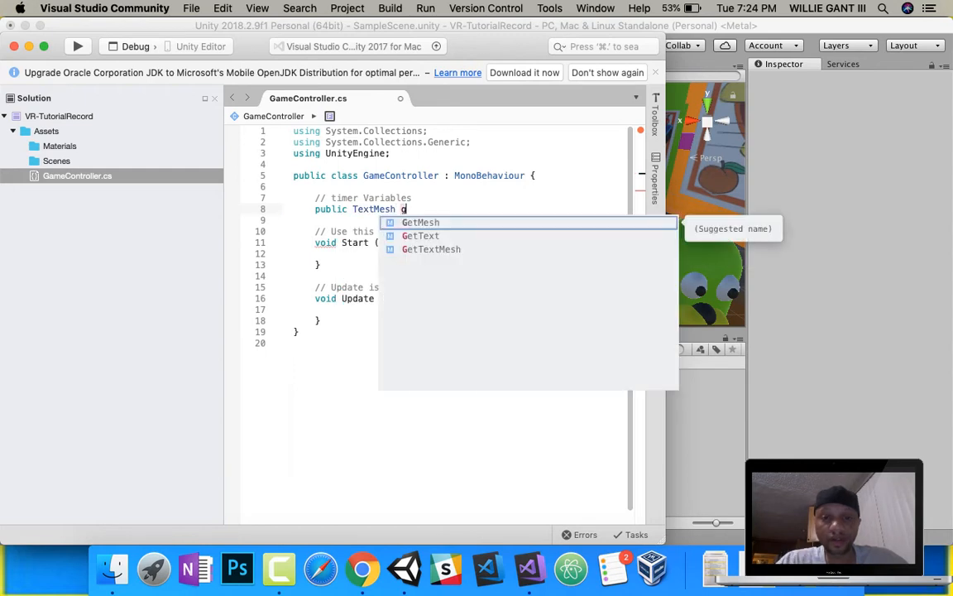
text(imerText;)
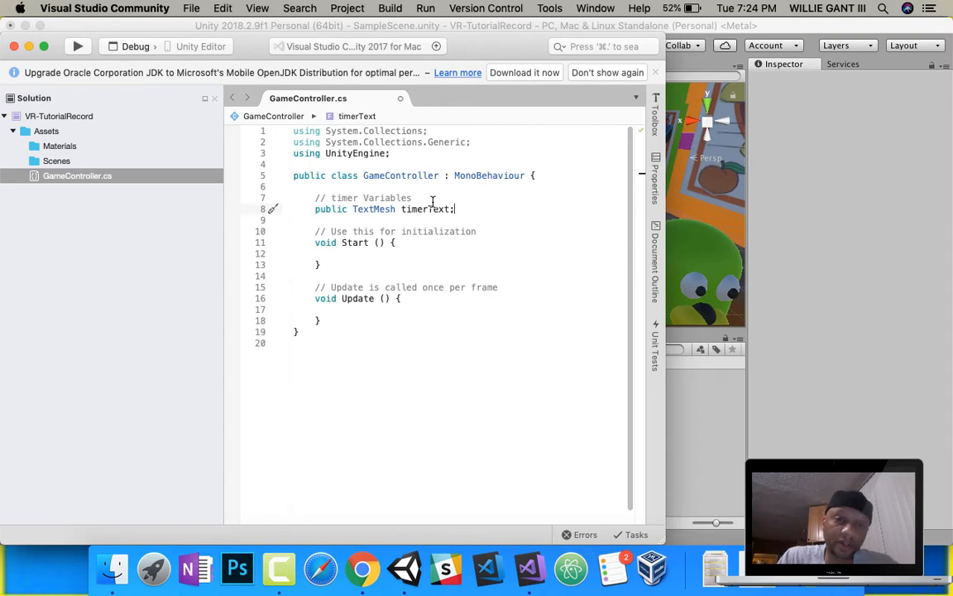
mouse_move(437, 243)
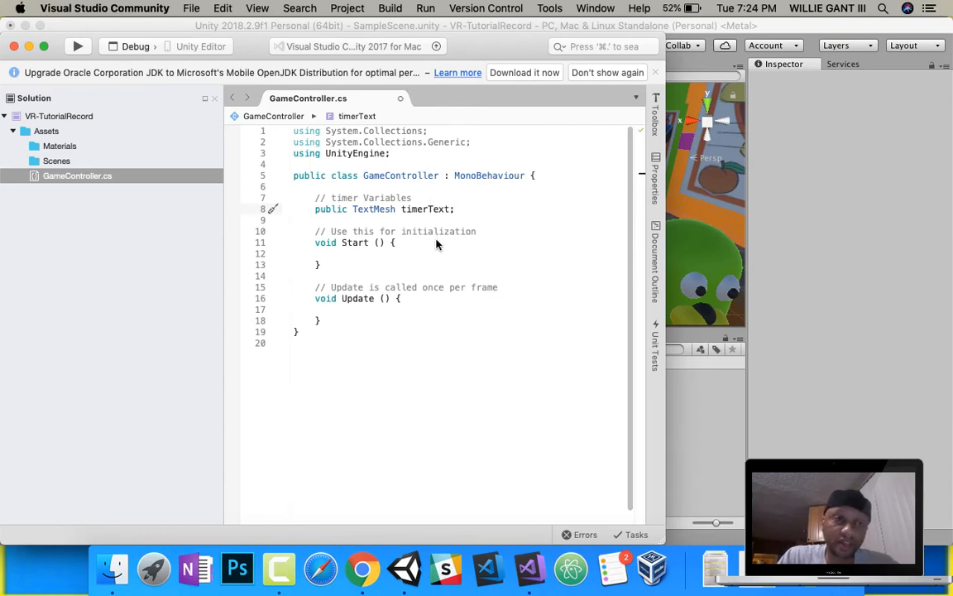
click(405, 570)
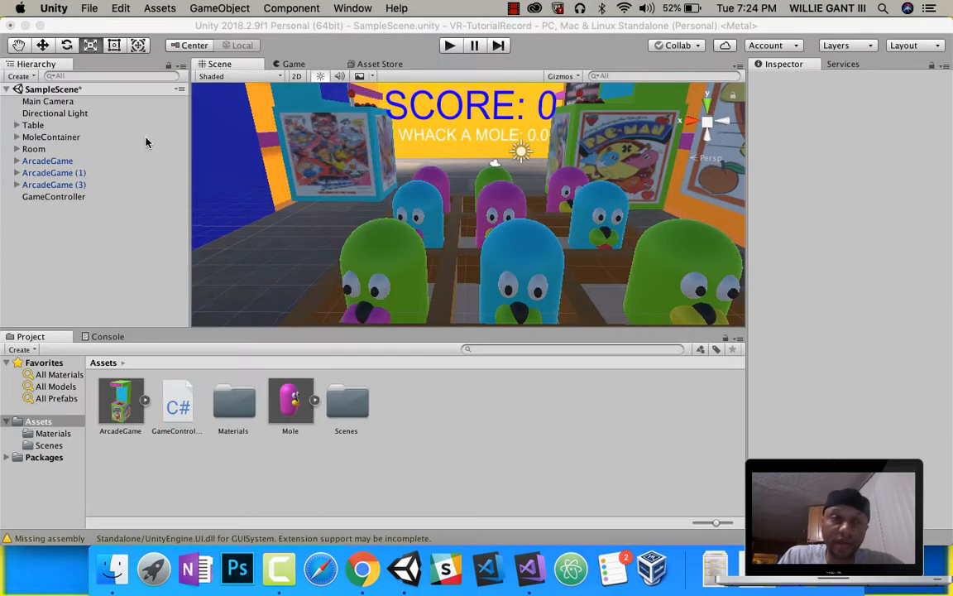
Step: Select the GameController object in the Hierarchy
click(53, 196)
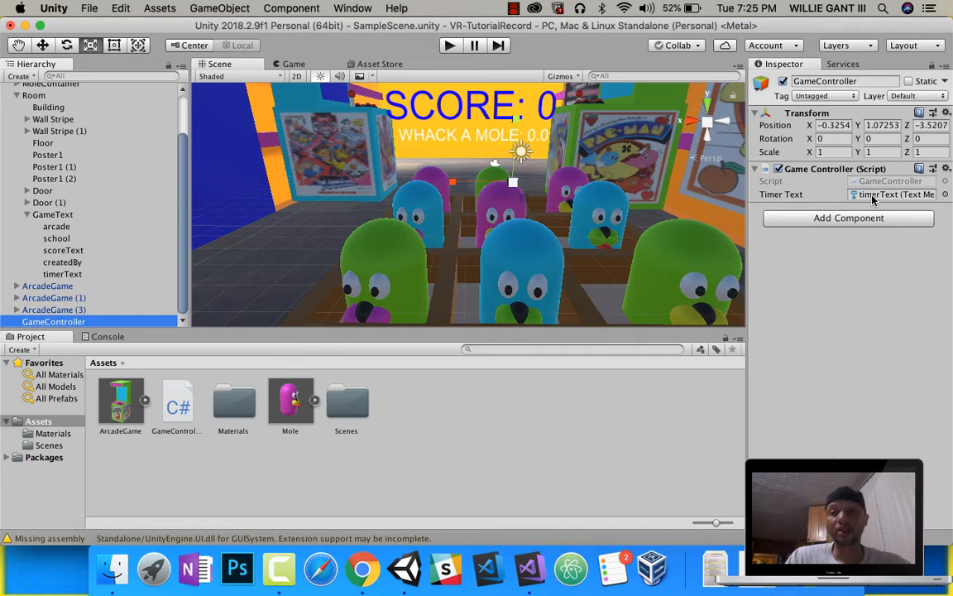
mouse_move(514, 146)
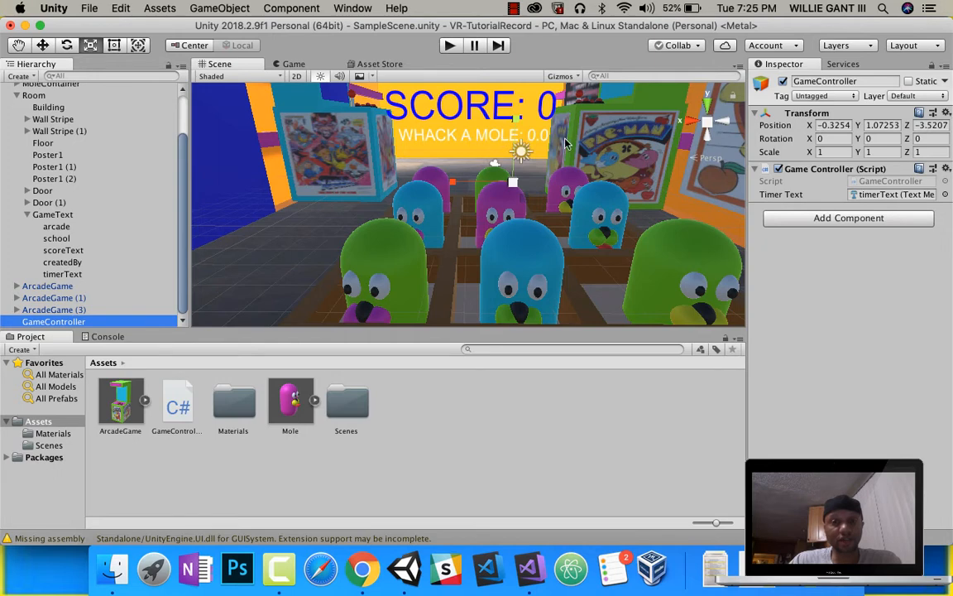
mouse_move(458, 145)
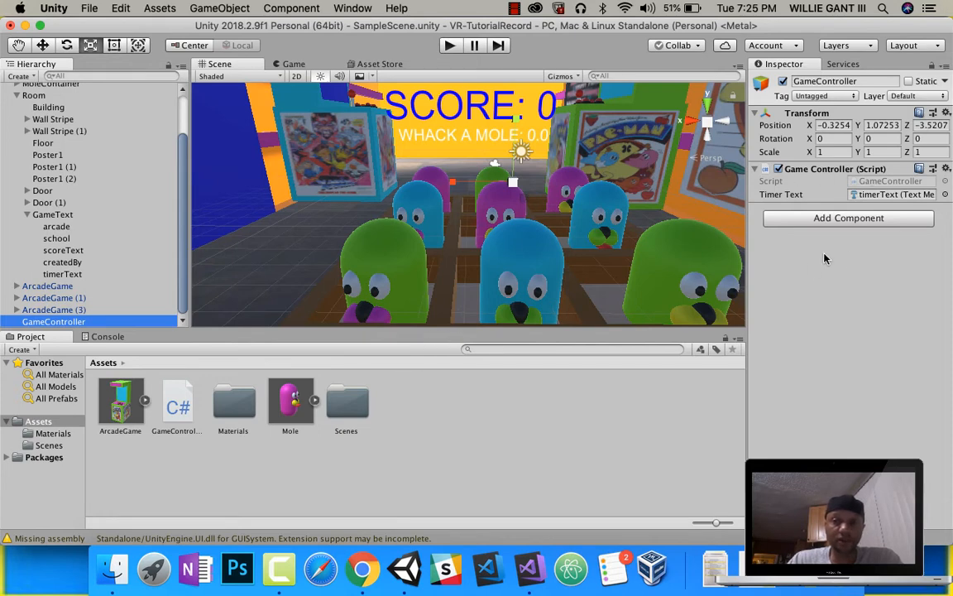
mouse_move(445, 152)
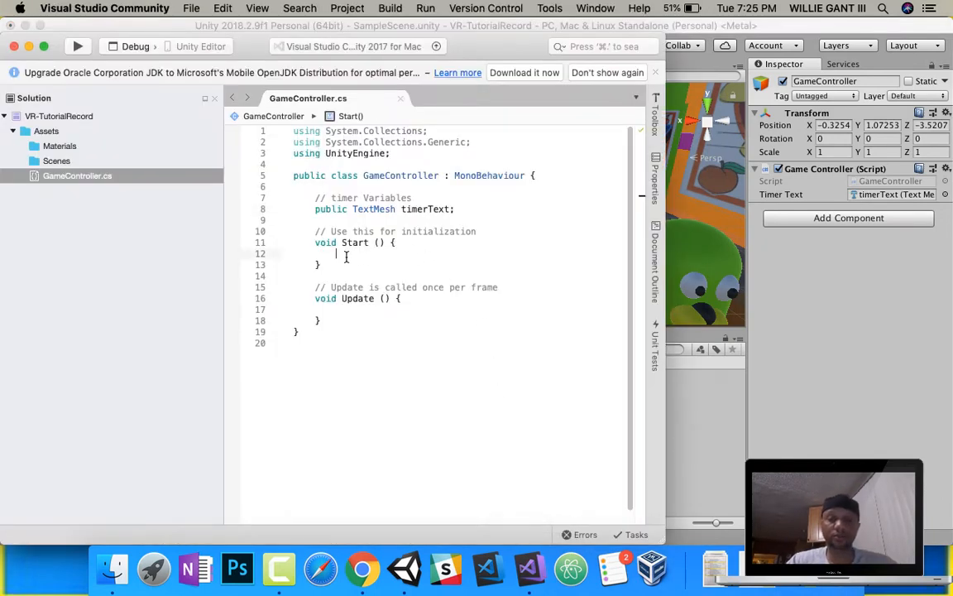
Step: In Start, add an 'Example Update text to say Hello' comment and timerText.text = "HELLO"
key(Return)
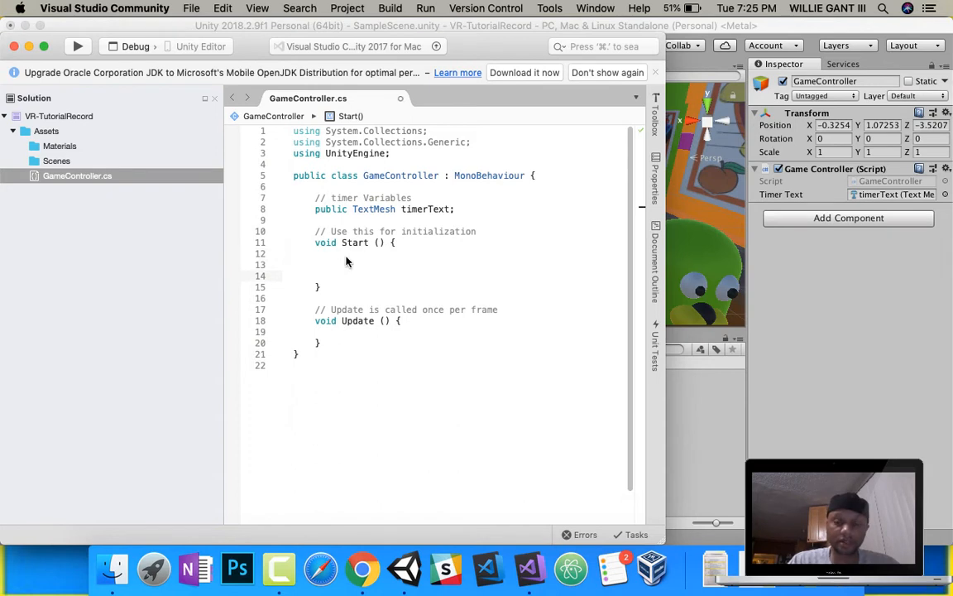
text(//Exam)
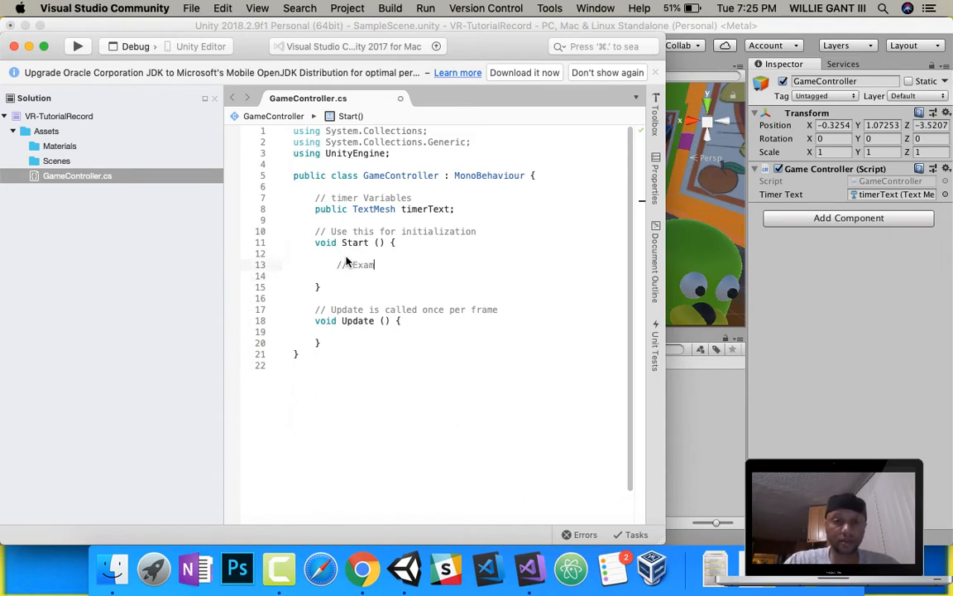
text(ple Up)
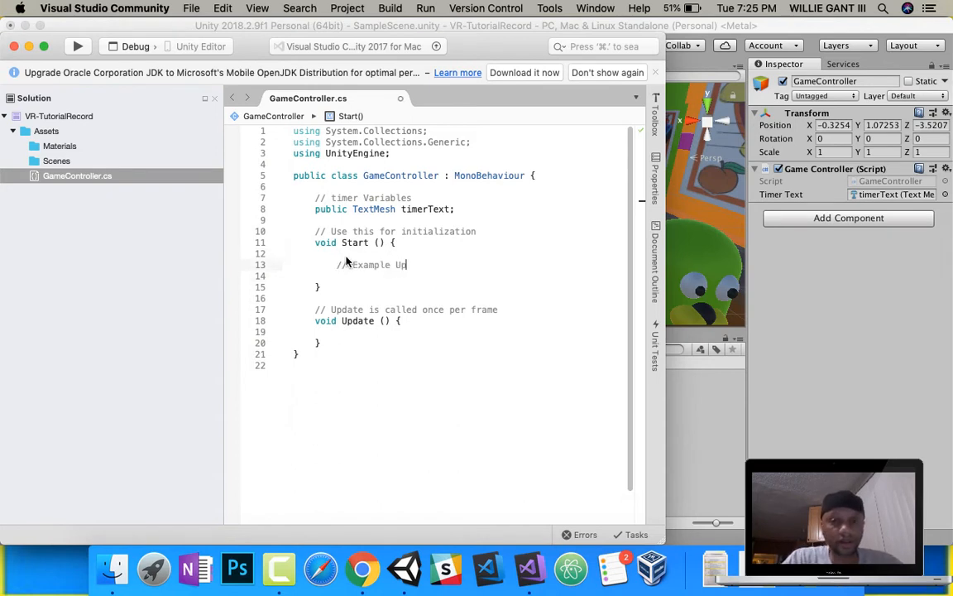
text(date text to say Hello)
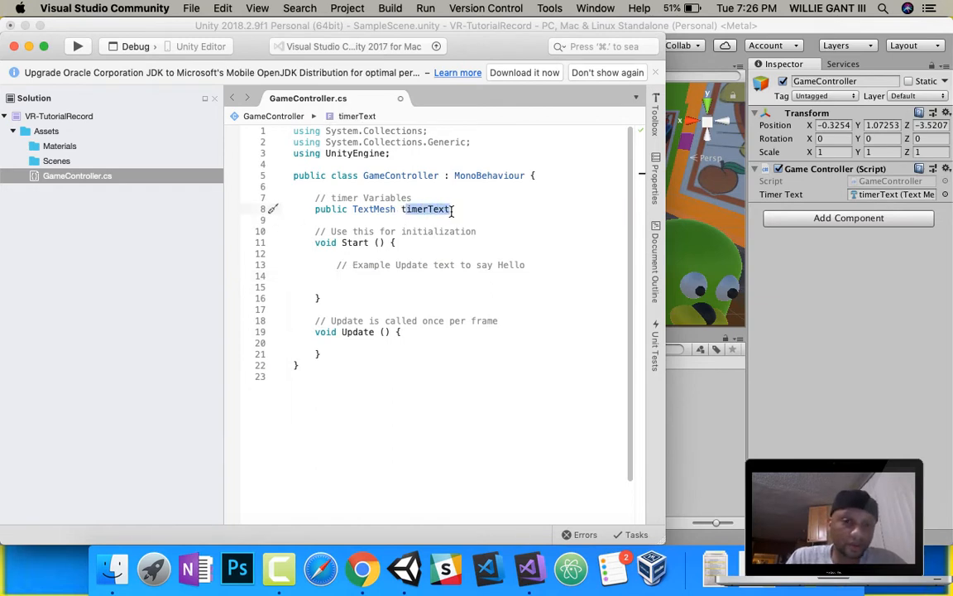
text(t)
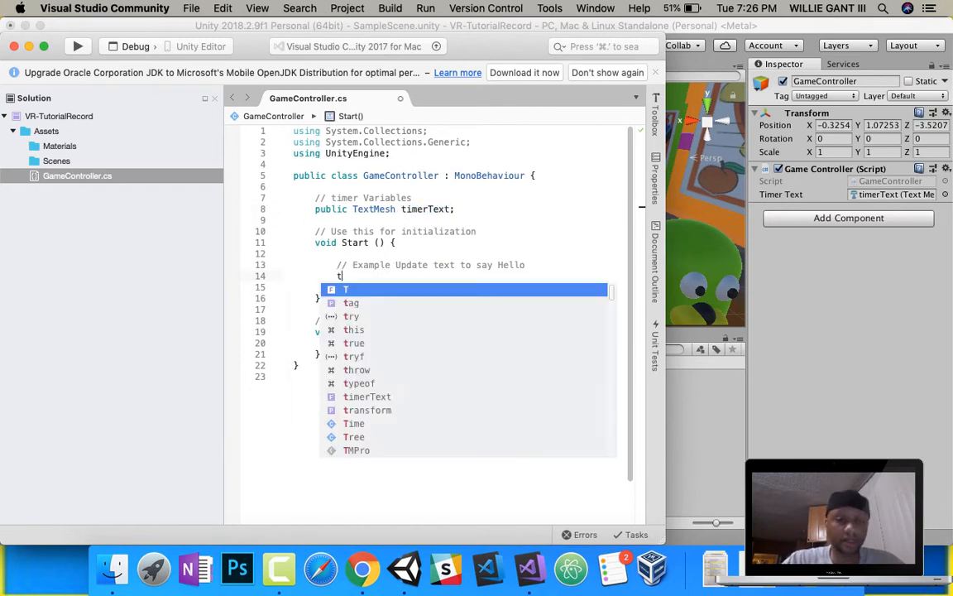
text(imerText.)
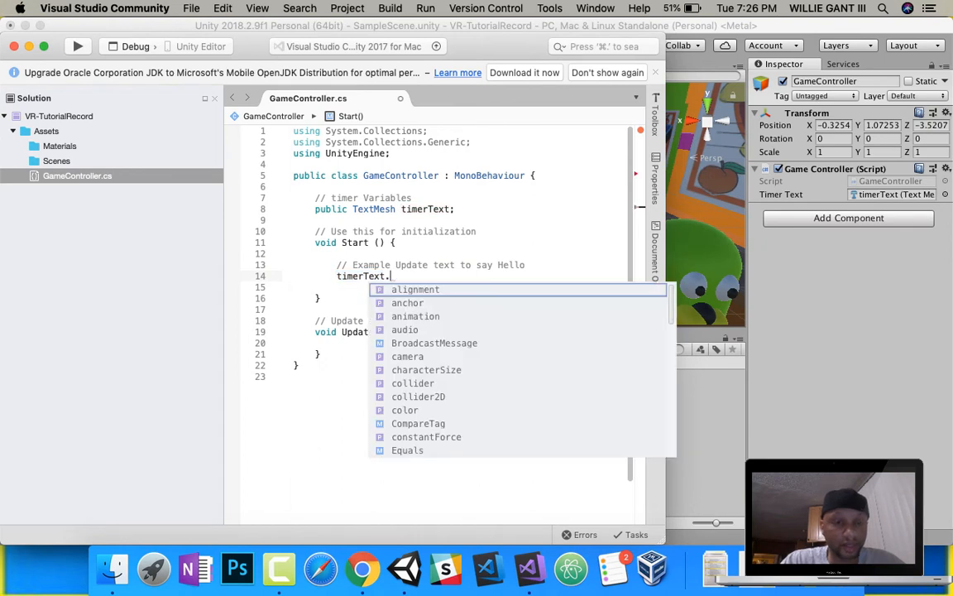
mouse_move(415, 289)
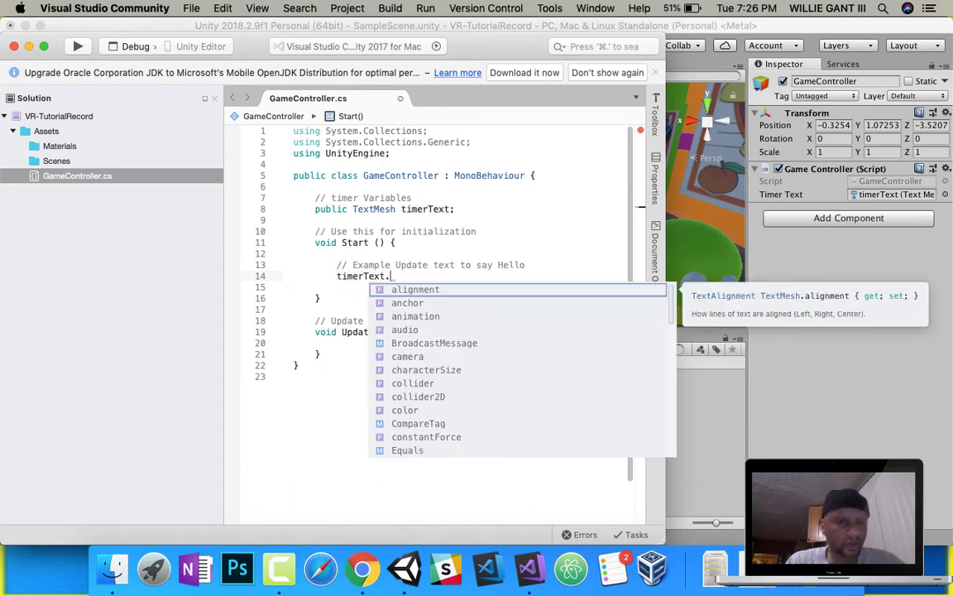
text(text =)
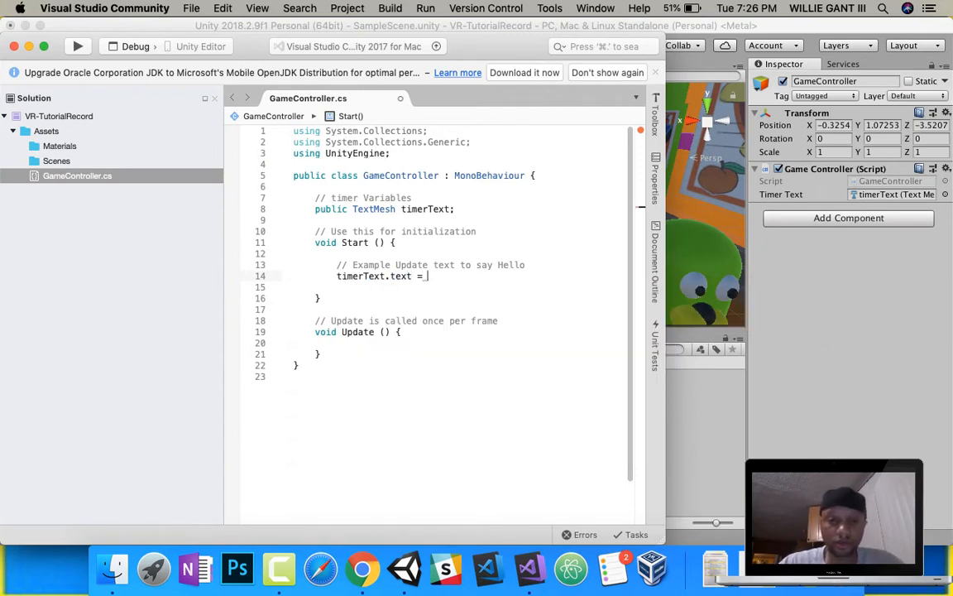
text("";)
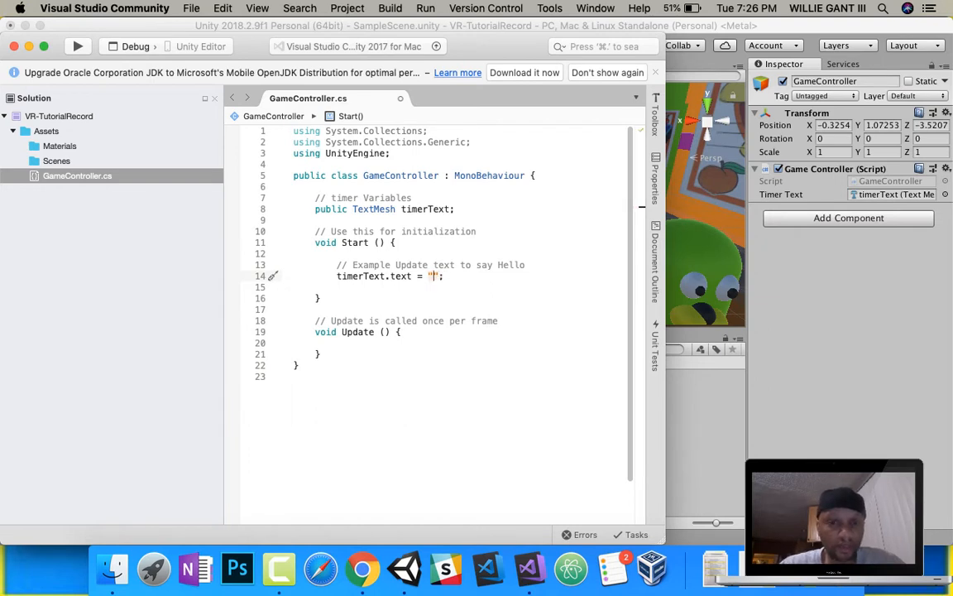
text(HELLO)
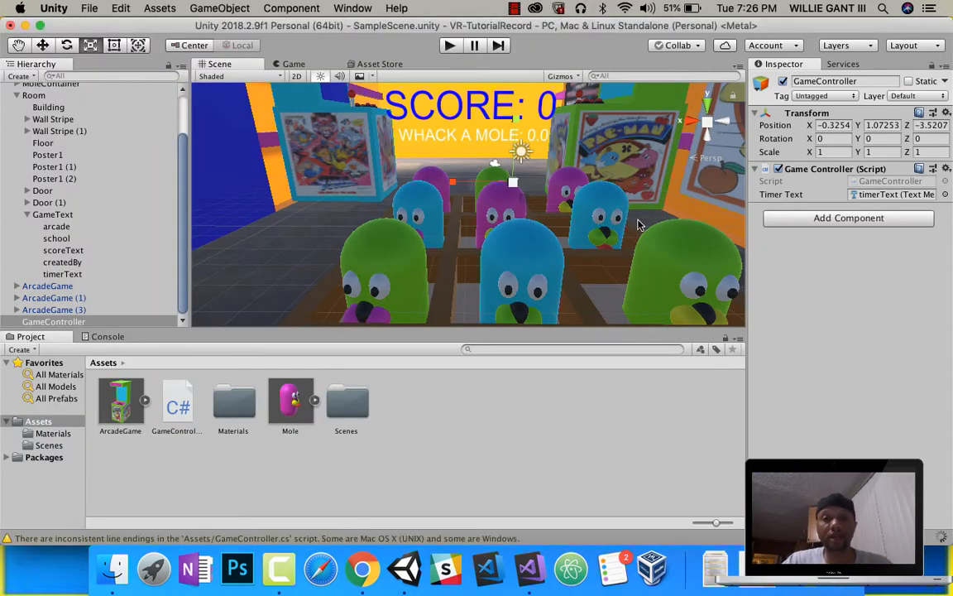
mouse_move(567, 139)
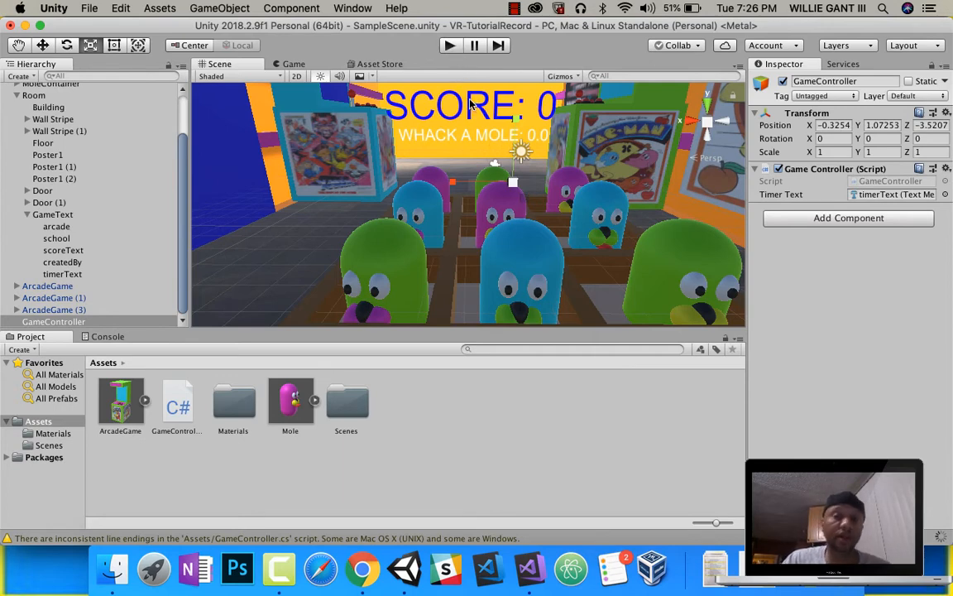
Step: Set the Main Camera's Y rotation to 180 to face the mole board
click(443, 46)
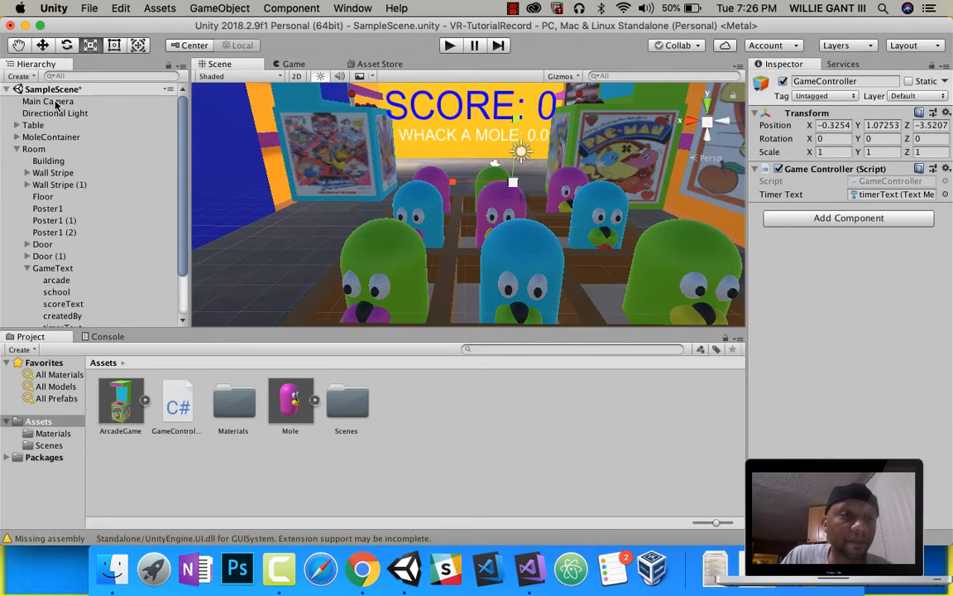
click(47, 101)
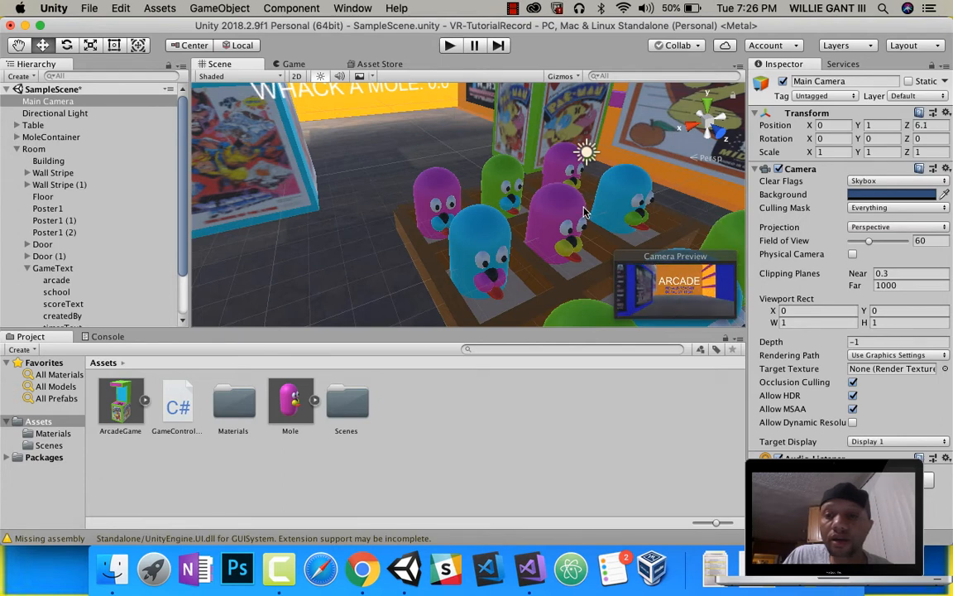
click(872, 138)
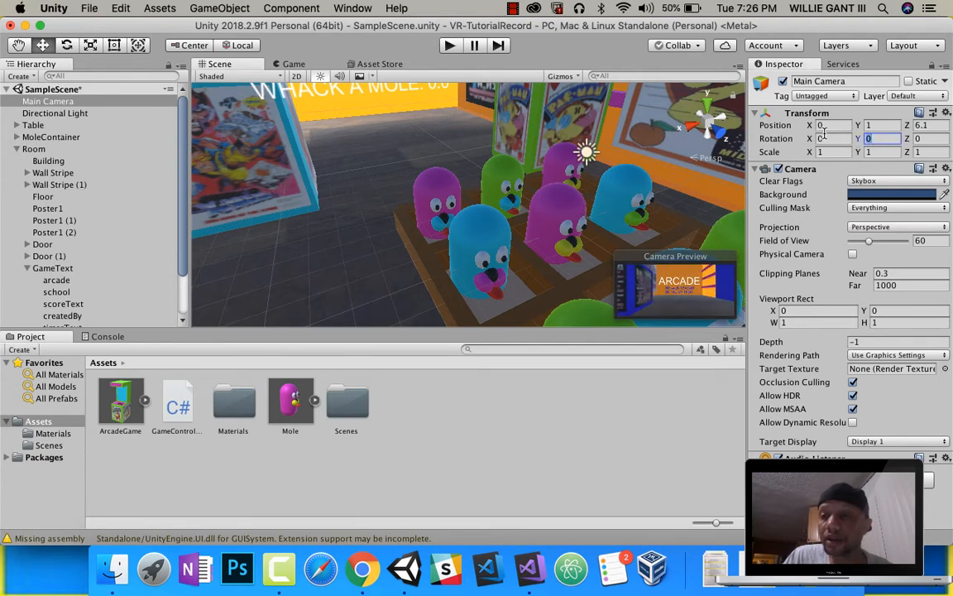
text(180)
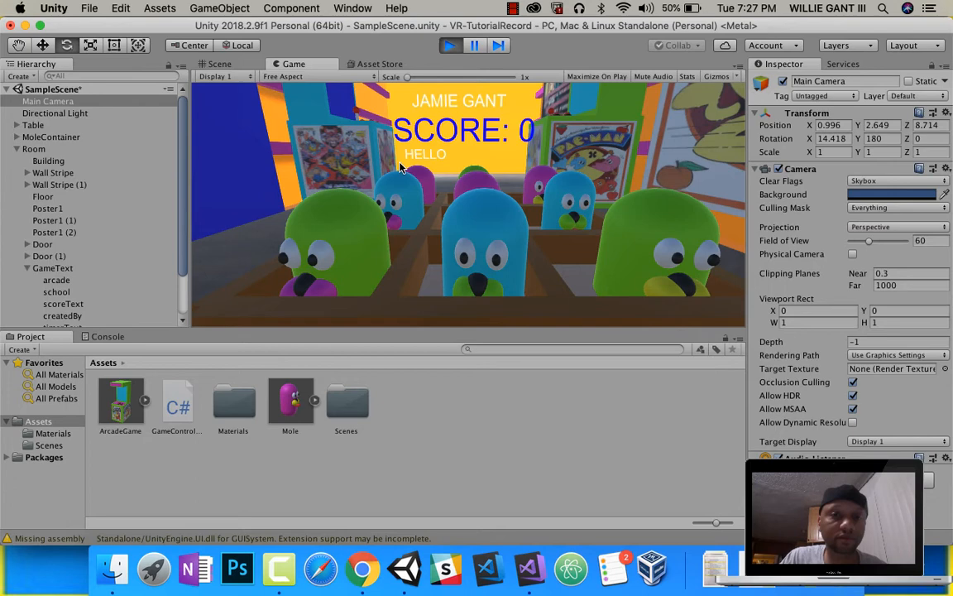
mouse_move(451, 149)
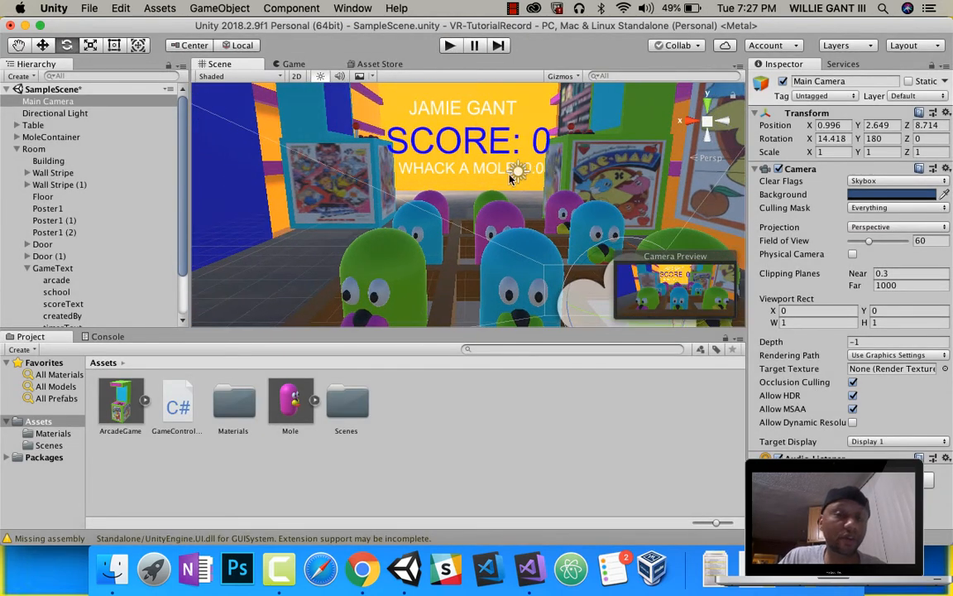
mouse_move(474, 190)
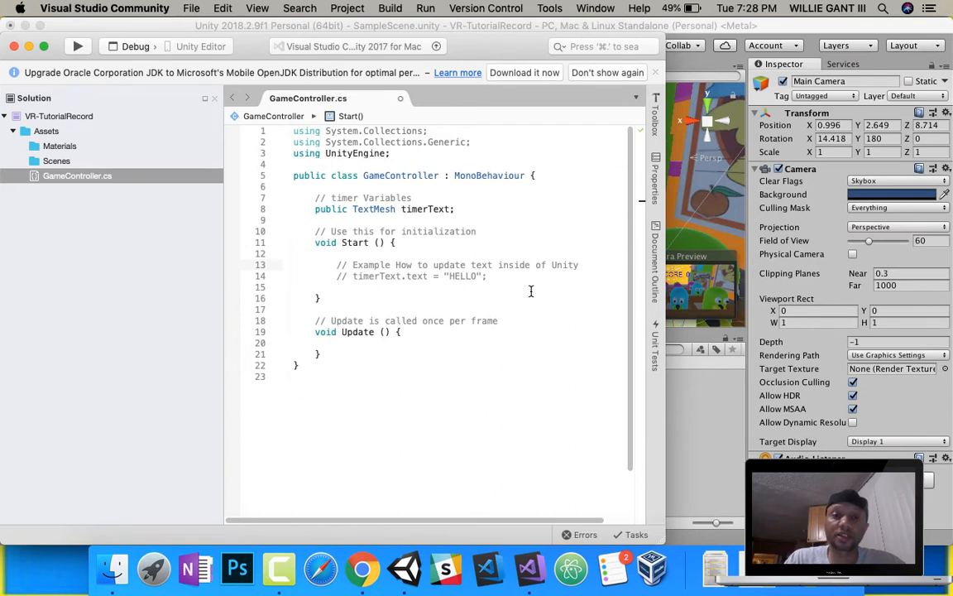
Step: Declare 'public float gameTimer = 30' with a '30 seconds' comment, plus a reference comment
click(456, 208)
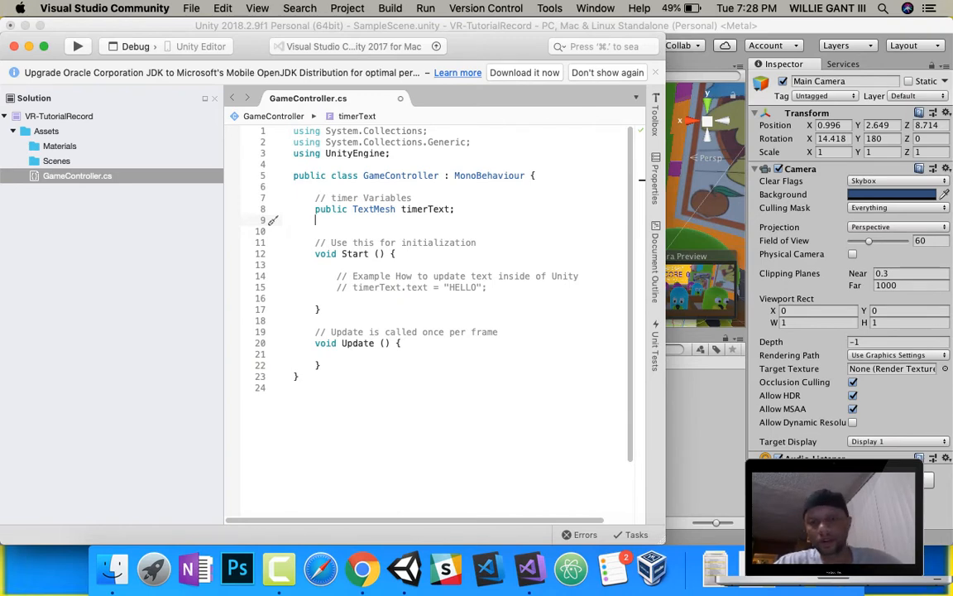
text(public)
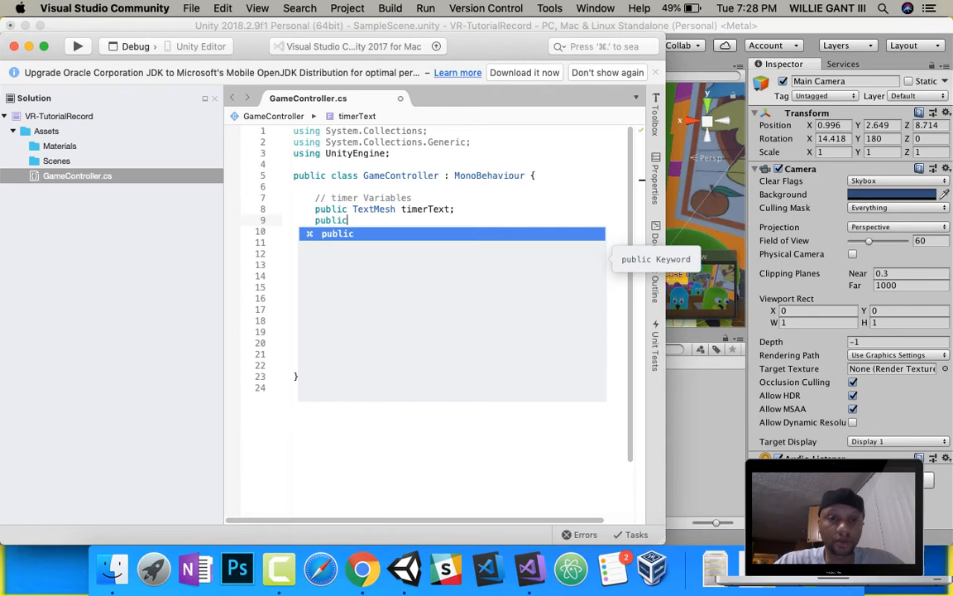
text(float)
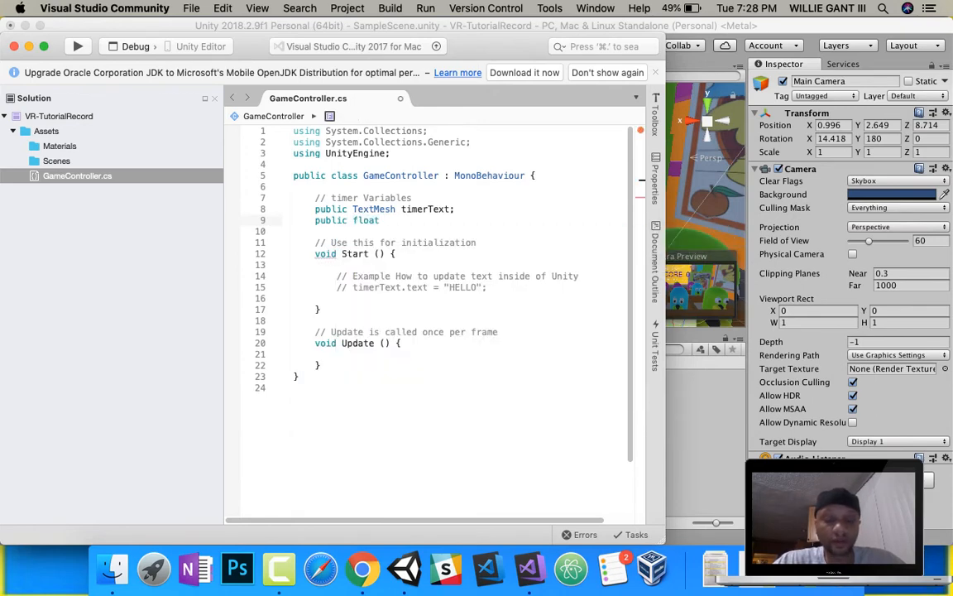
text(gam)
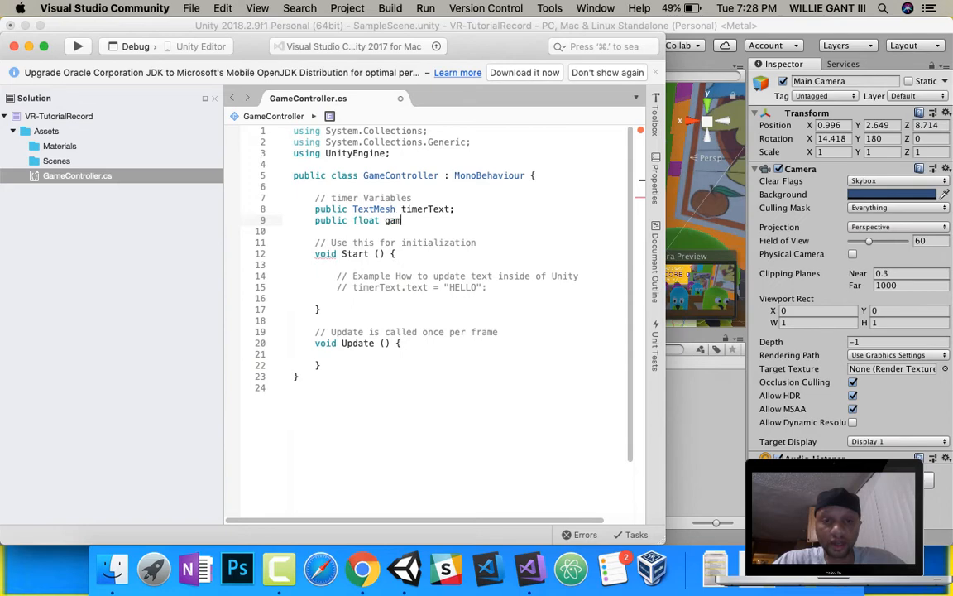
text(eTimer)
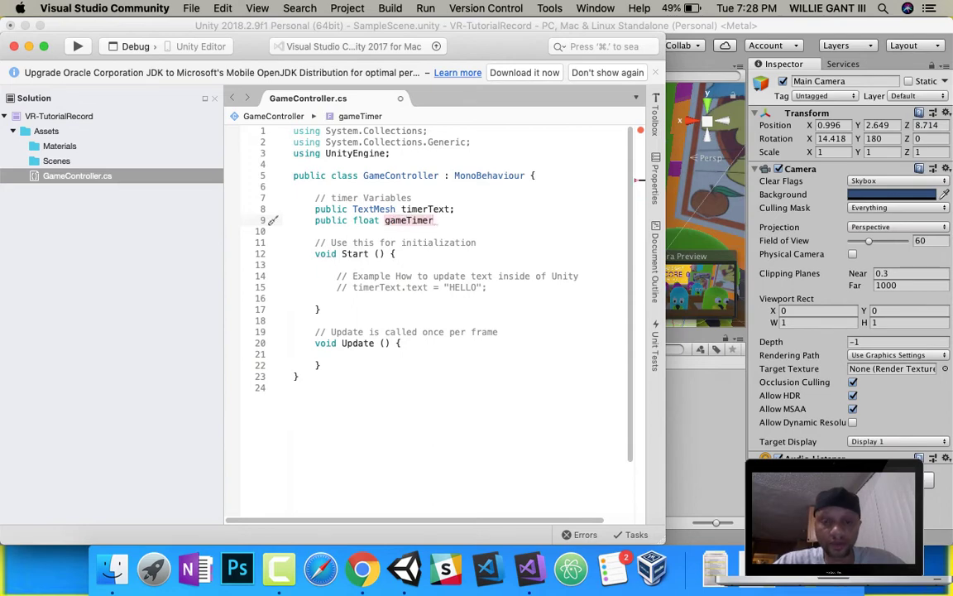
text(= 30f;)
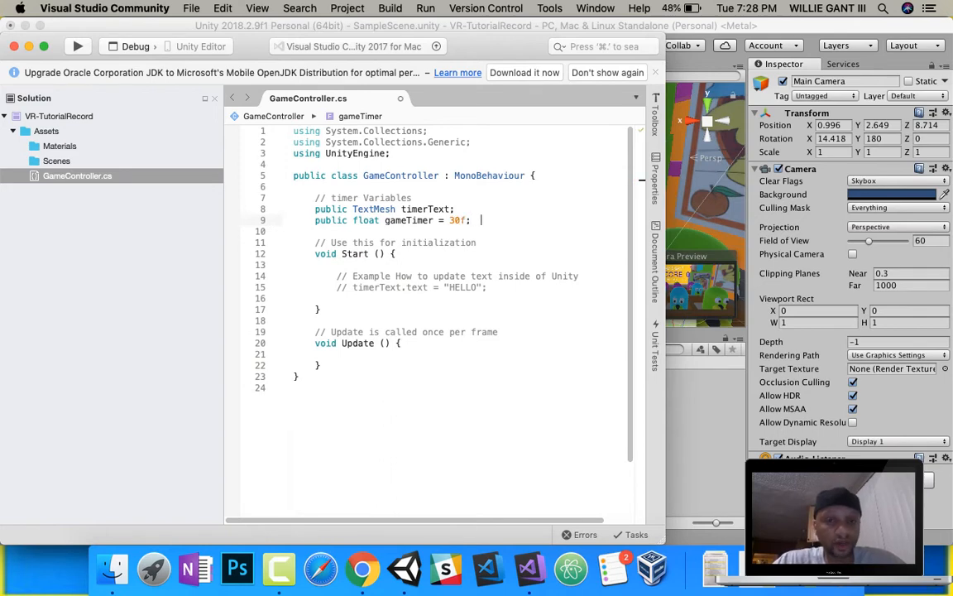
text(//)
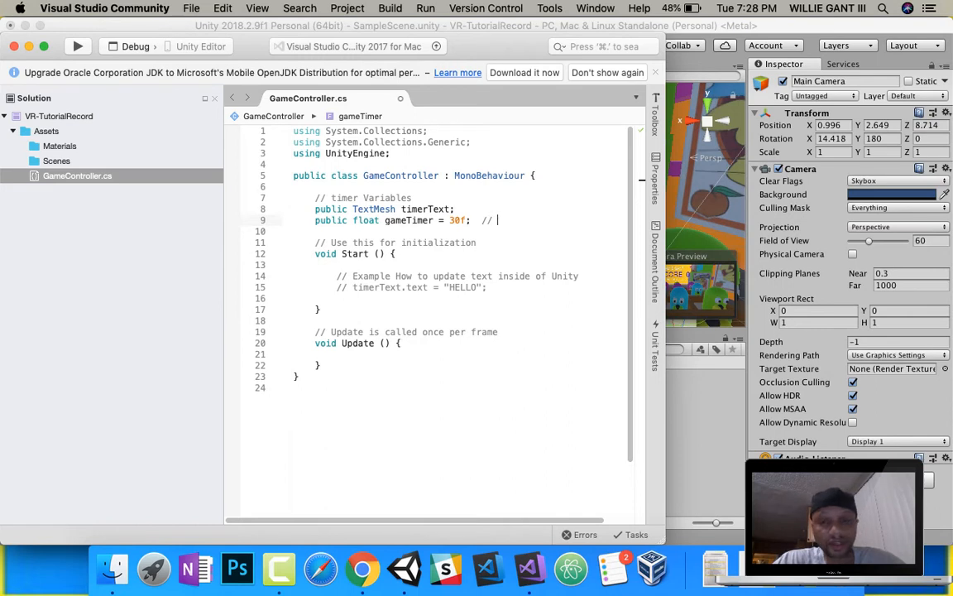
text(30 seconds for game Timer)
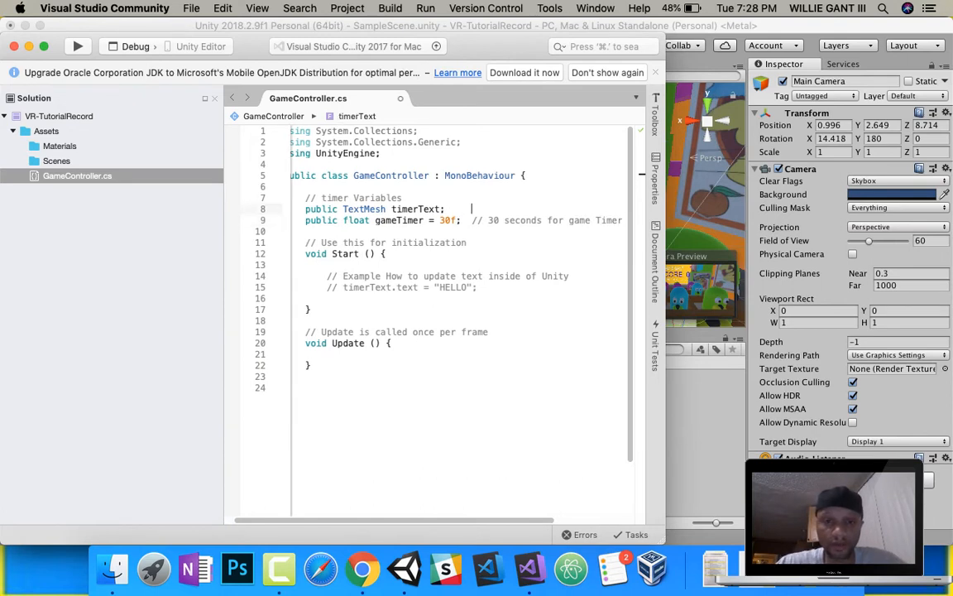
text(// Reference to our Unity Te)
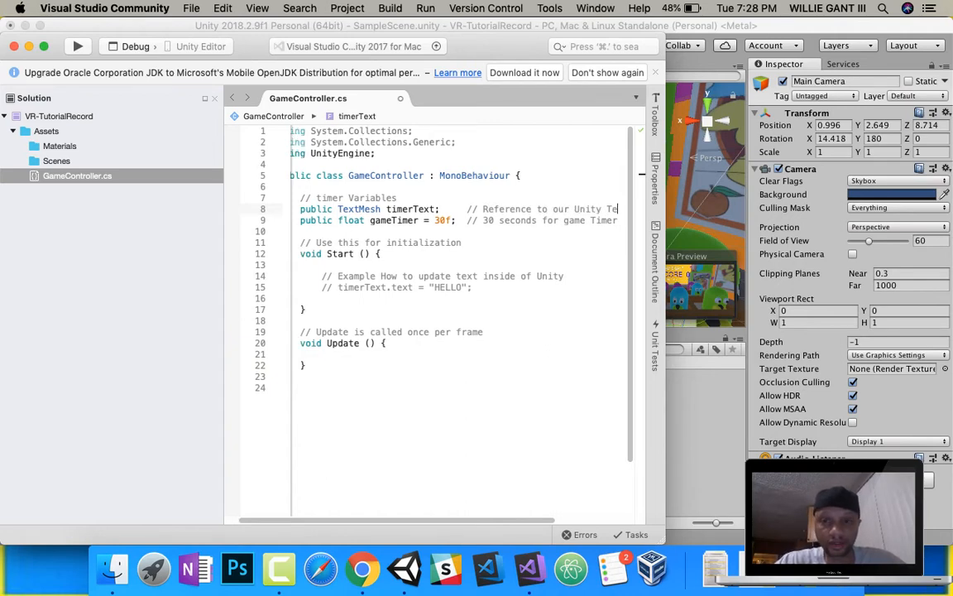
mouse_move(350, 220)
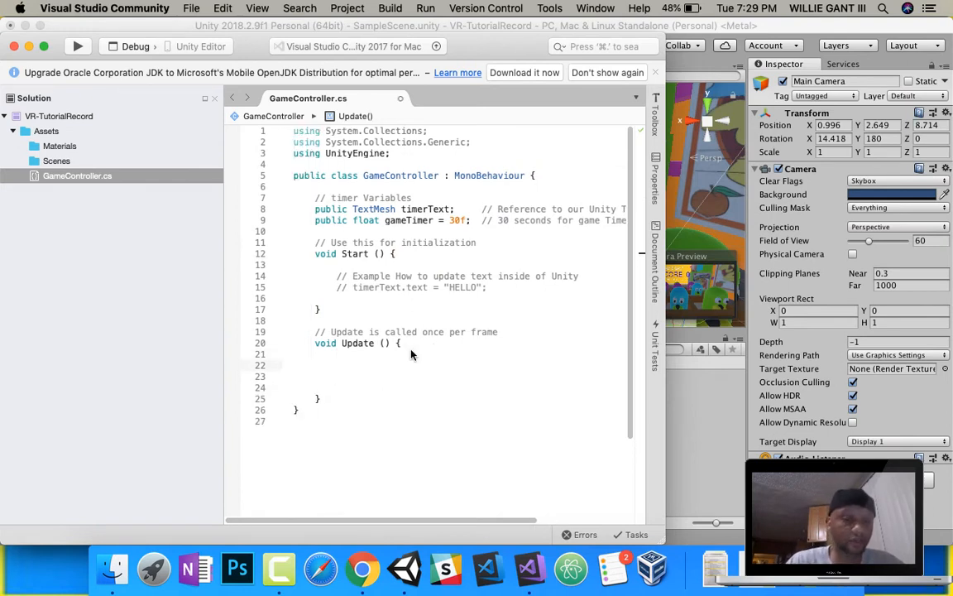
Step: Add a commented 'gameTimer -= Time.deltaTime;' line to Update(), plus an 'Update Text in Unity' comment
text(//)
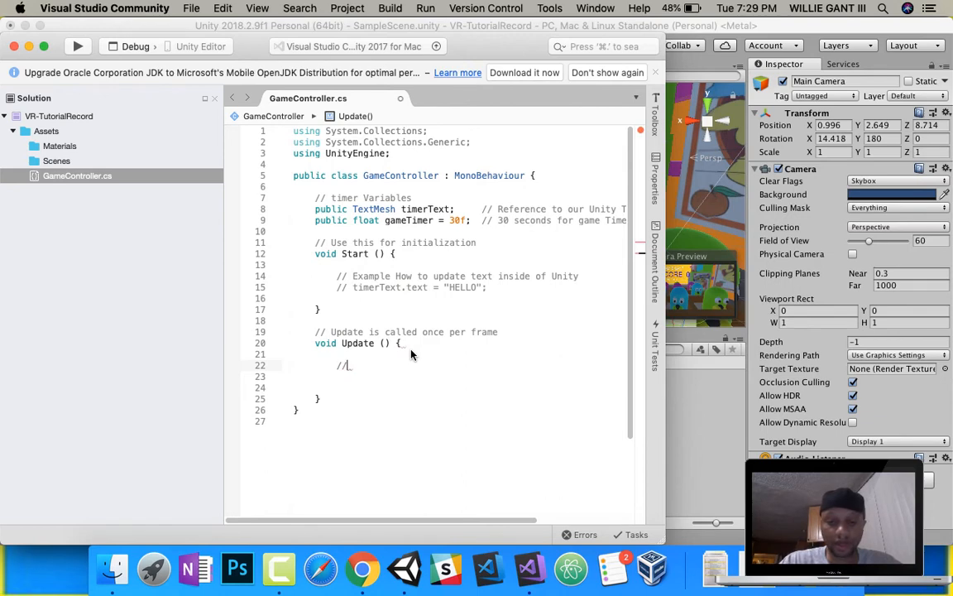
text(Update the)
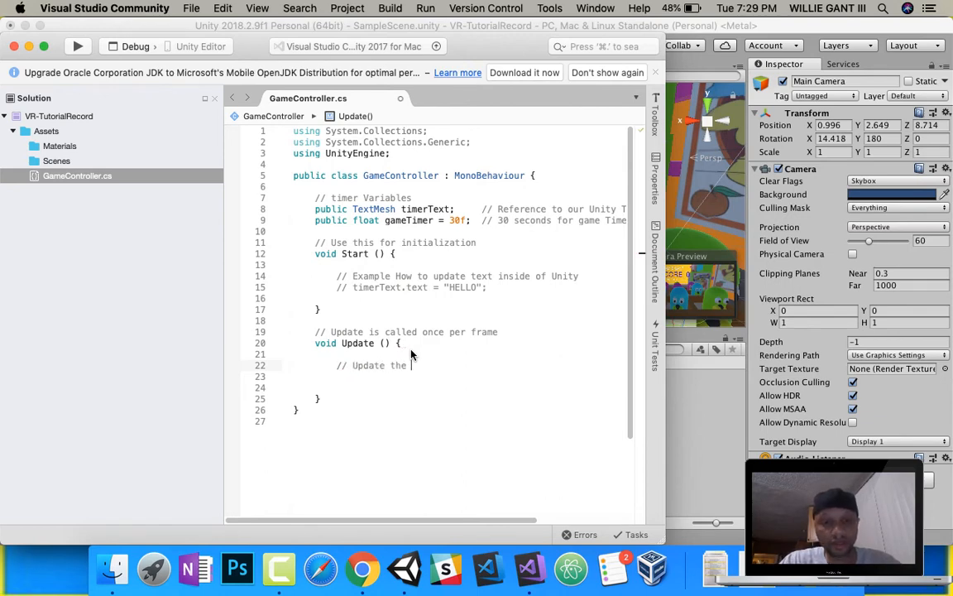
text(Game Timer)
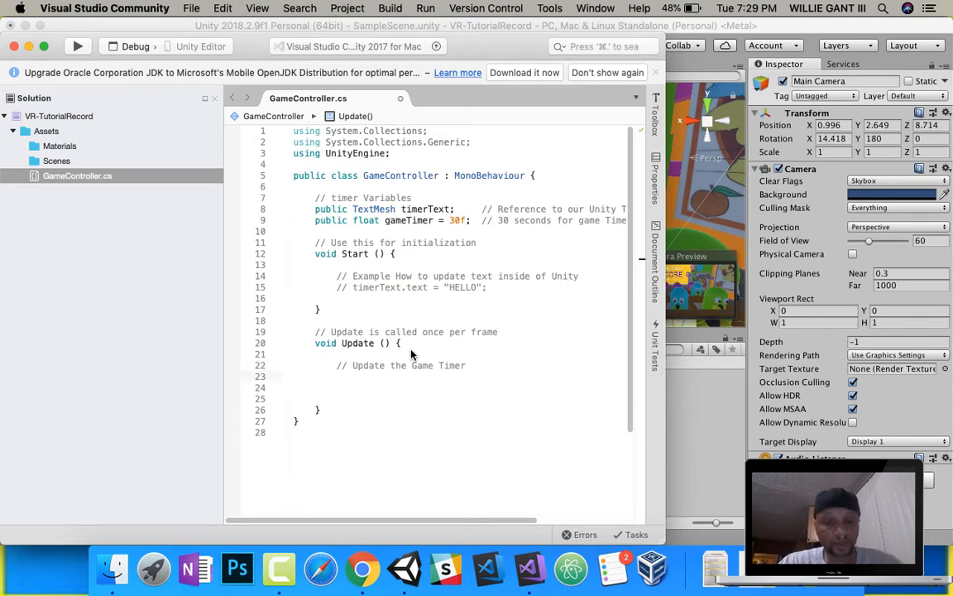
text(gameTimer)
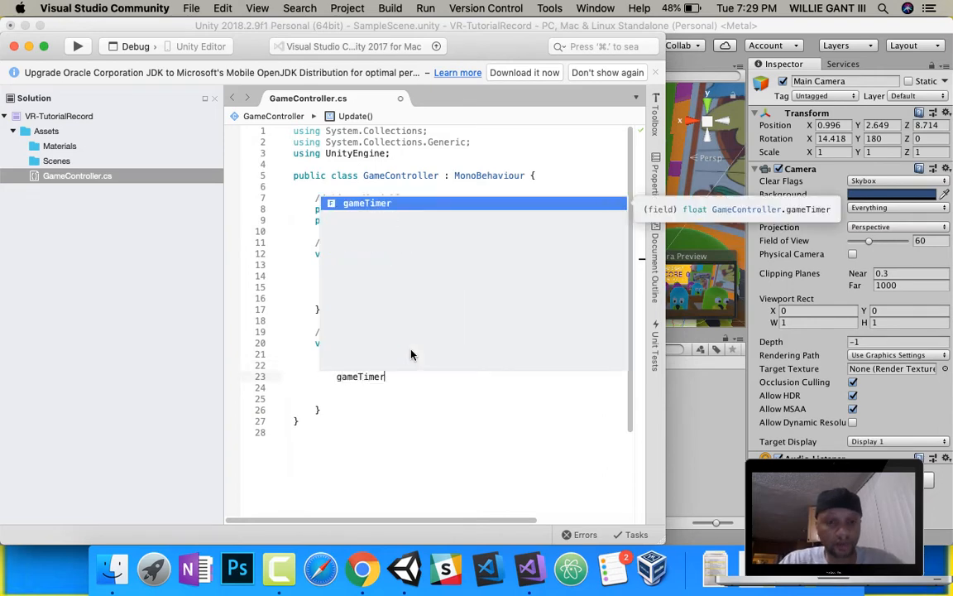
text(-=)
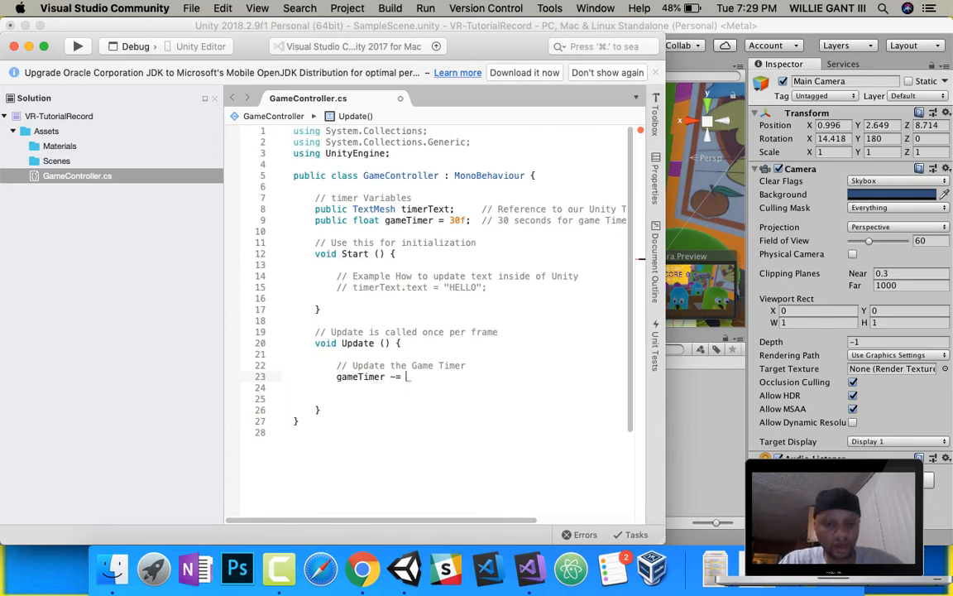
text(Time.deltaTime;)
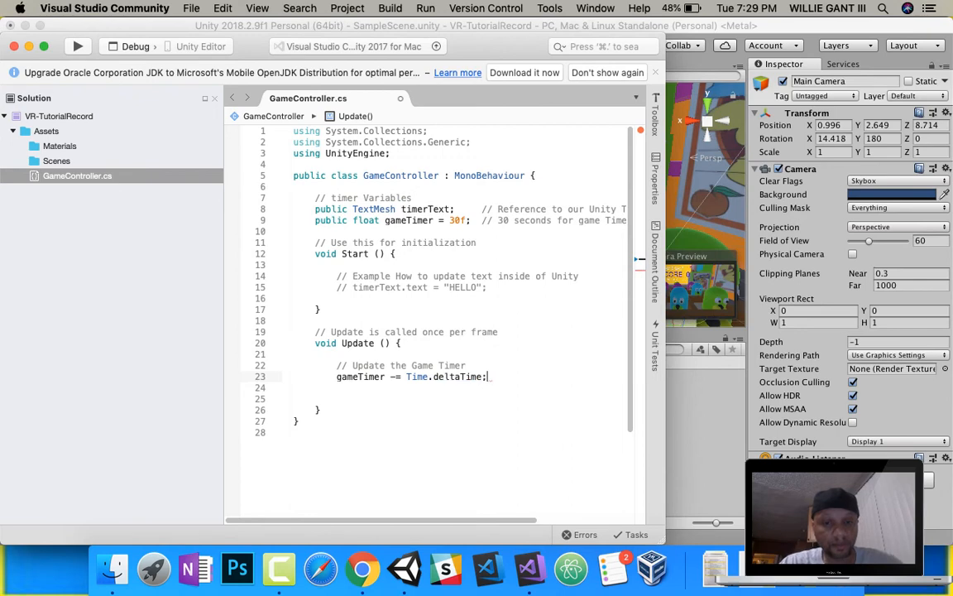
text(// subtracts 1)
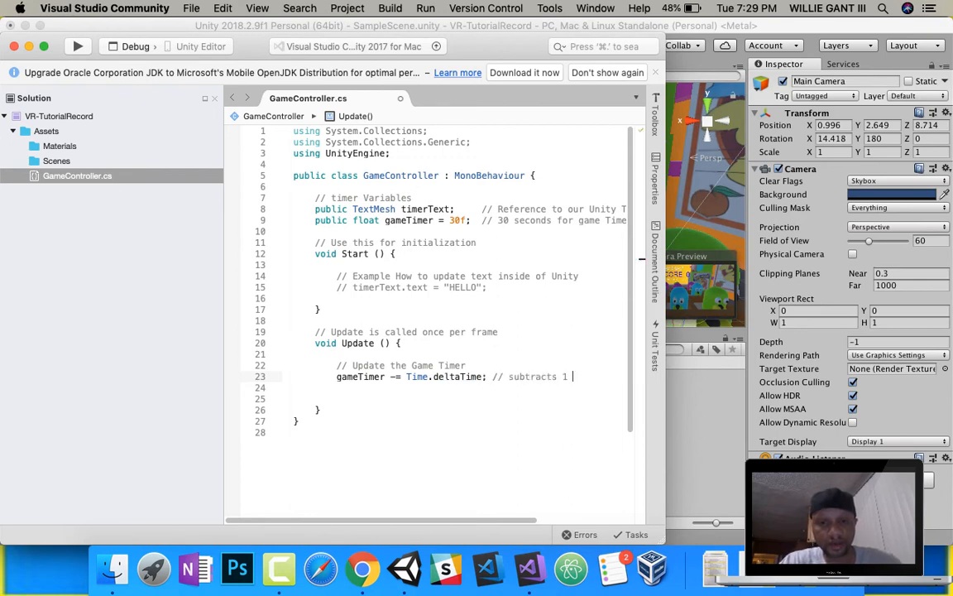
text(second fro)
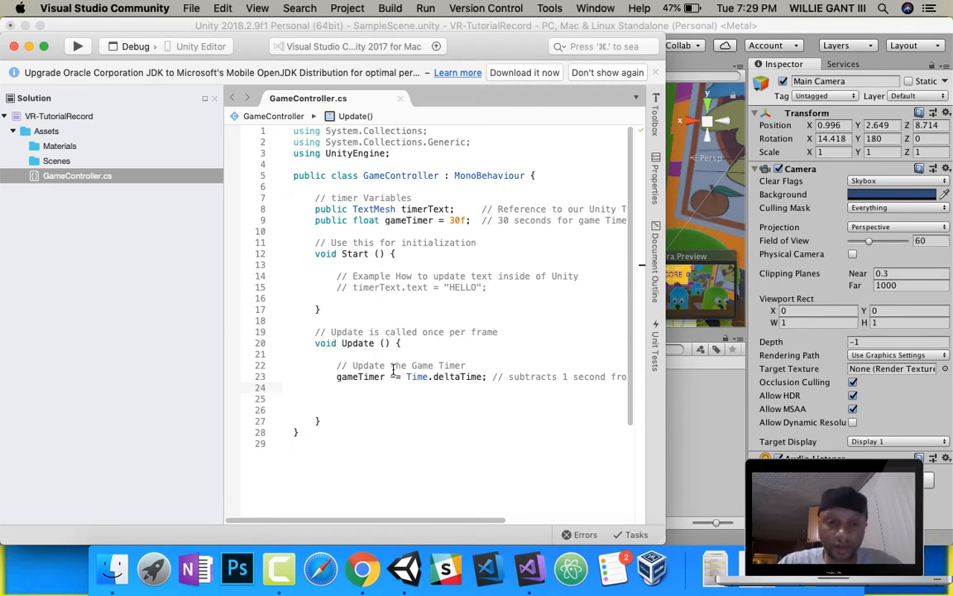
text(// Update Text in Unity)
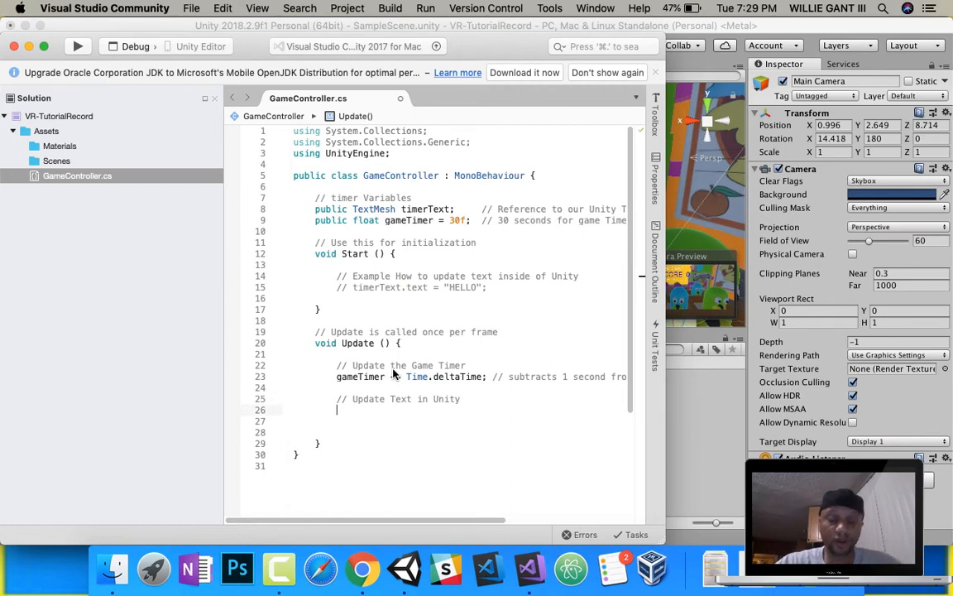
Step: Assign timerText.text the string "WHACK A MOLE: " plus gameTimer in Update()
text(timerText)
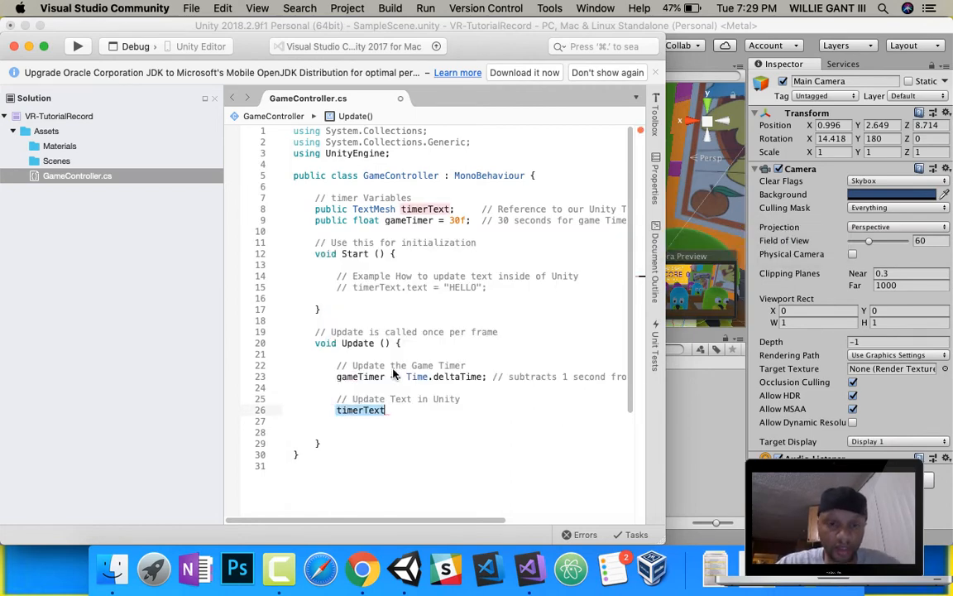
text(.text)
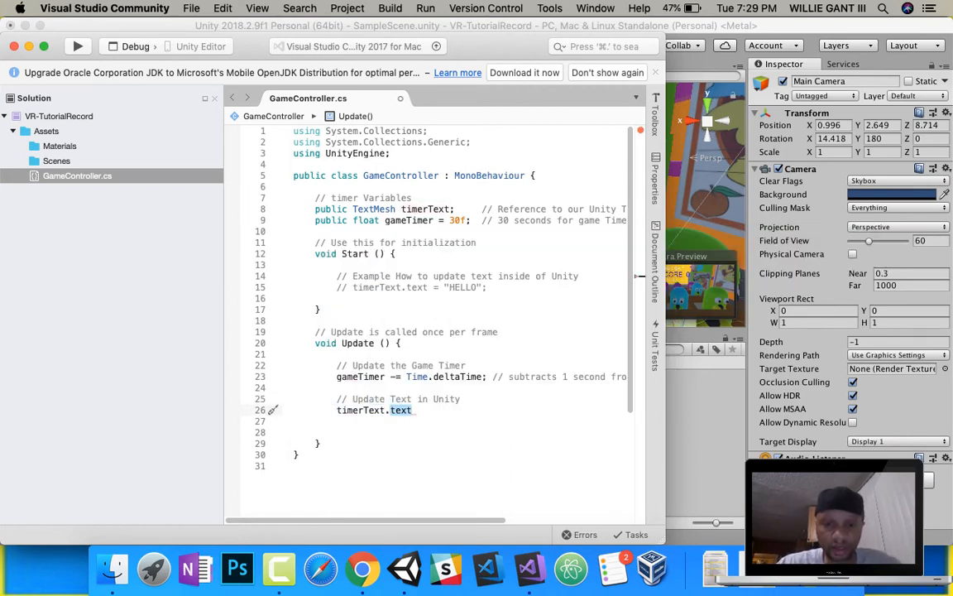
text(=)
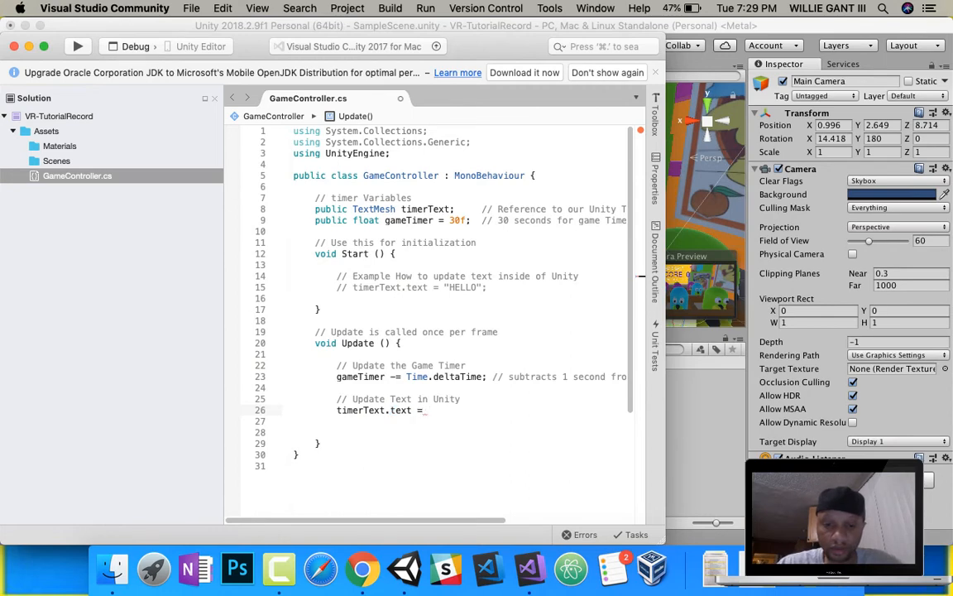
text("WHACK!")
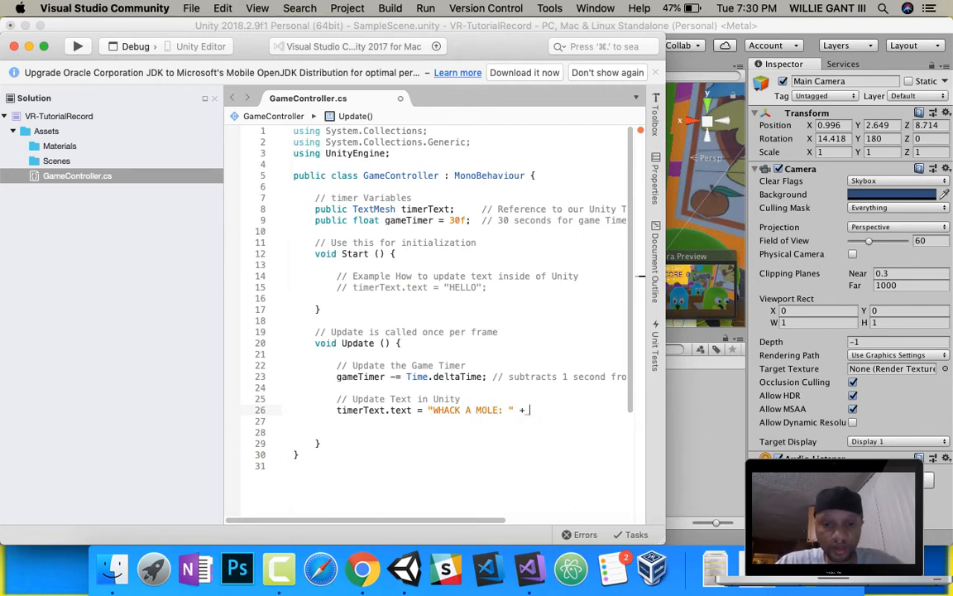
text(gameTimer)
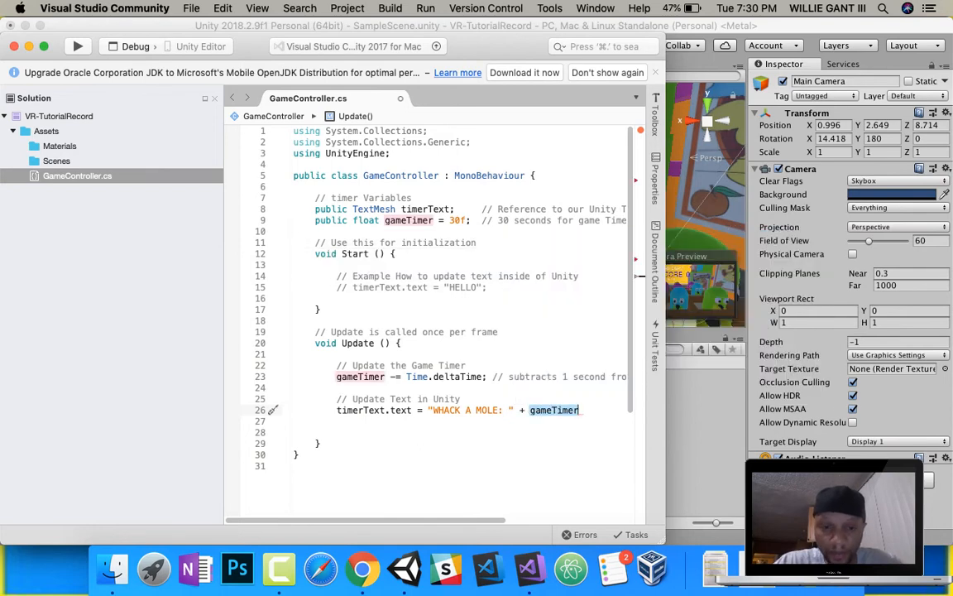
text(;)
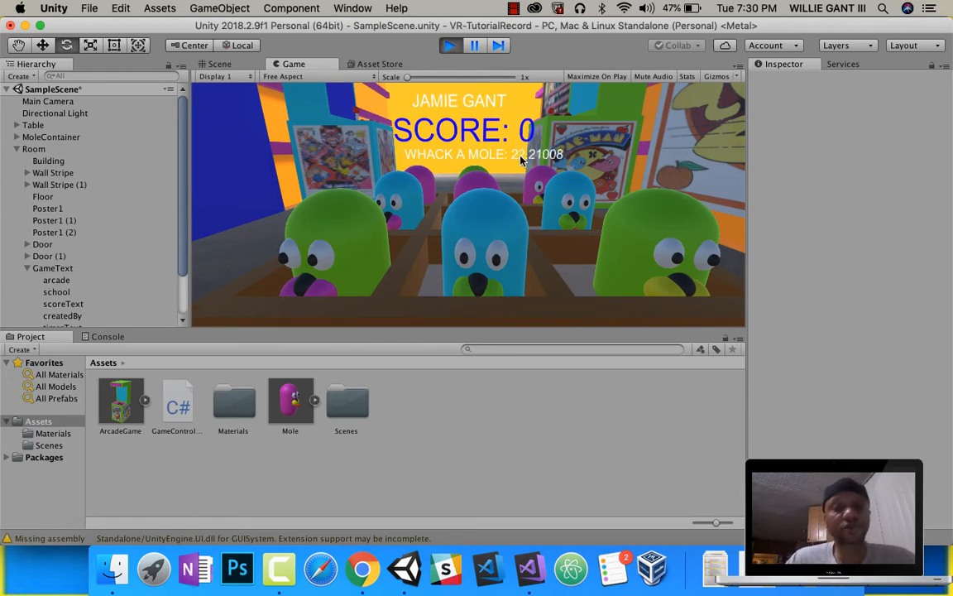
mouse_move(560, 163)
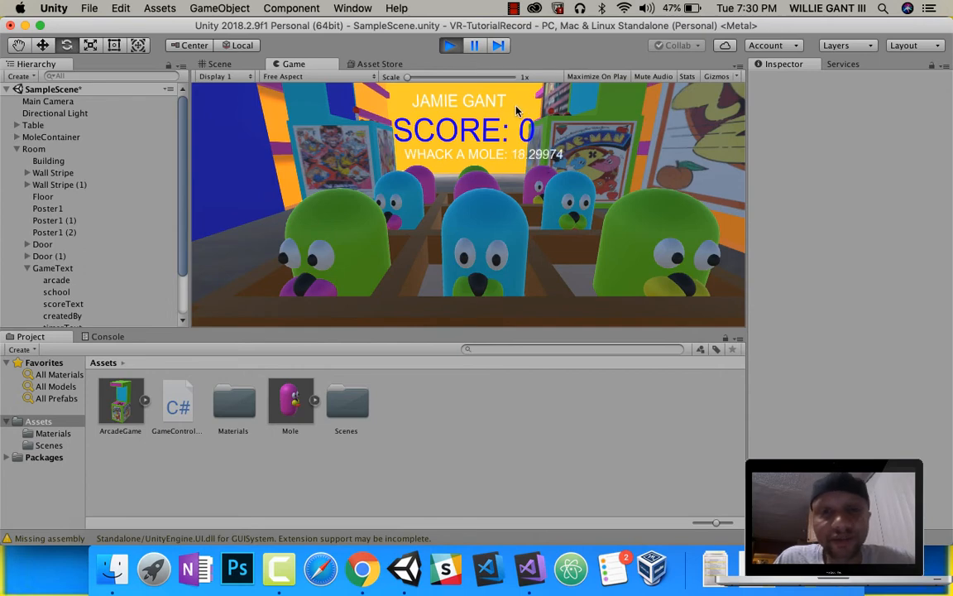
mouse_move(599, 140)
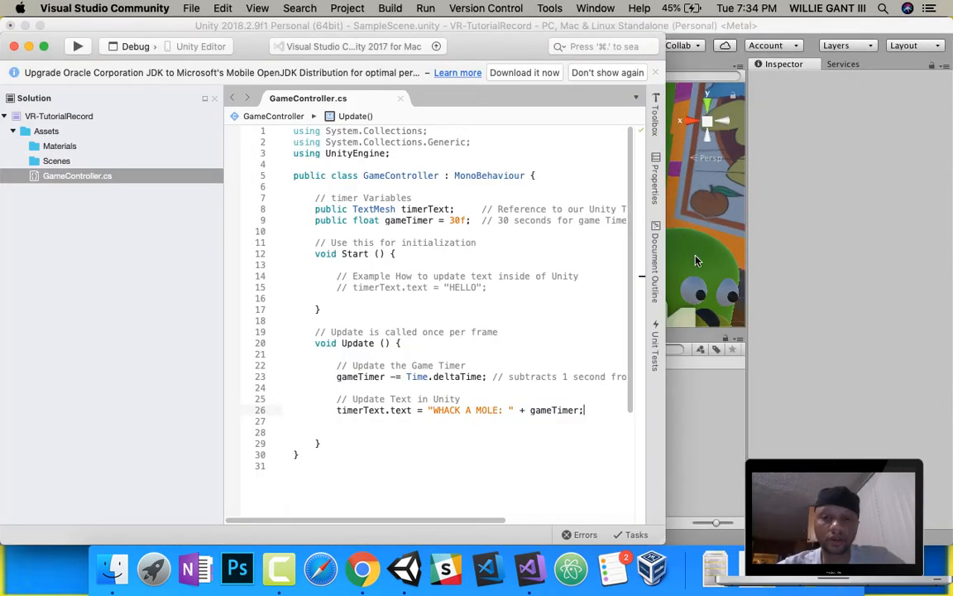
mouse_move(682, 256)
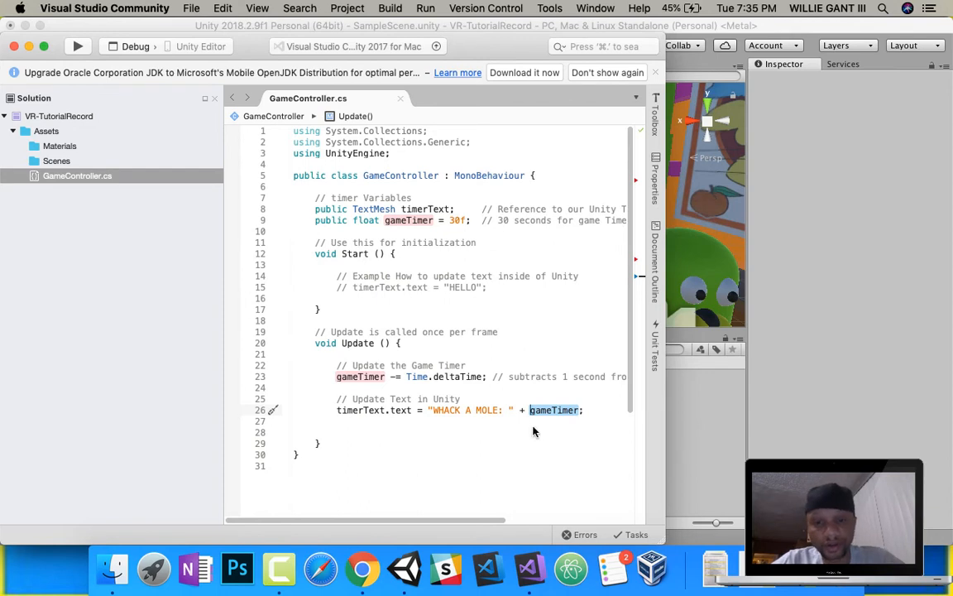
Step: Wrap gameTimer in Mathf.Floor() on line 26 so the timer shows whole seconds
text(Mathf.Floor()
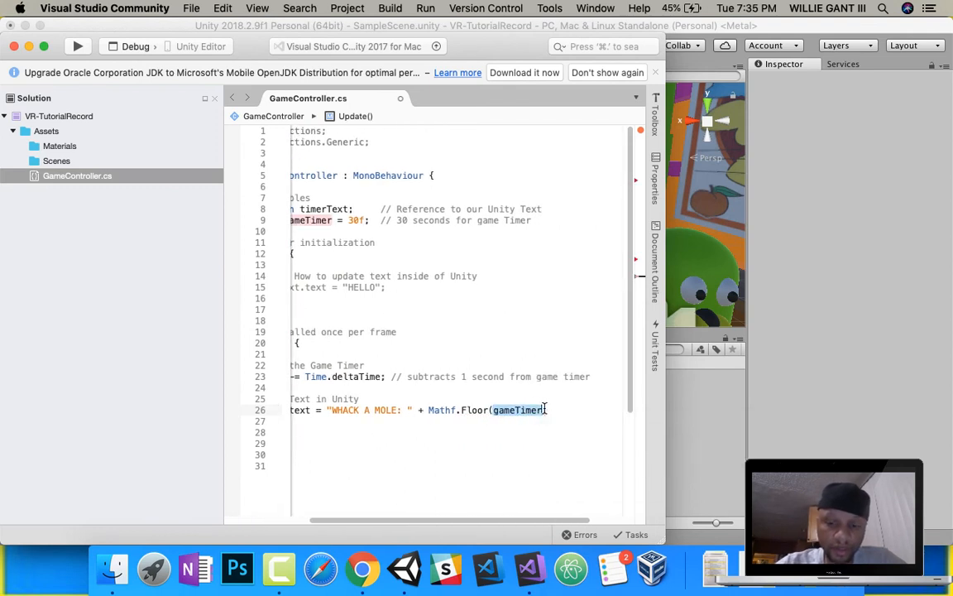
text();)
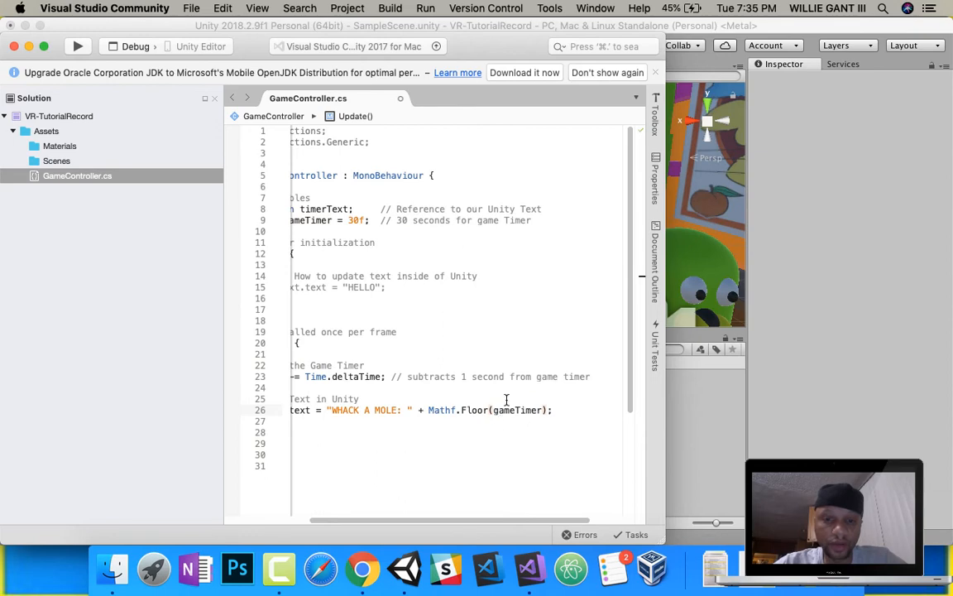
click(404, 570)
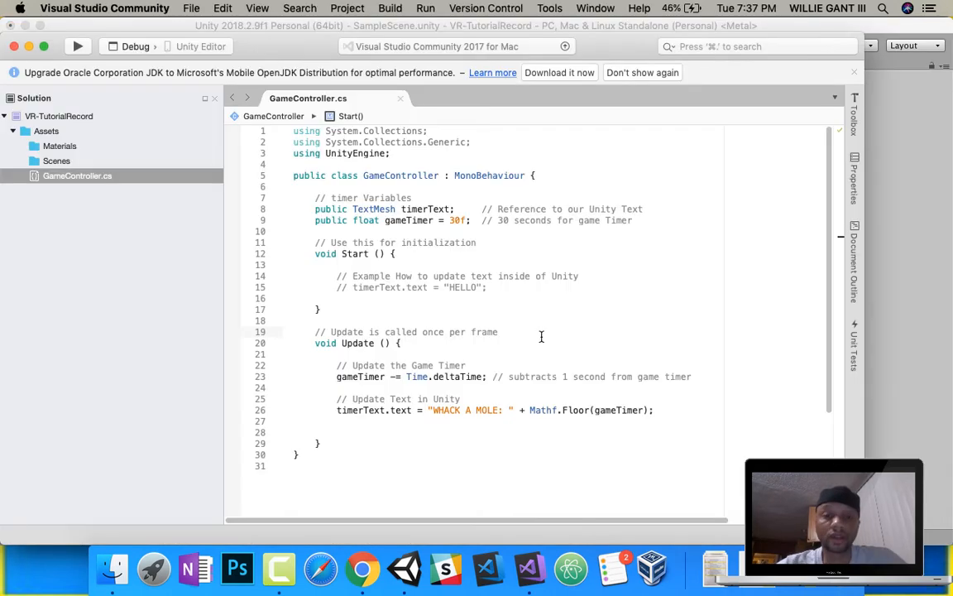
mouse_move(561, 403)
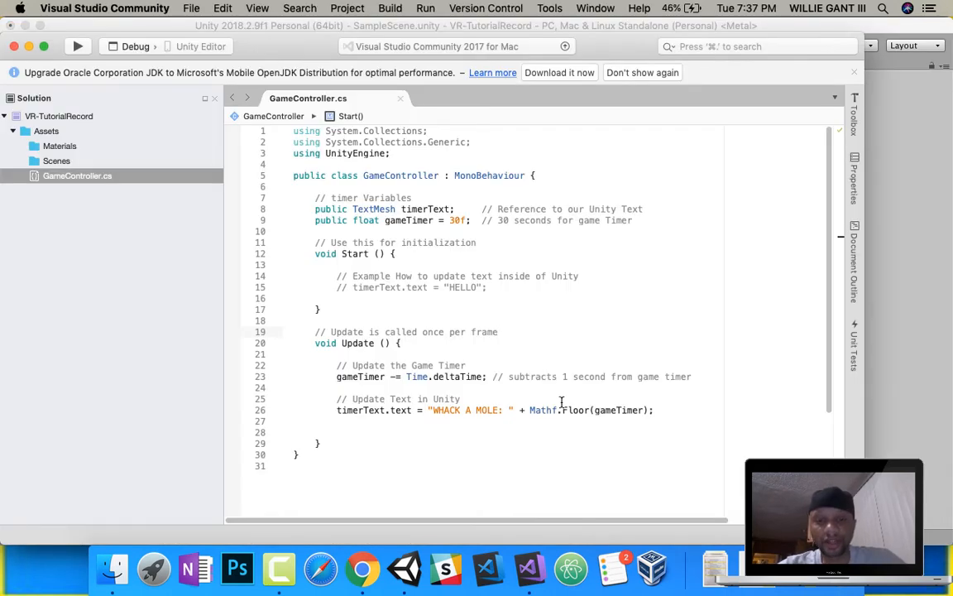
mouse_move(530, 420)
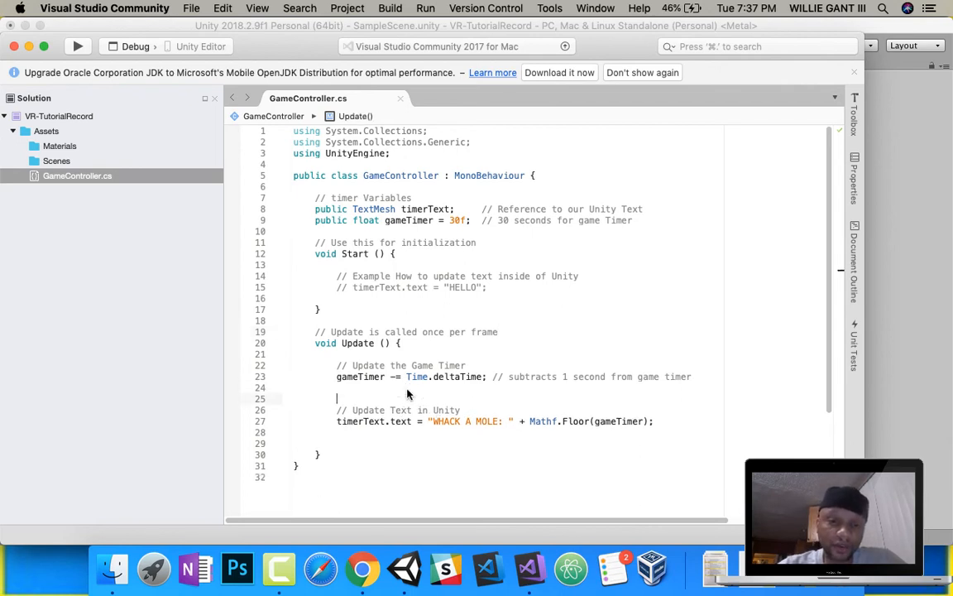
Step: Add the comment '// Check Game Timer is greater than 0 seconds' in Update()
text(//)
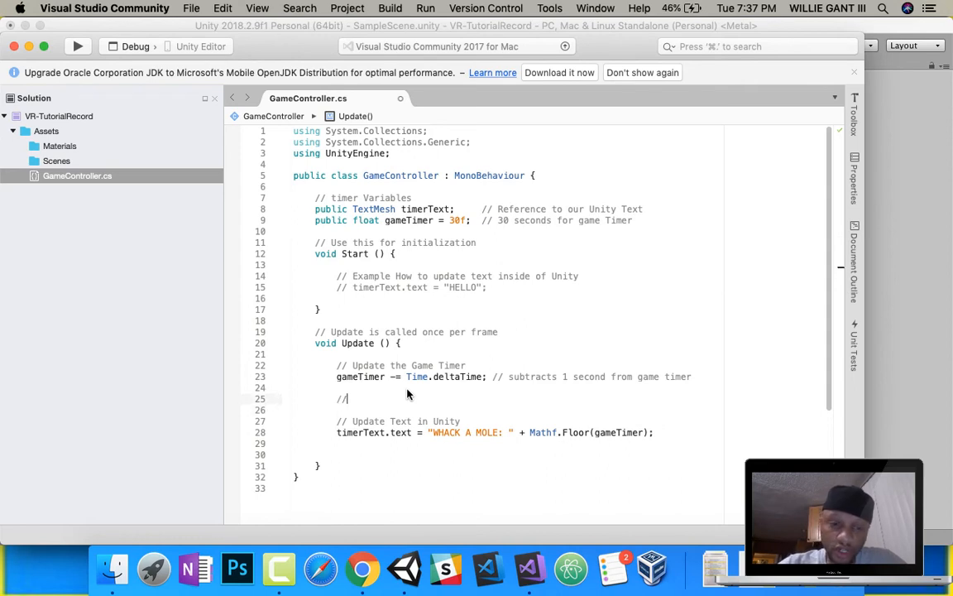
text(Check)
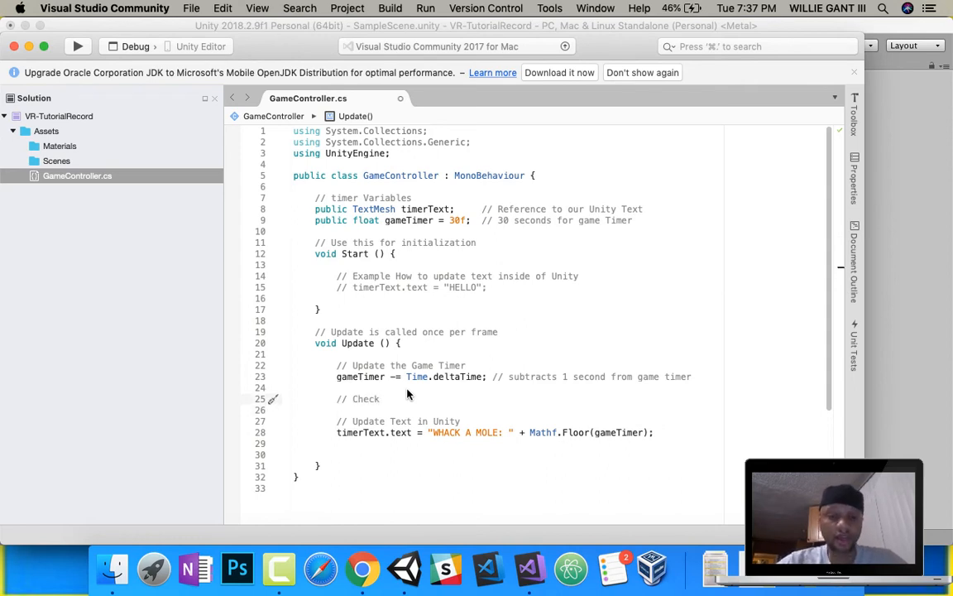
text(timer)
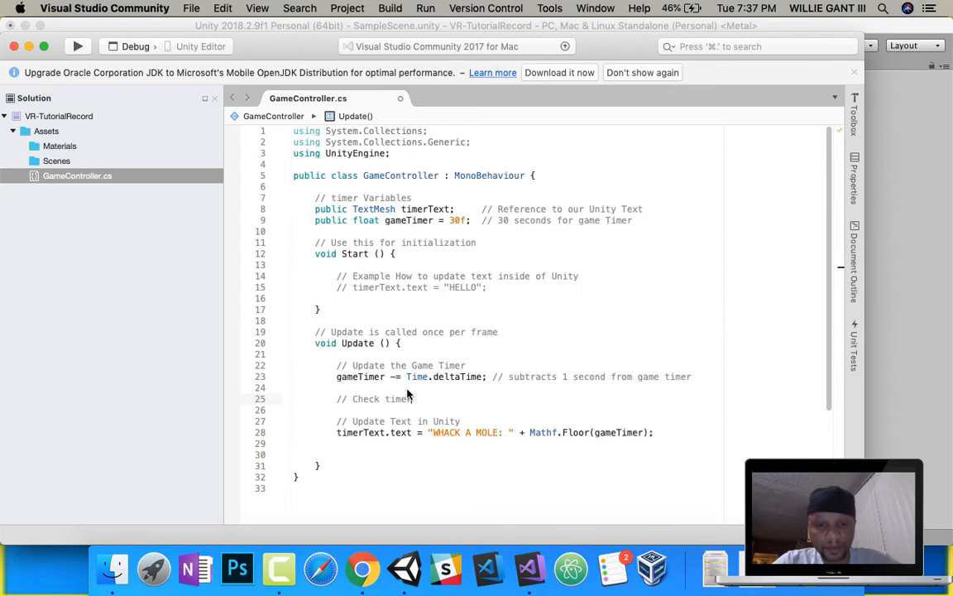
text(Game Time)
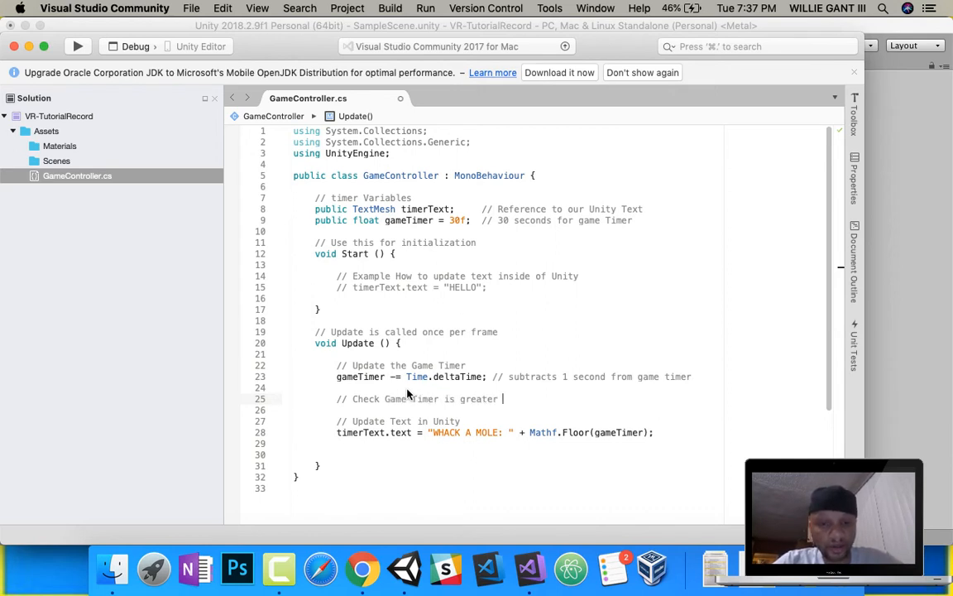
text(than 0 seconds)
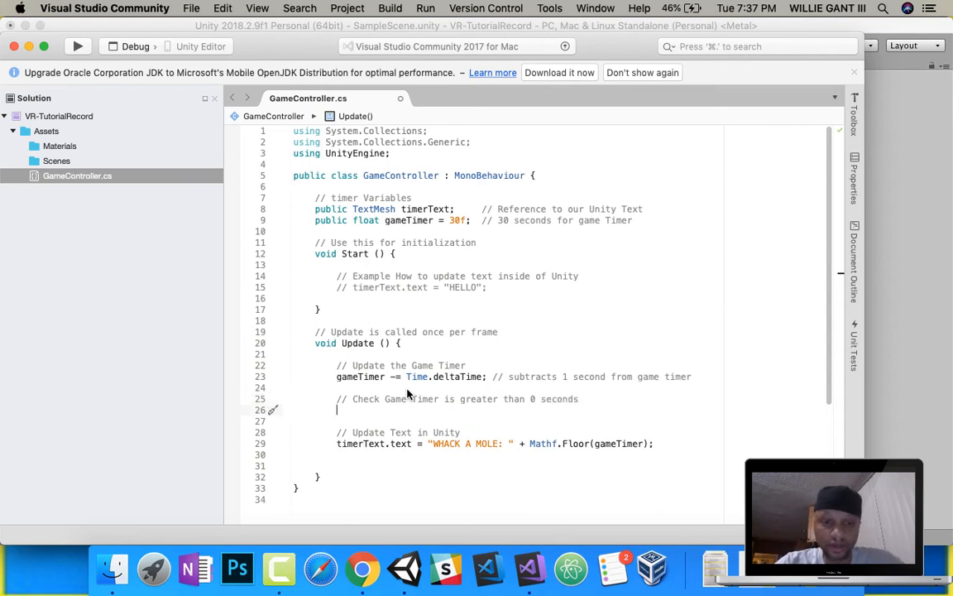
Step: Put the timer text update inside an if (gameTimer > 0f) block
text(if ()
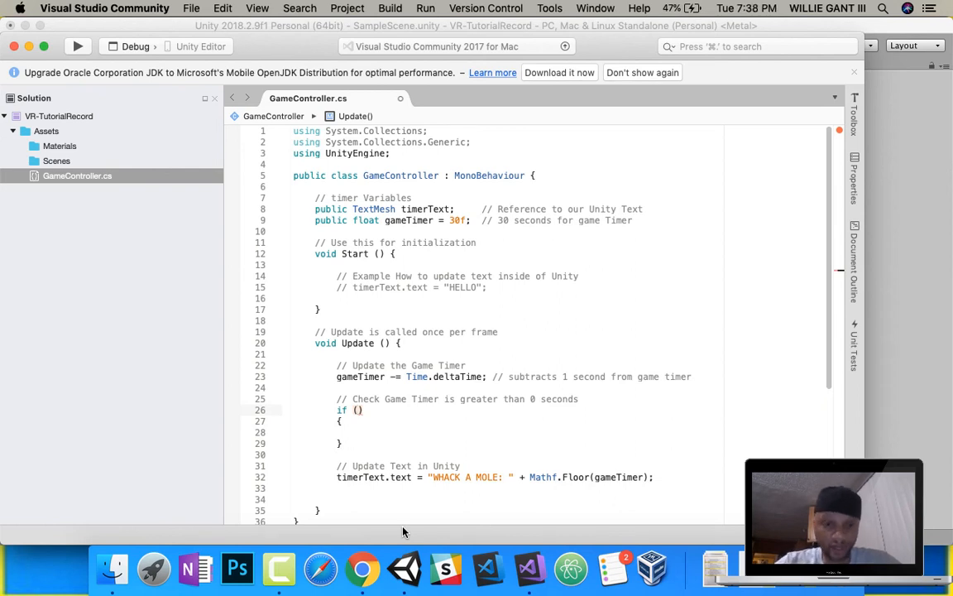
text(gameTimer)
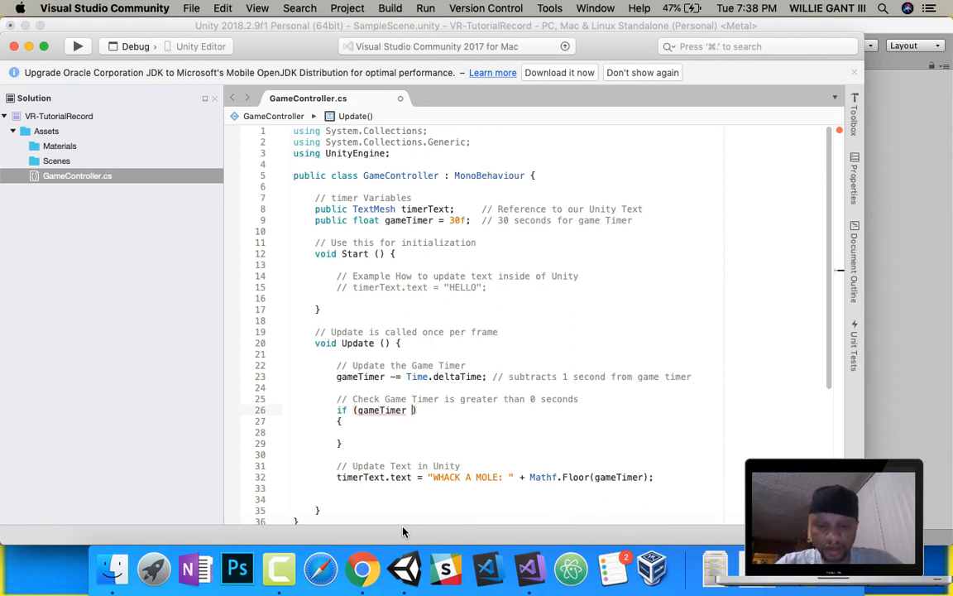
text(>)
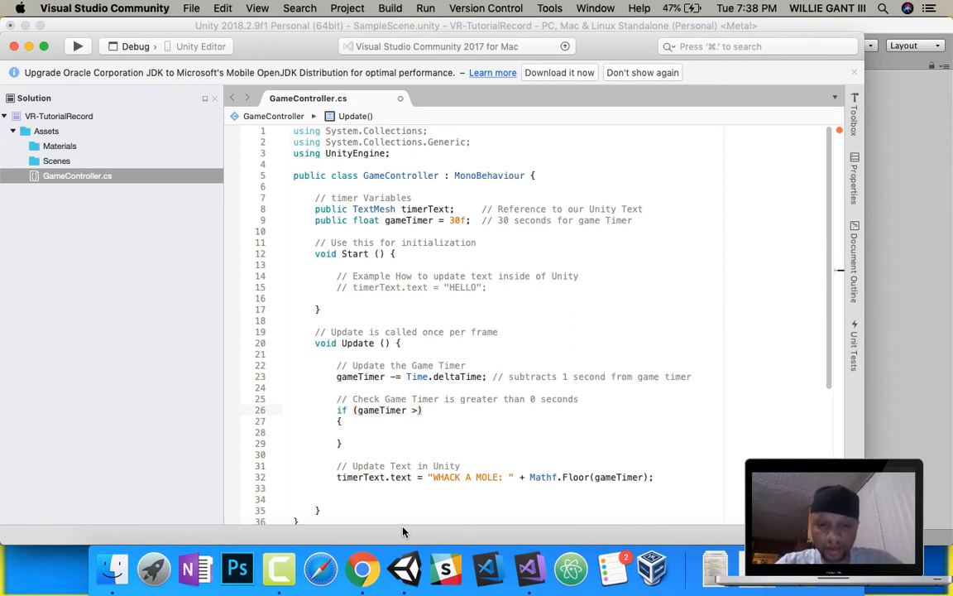
text(0)
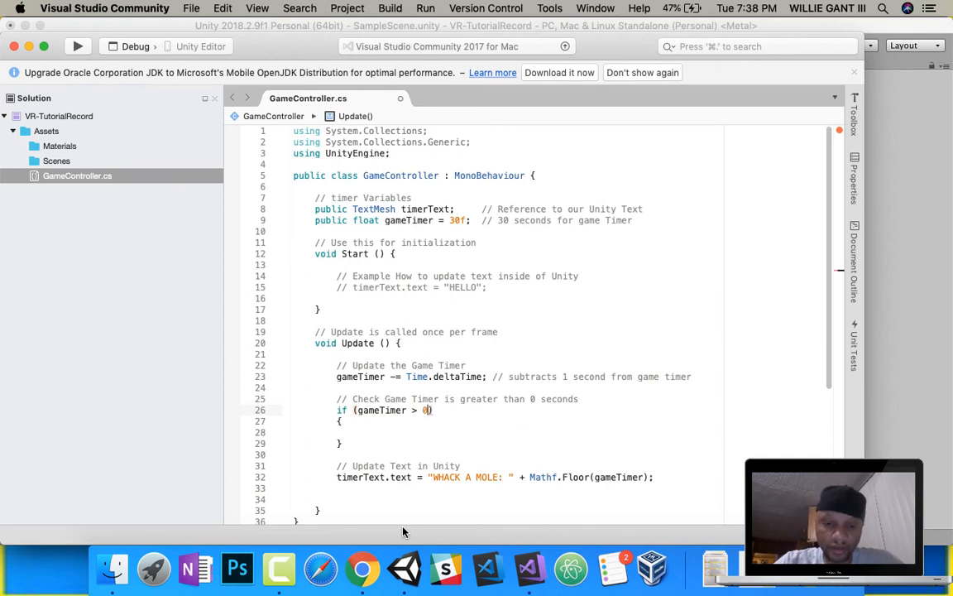
text(f)
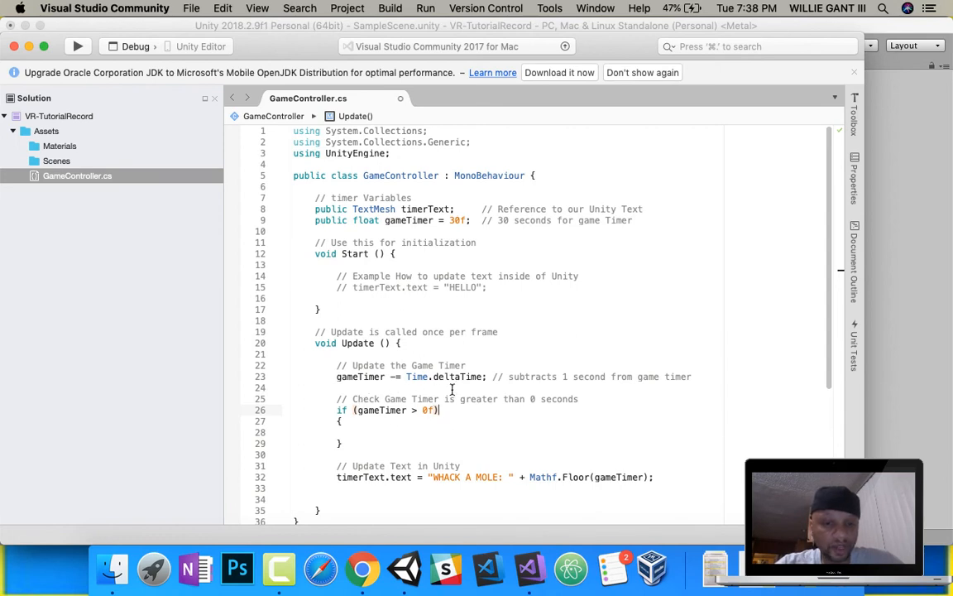
click(352, 421)
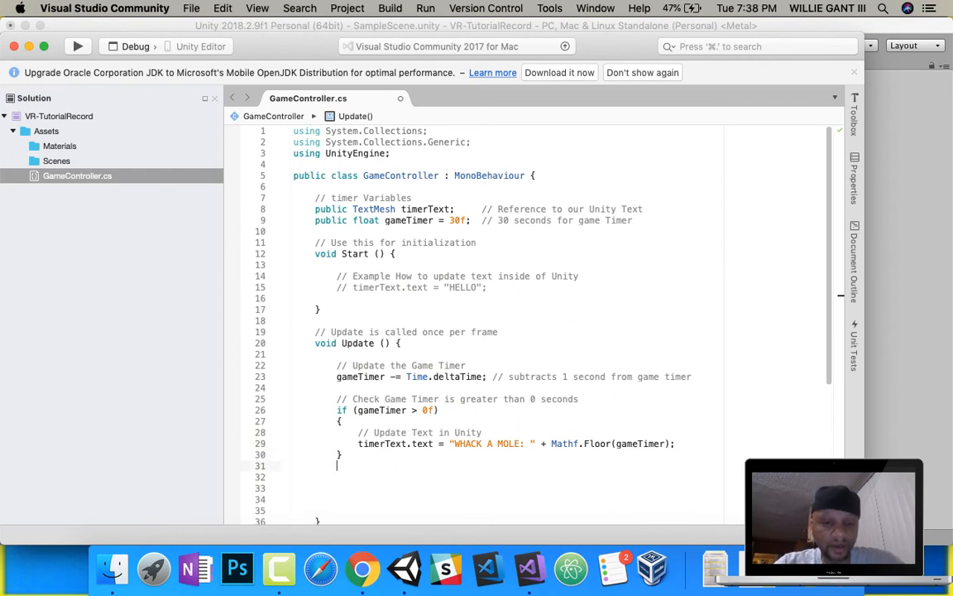
Step: Add a 'Game Timer less than 0 seconds' comment and an else branch after the if block
text(//)
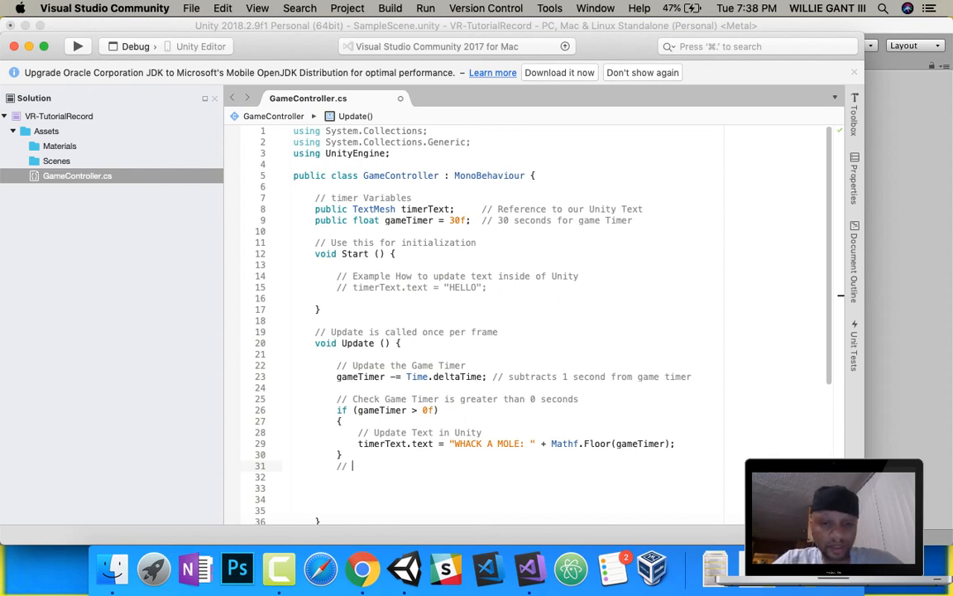
text(Game)
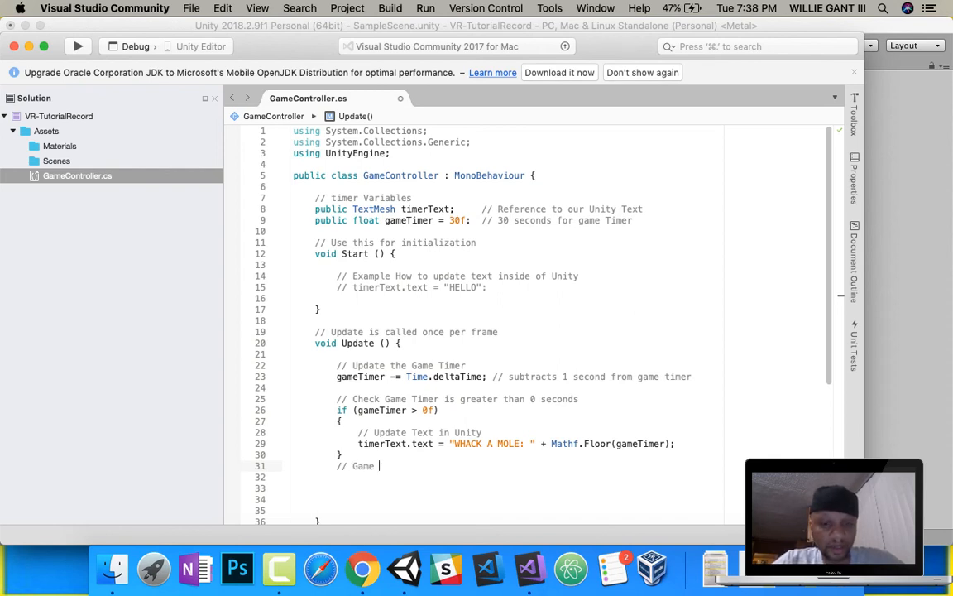
text(Timer less)
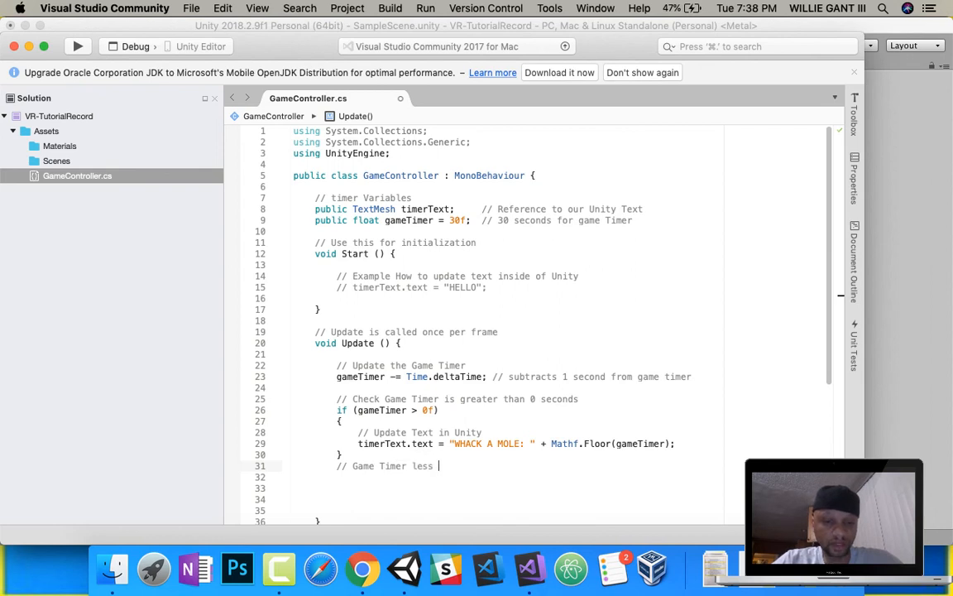
text(than 0 second)
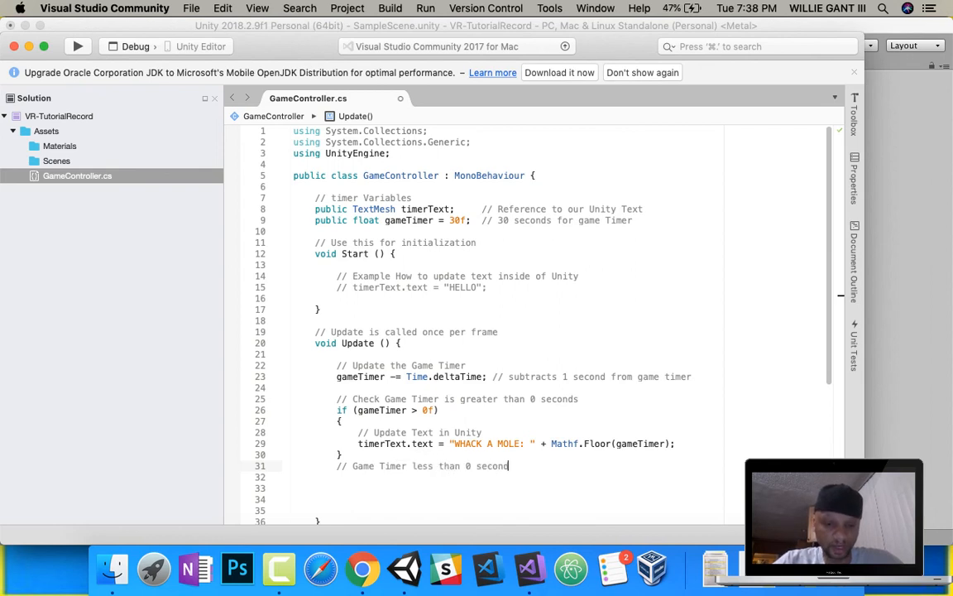
text(else)
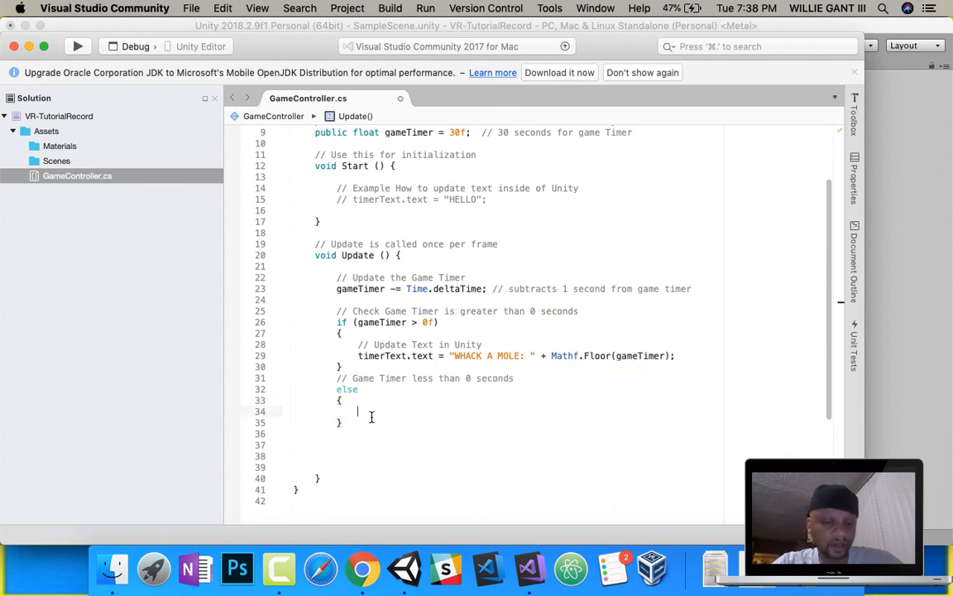
Step: Inside else, add an 'Update Text in Unity to Game Over' comment and set timerText.text to "GAME OVER"
text(// Update Te)
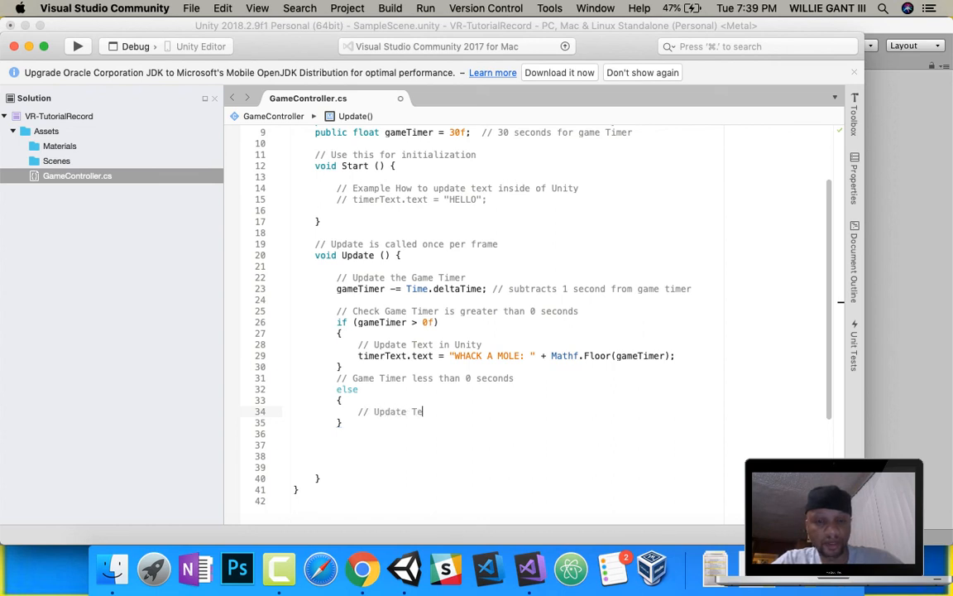
text(xt in Unity to)
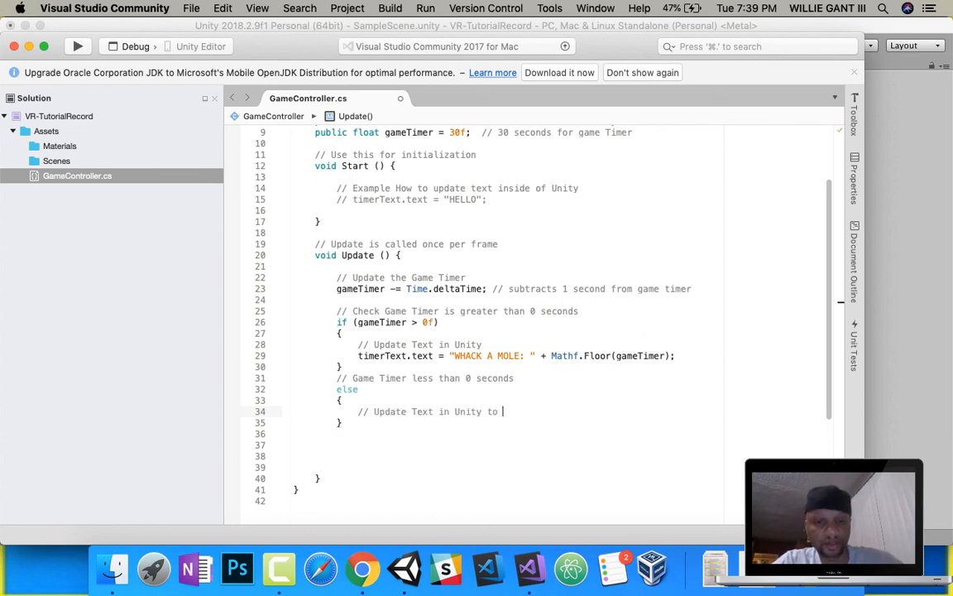
text(Game Over)
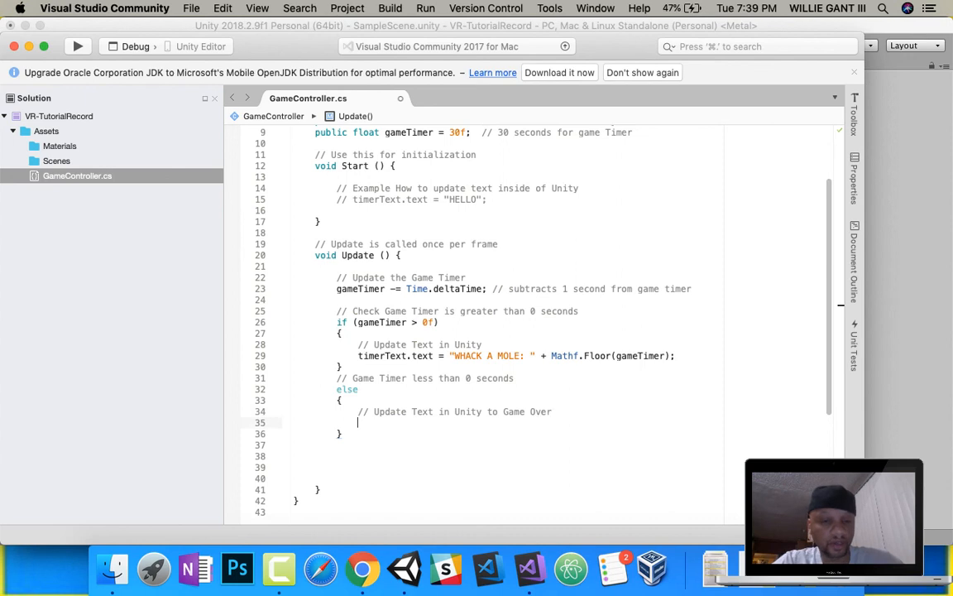
text(timerText.text =)
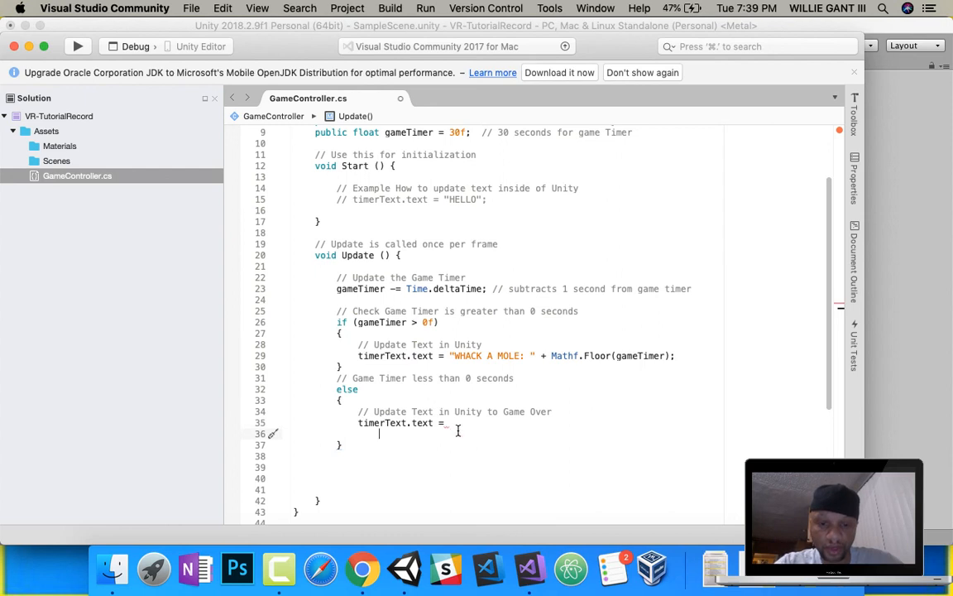
text("GAME OVER";)
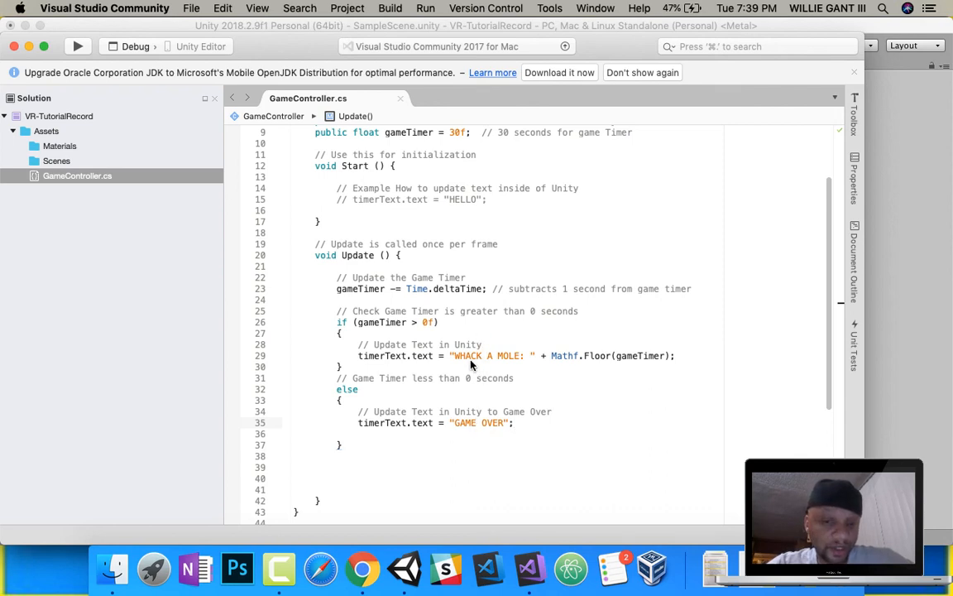
mouse_move(407, 331)
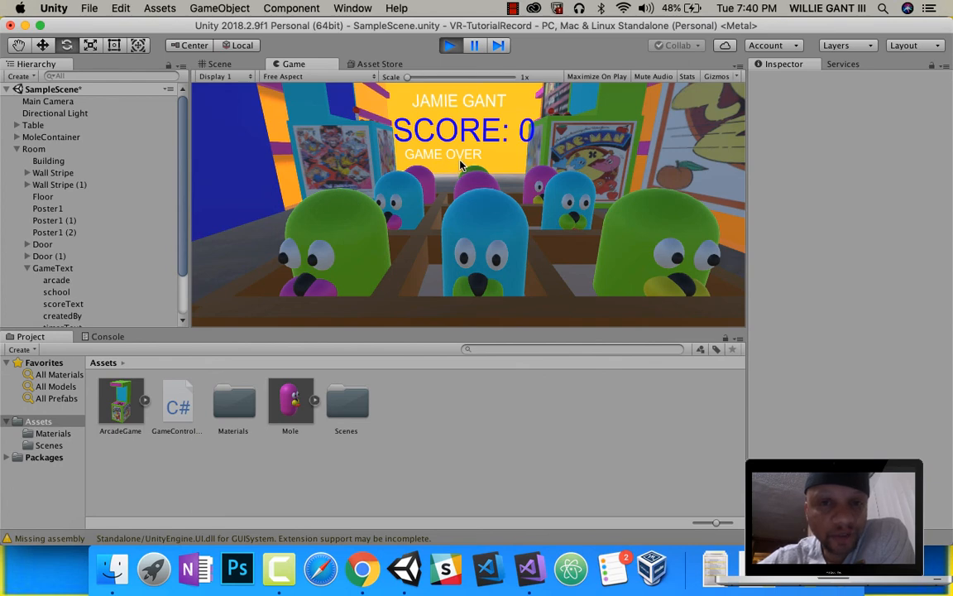
mouse_move(491, 158)
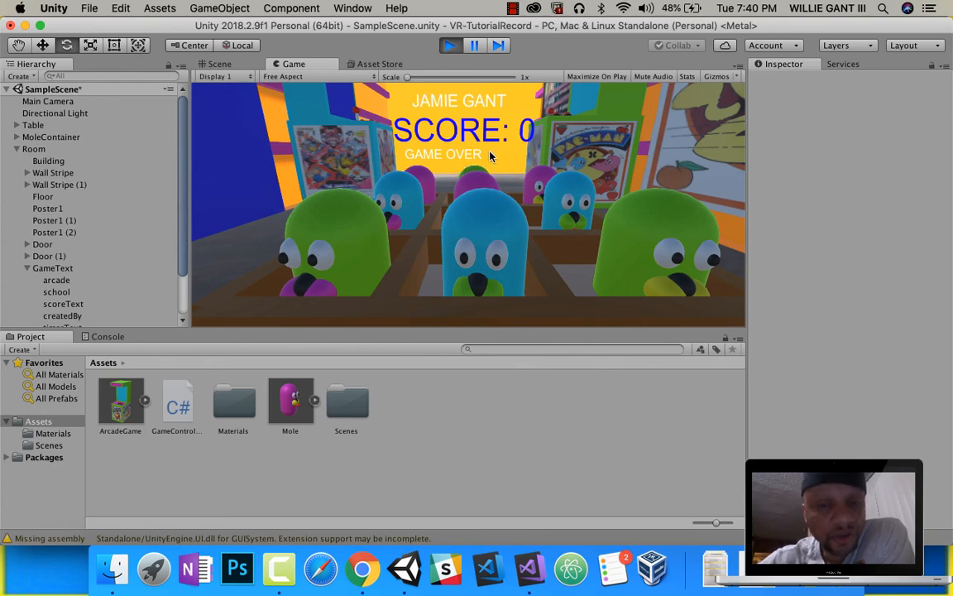
mouse_move(487, 169)
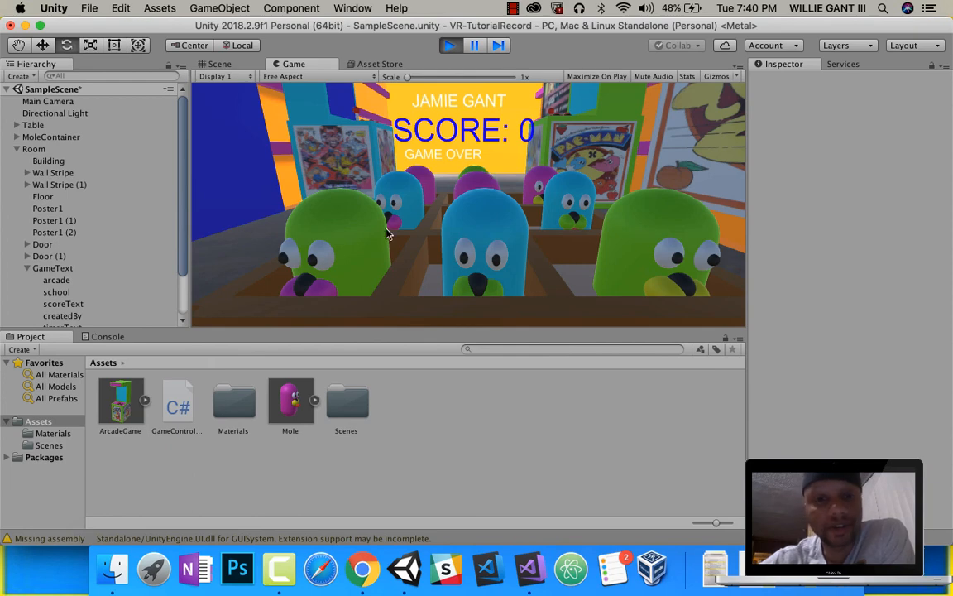
mouse_move(552, 172)
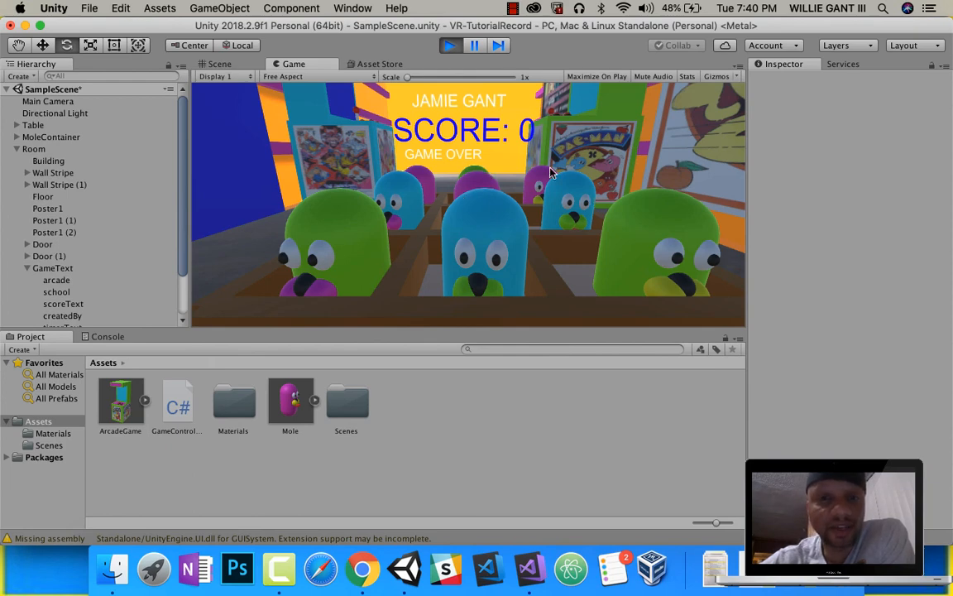